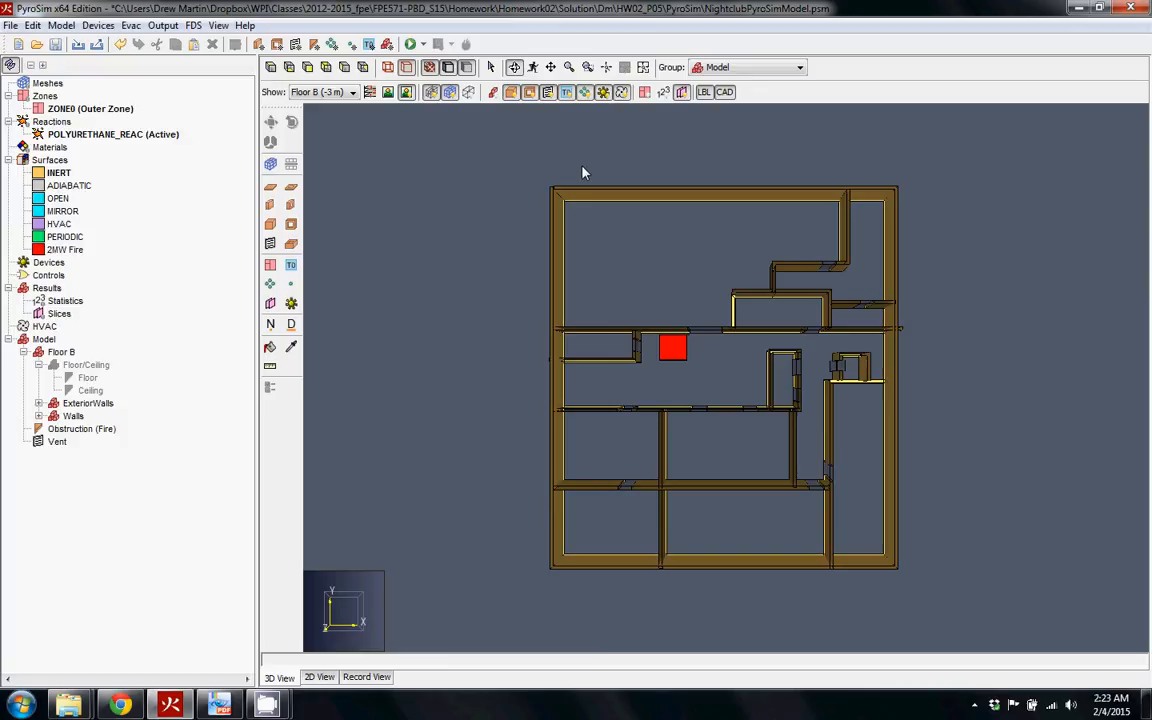
mouse_move(750, 148)
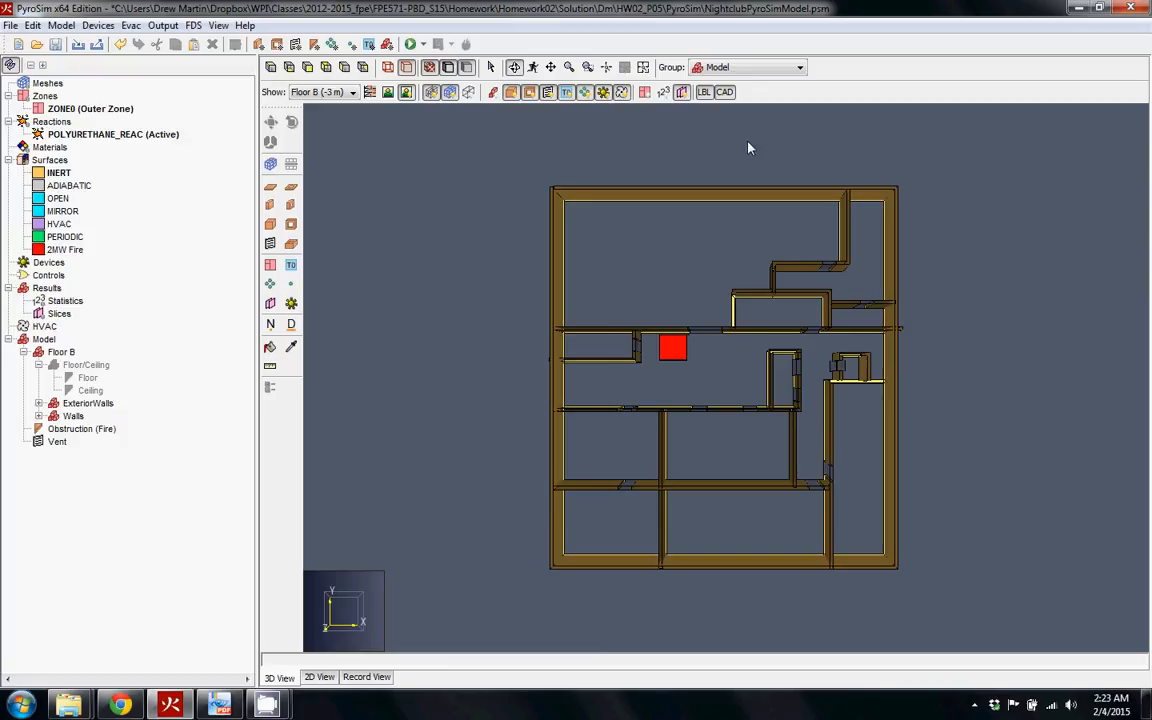
mouse_move(752, 144)
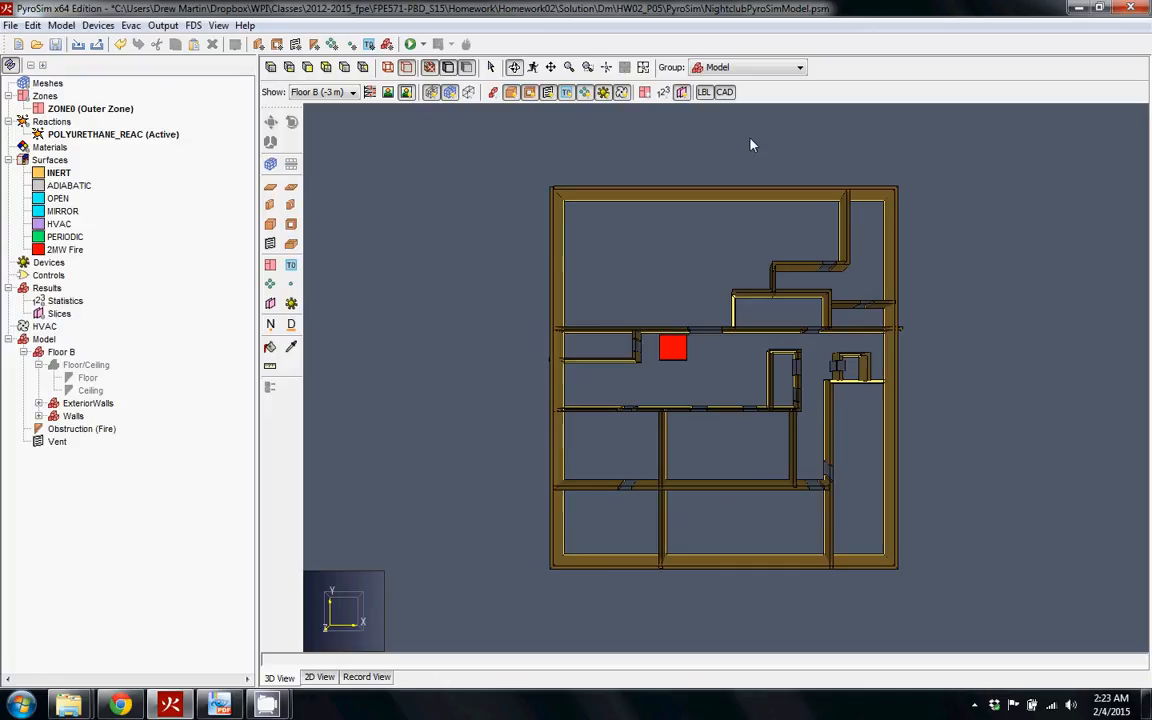
mouse_move(380, 600)
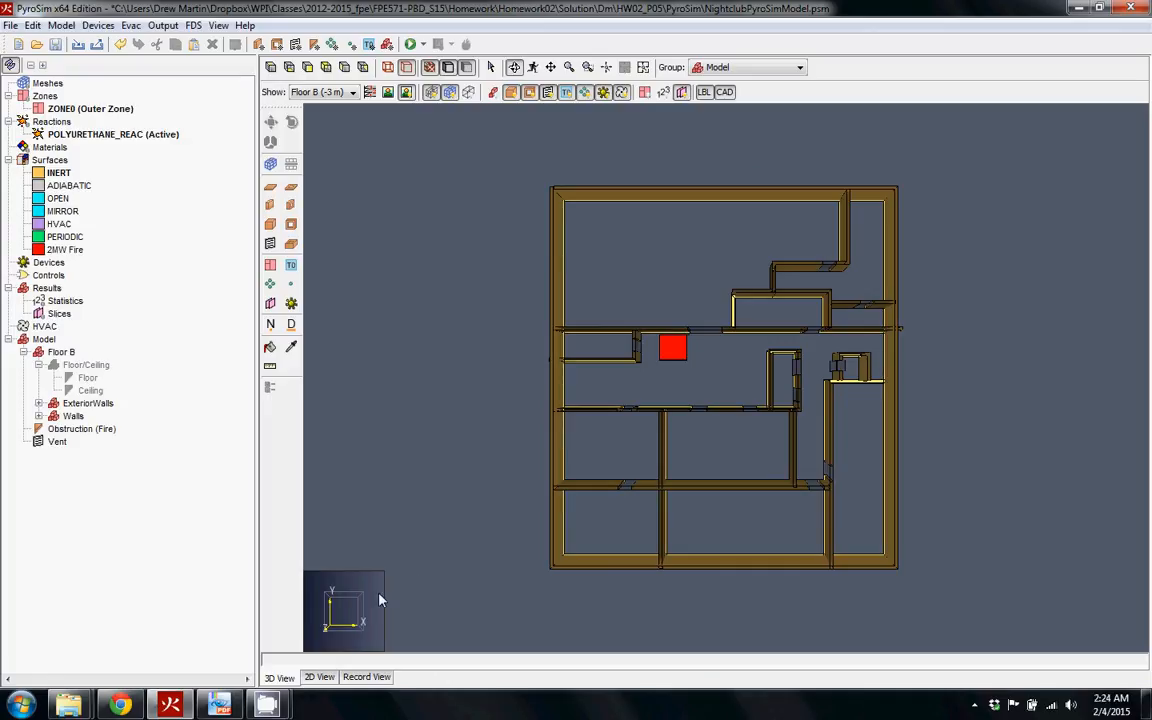
mouse_move(550, 212)
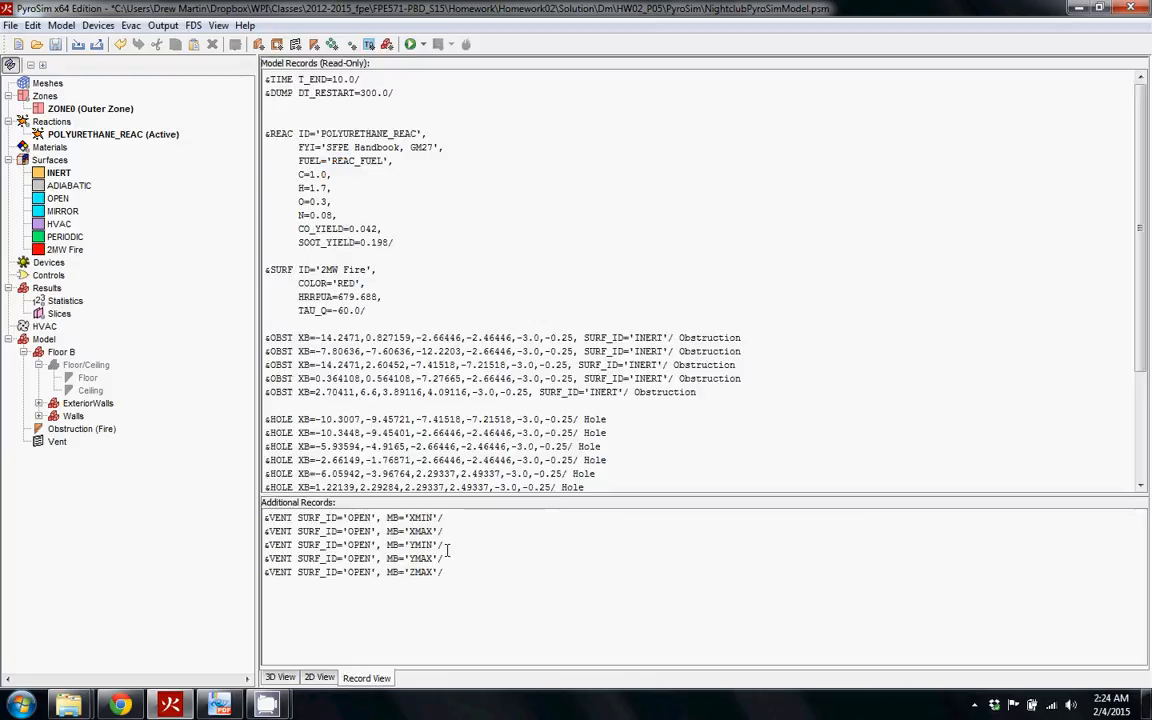
mouse_move(476, 554)
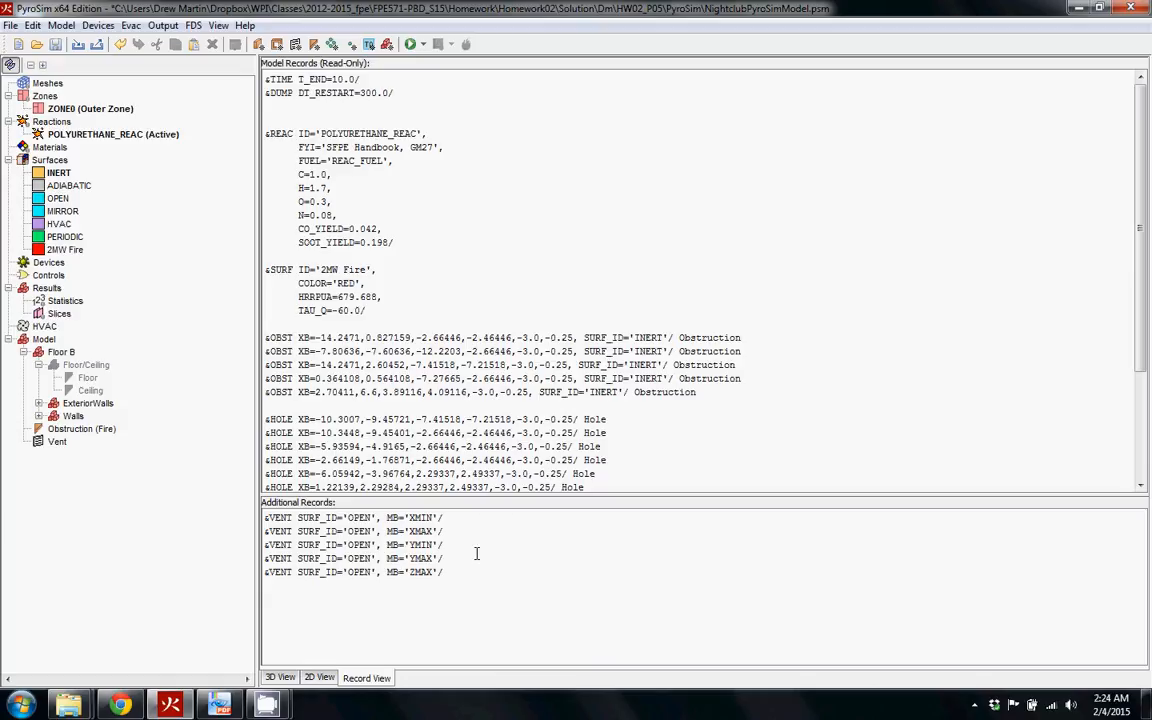
mouse_move(338, 500)
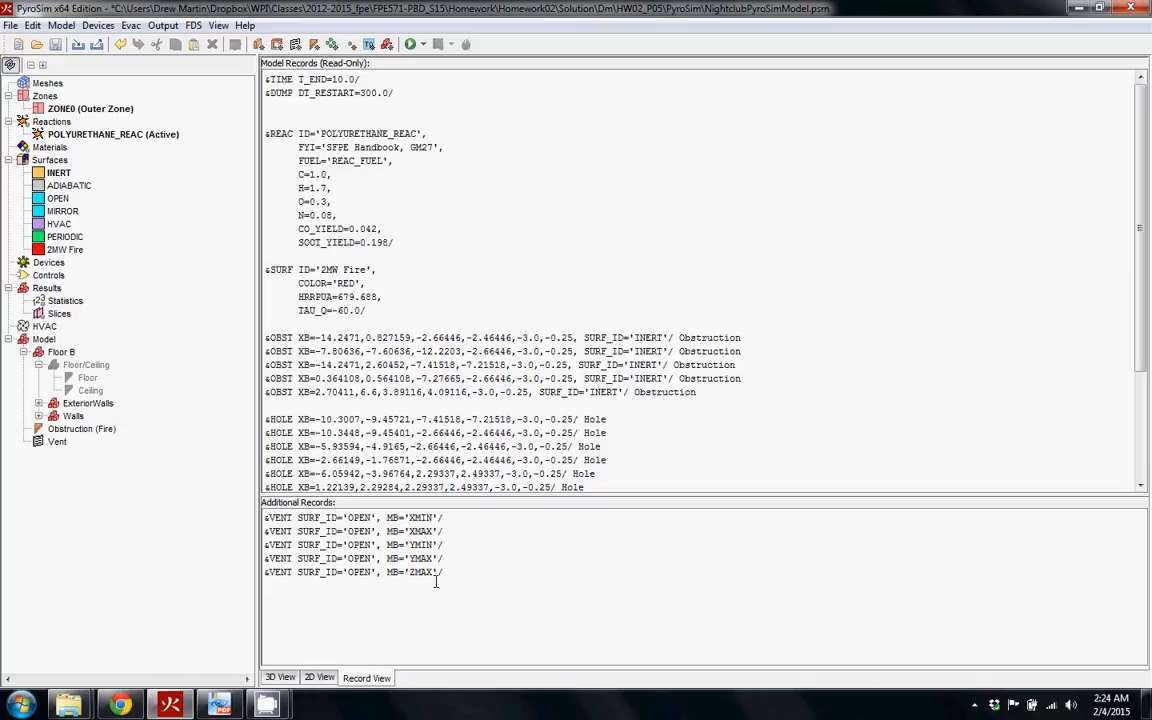
Step: Switch floor B to the flat plan view with the floor drawing beneath the walls
left_click(318, 676)
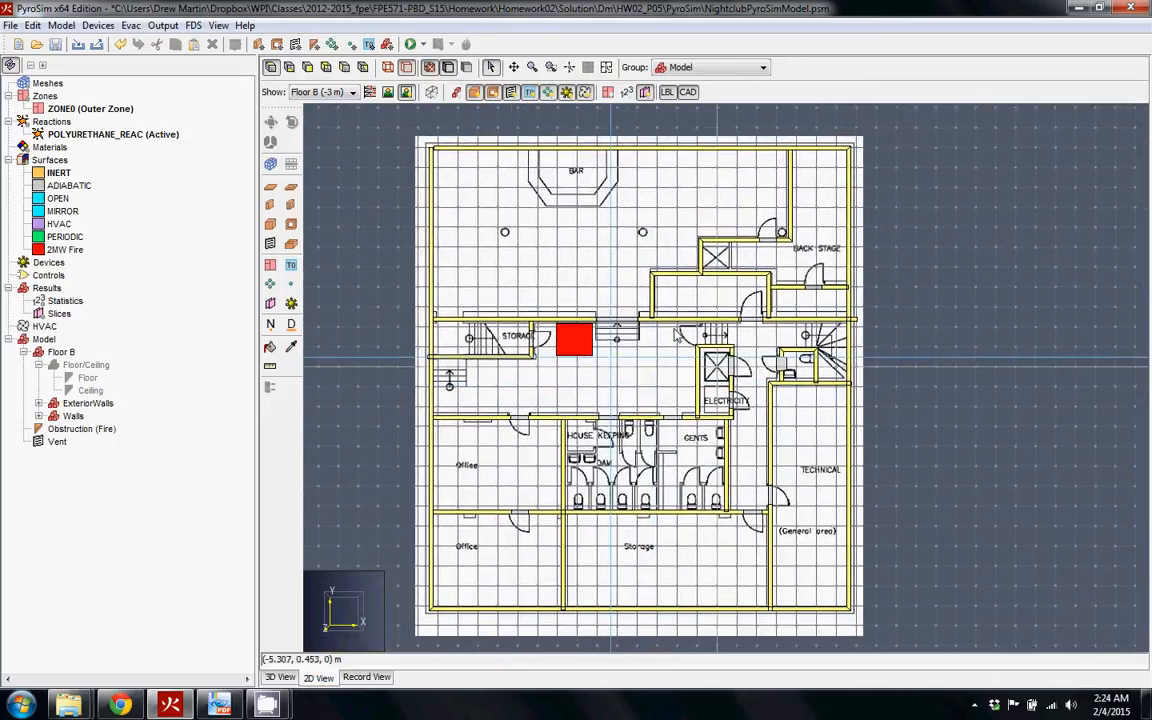
mouse_move(432, 140)
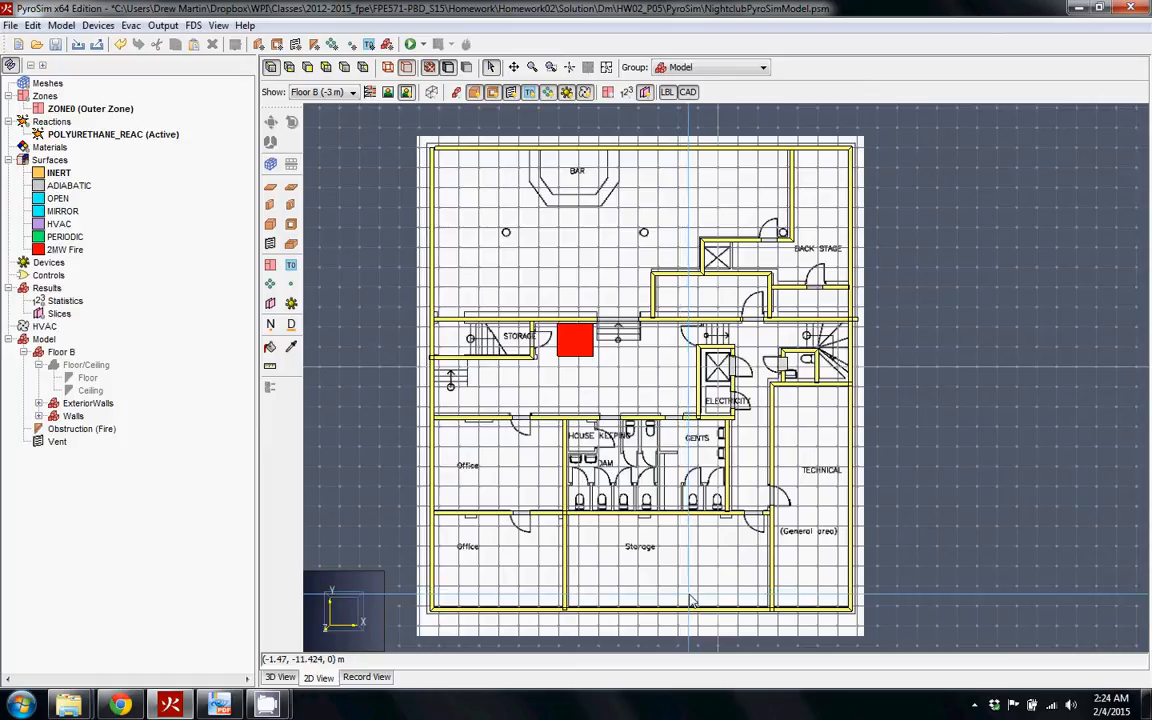
mouse_move(748, 308)
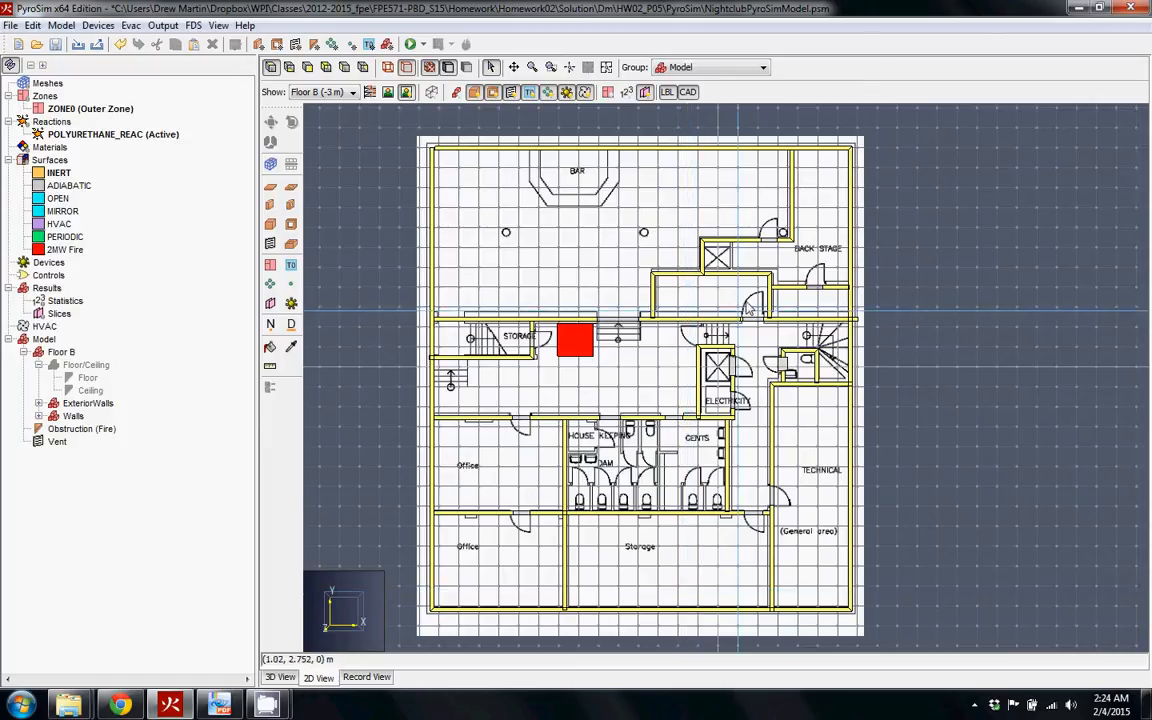
mouse_move(518, 568)
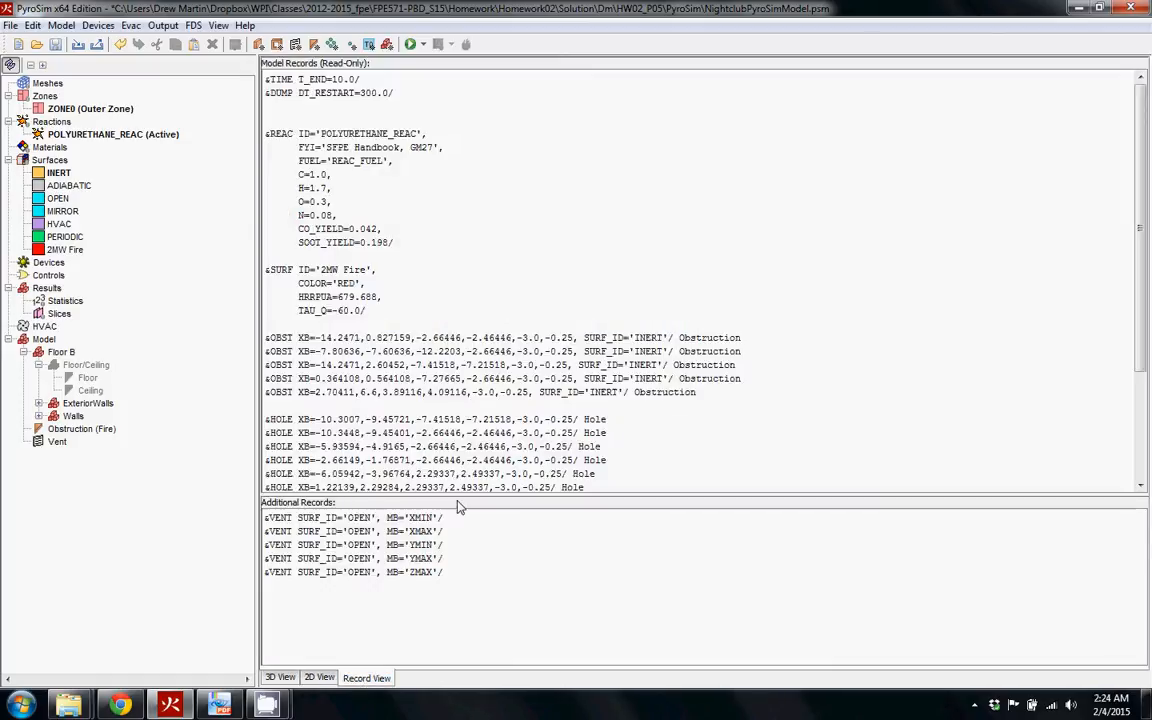
Step: Locate a wall obstruction's OBST record and the 2MW Fire vent's record in the FDS listing
scroll("down", 3)
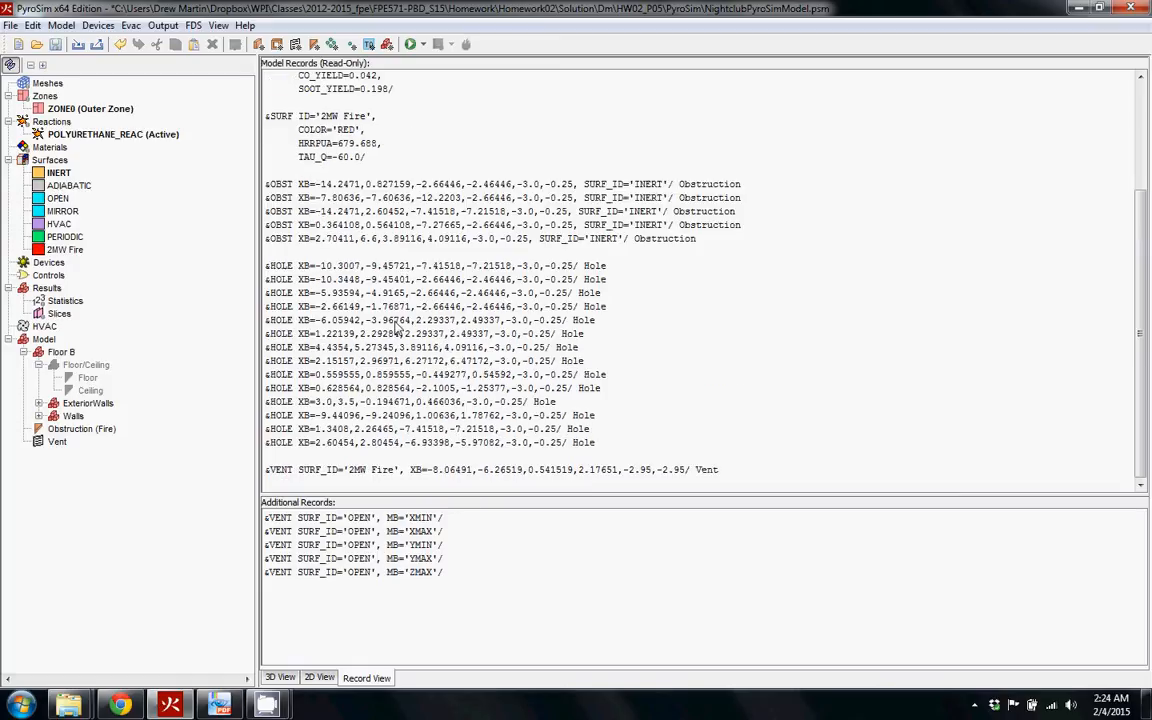
scroll("up", 3)
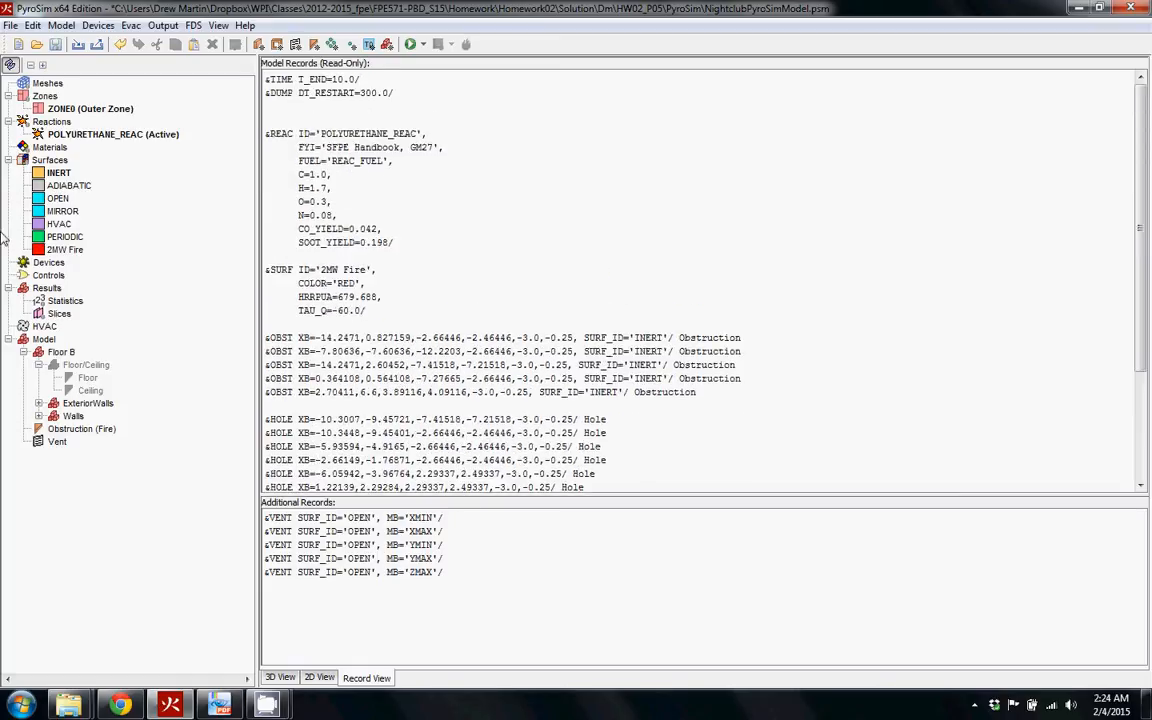
scroll("down", 3)
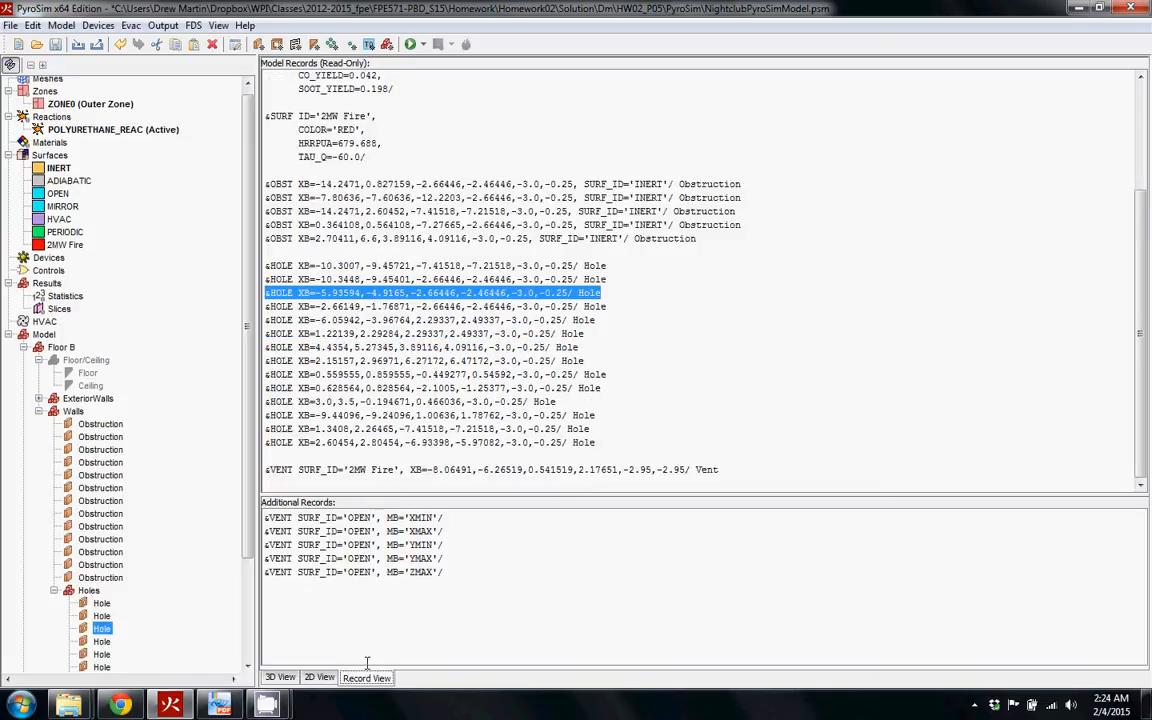
scroll("up", 3)
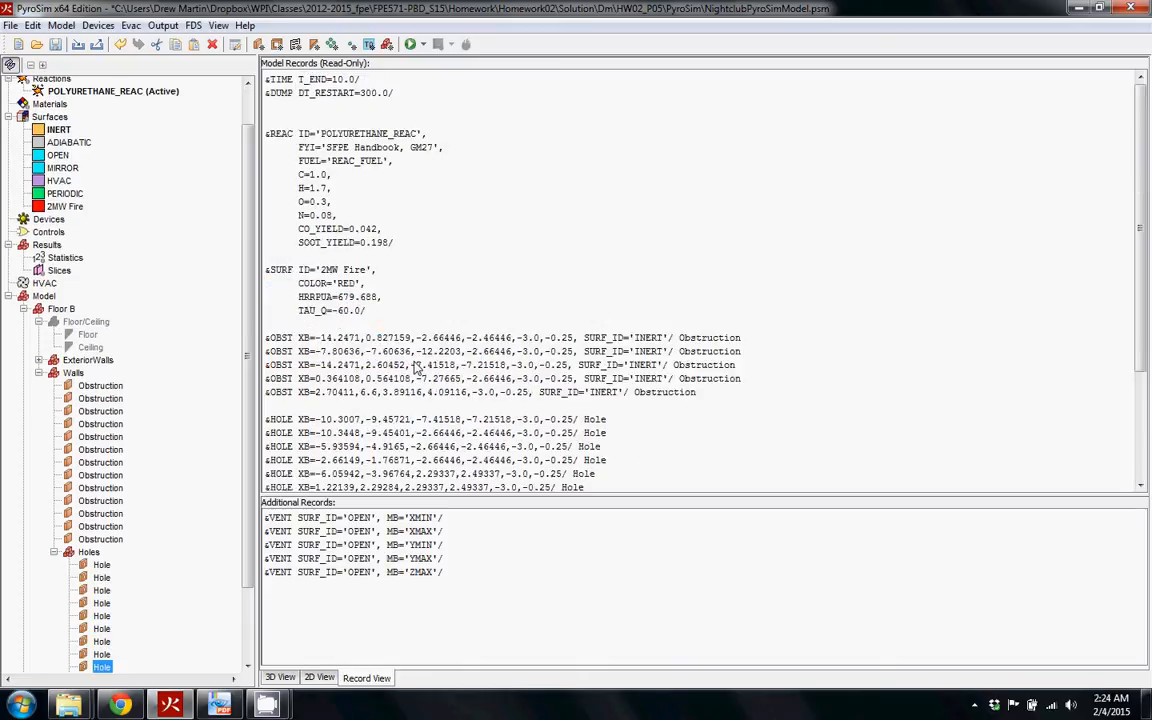
left_click(112, 90)
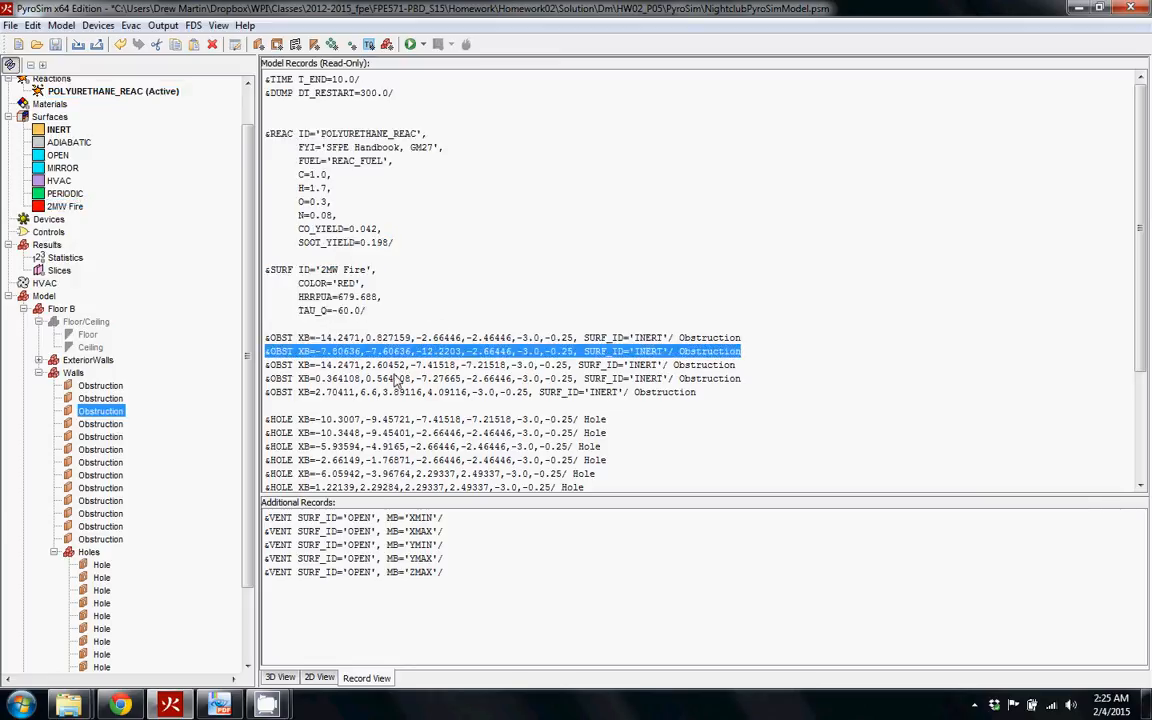
scroll("down", 3)
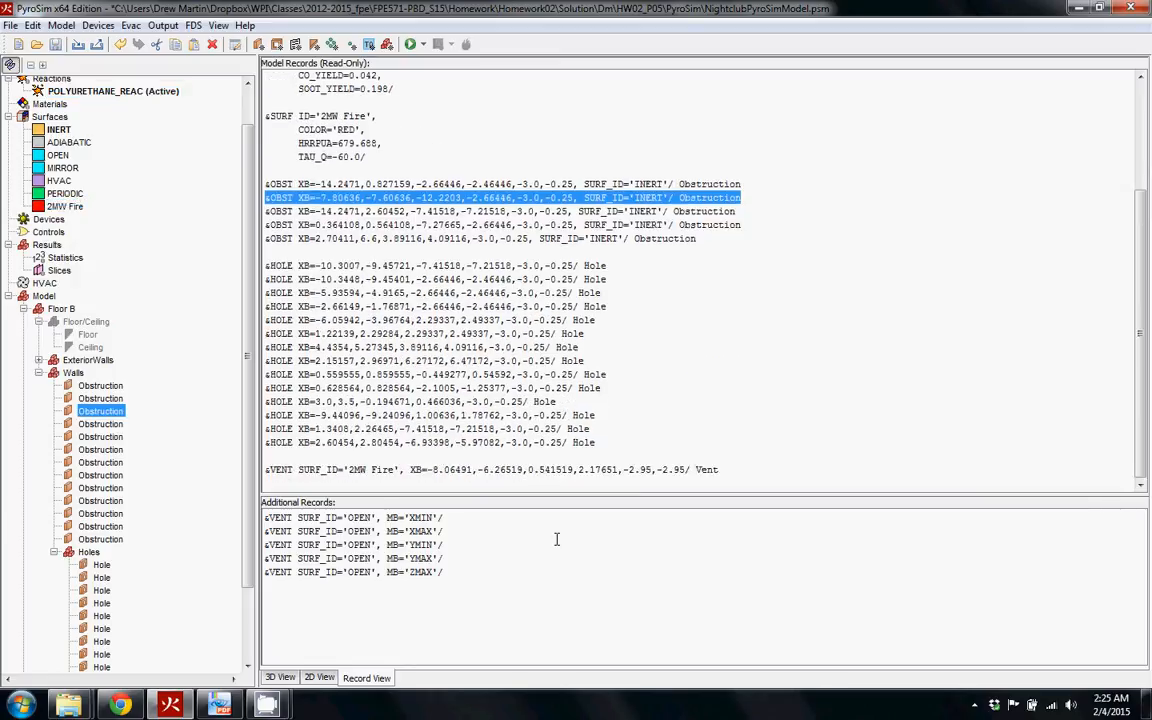
left_click(490, 468)
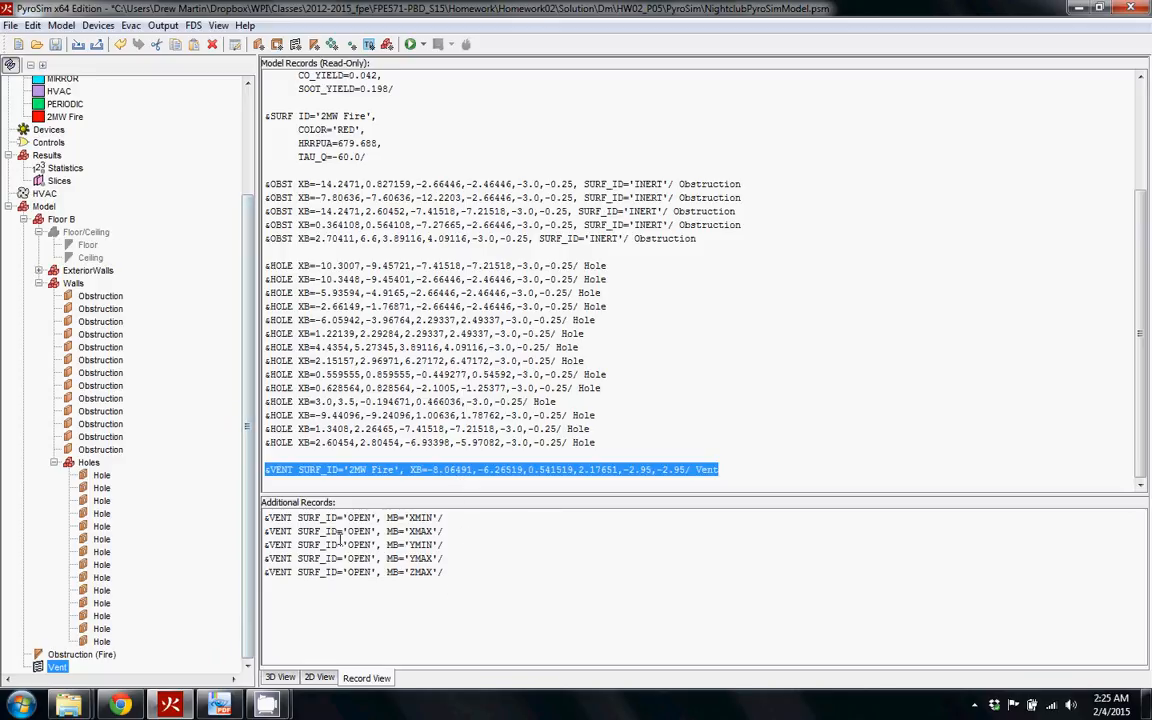
mouse_move(412, 524)
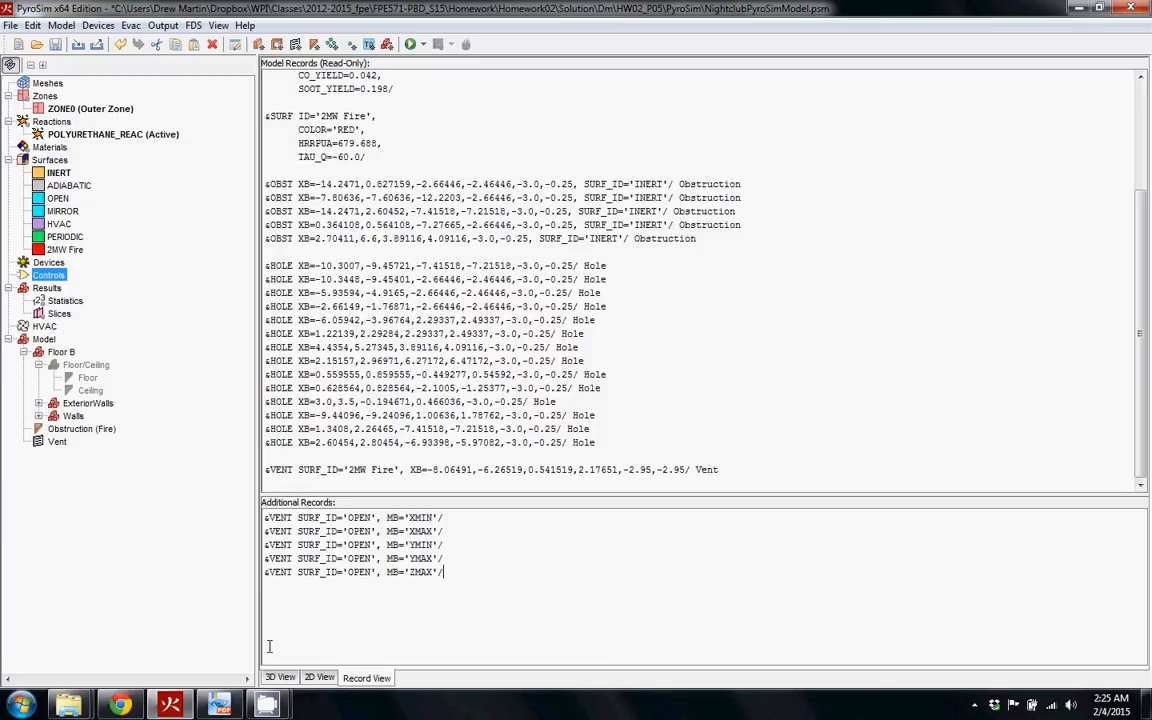
Step: Return to floor B's plan and measure the distance from the exterior wall corner
left_click(318, 676)
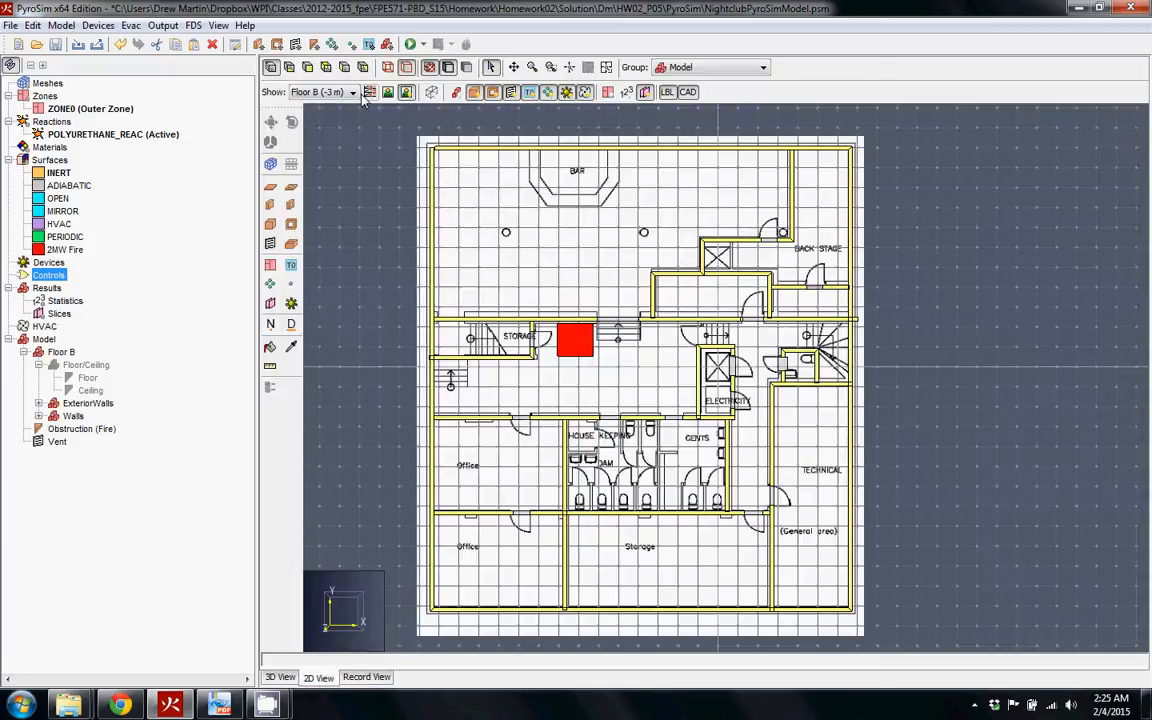
mouse_move(684, 390)
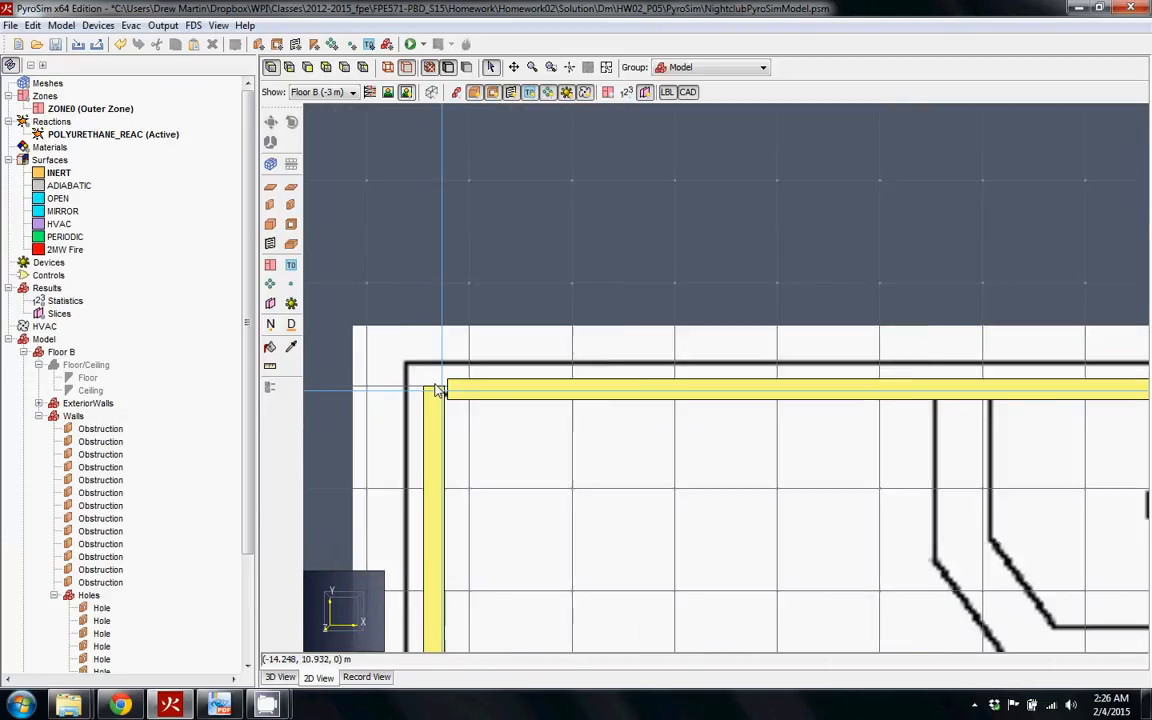
left_click(440, 390)
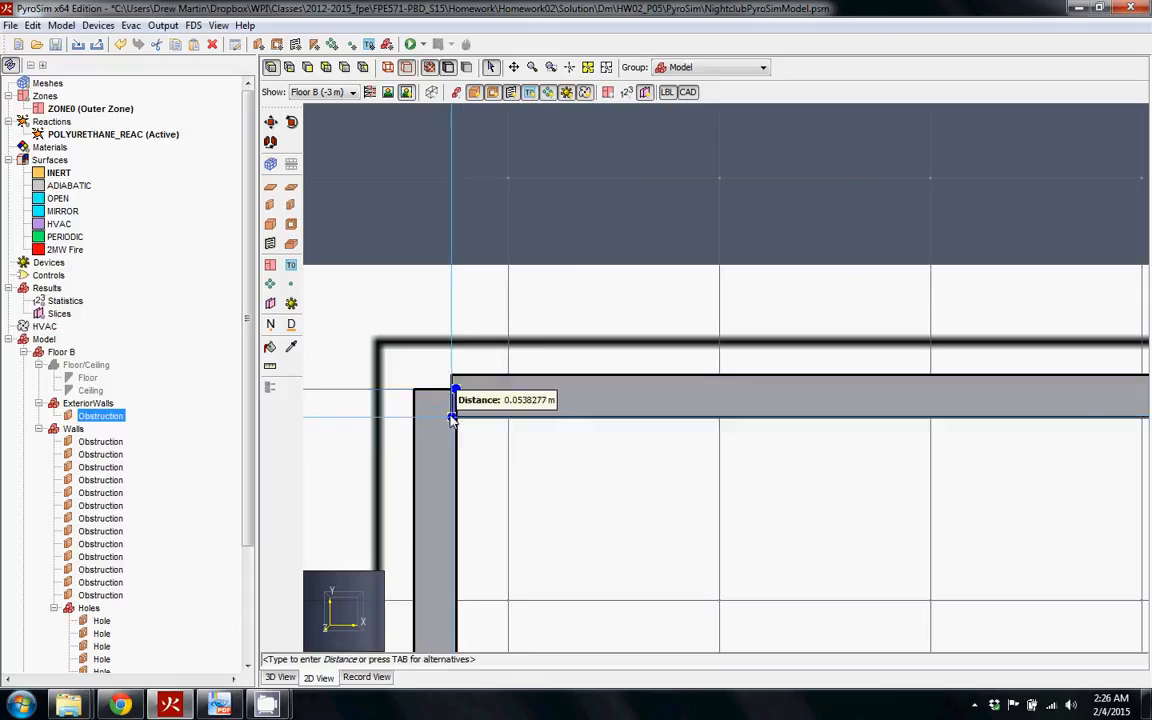
mouse_move(416, 418)
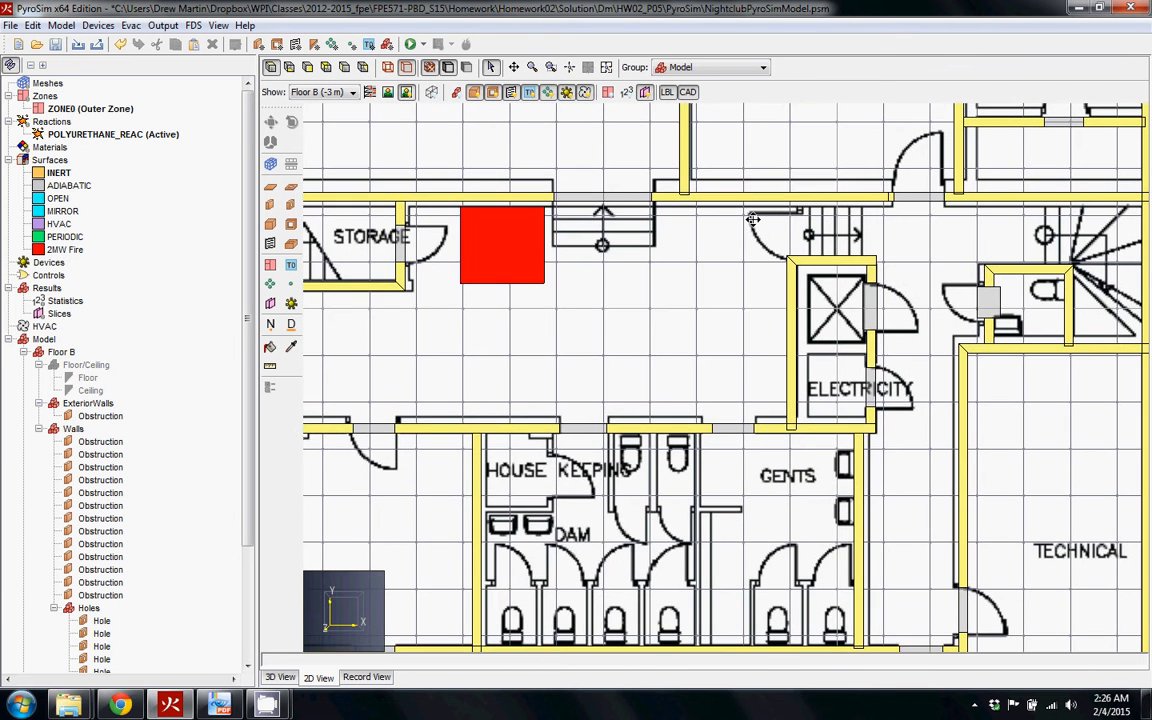
mouse_move(1016, 388)
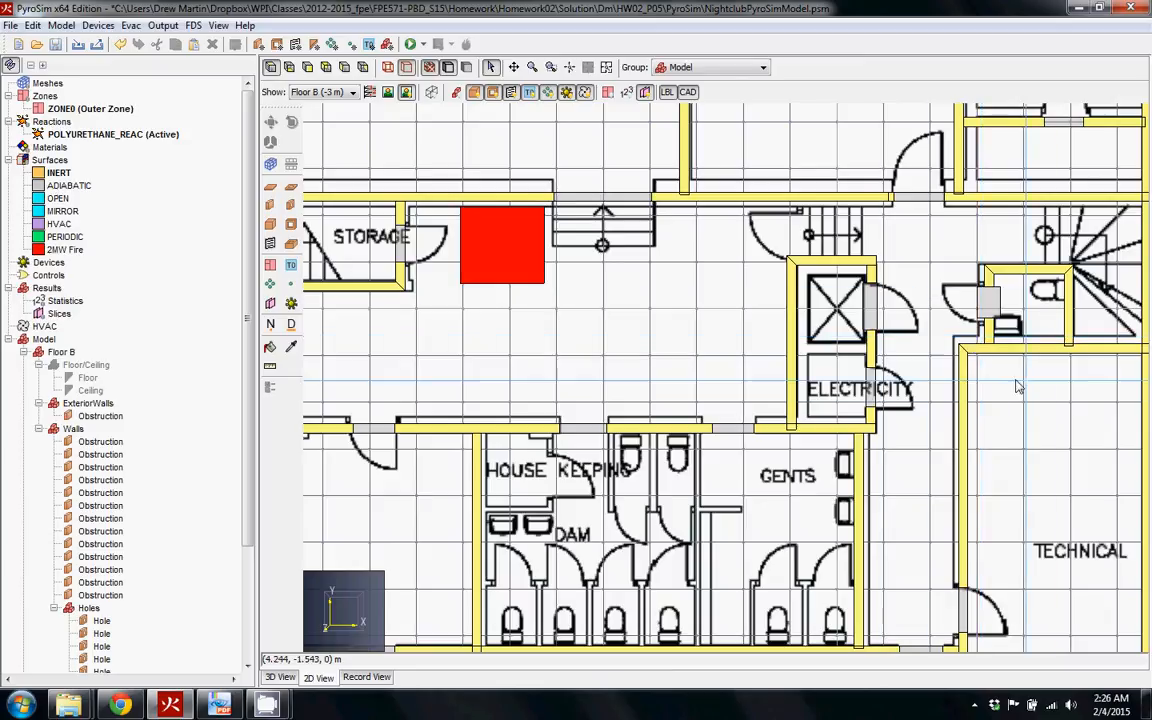
mouse_move(580, 316)
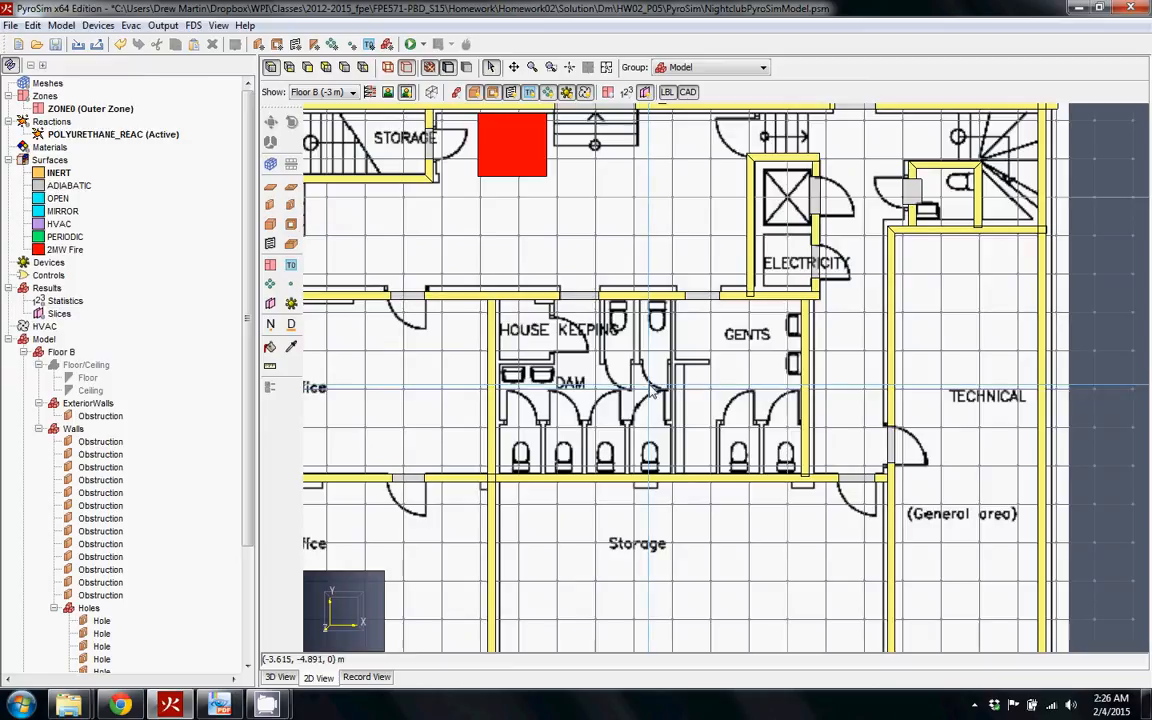
mouse_move(640, 356)
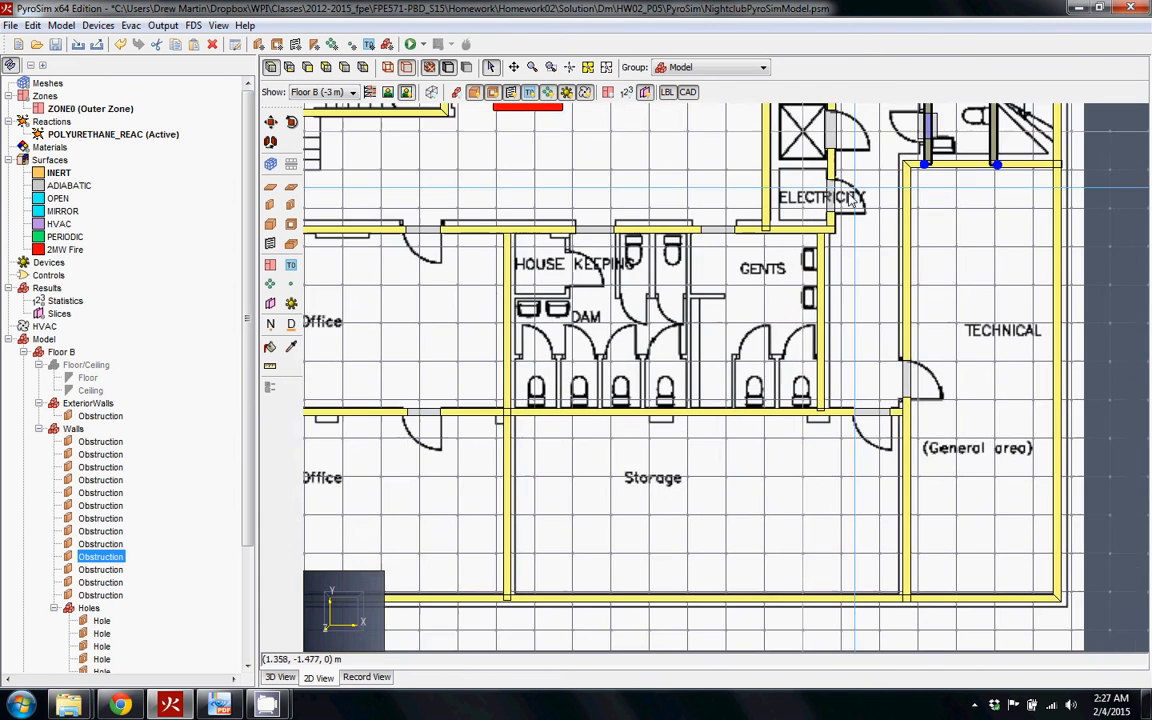
scroll("down", 3)
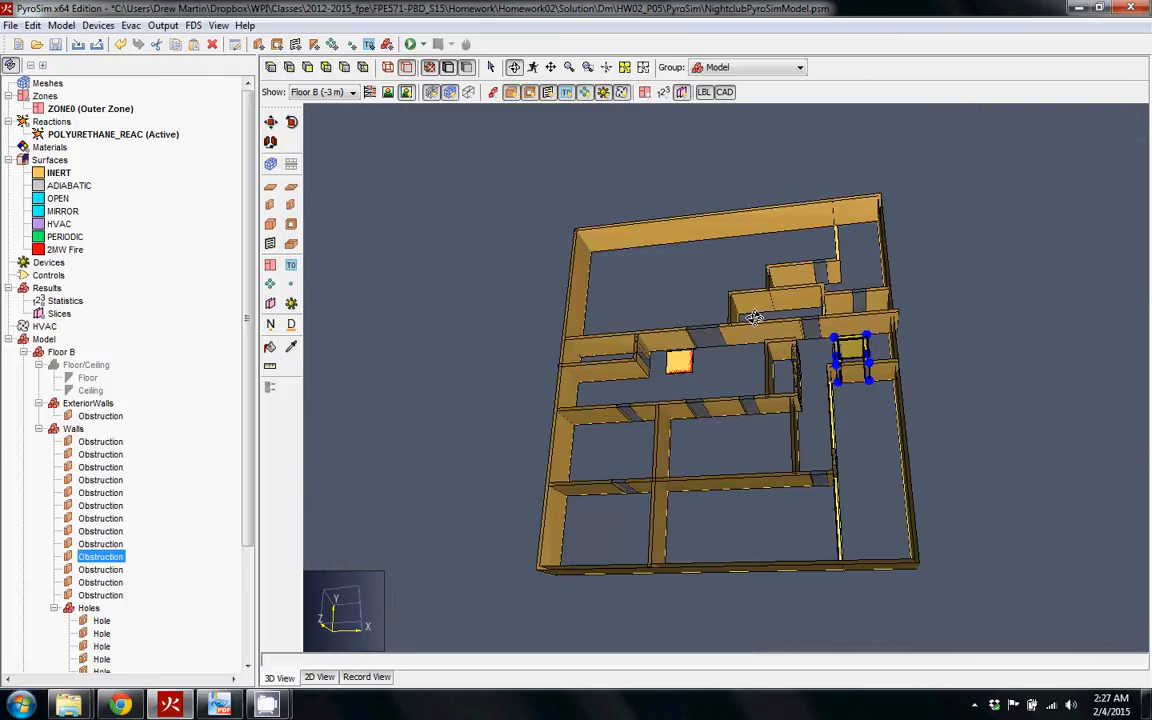
left_click_drag(756, 318, 584, 364)
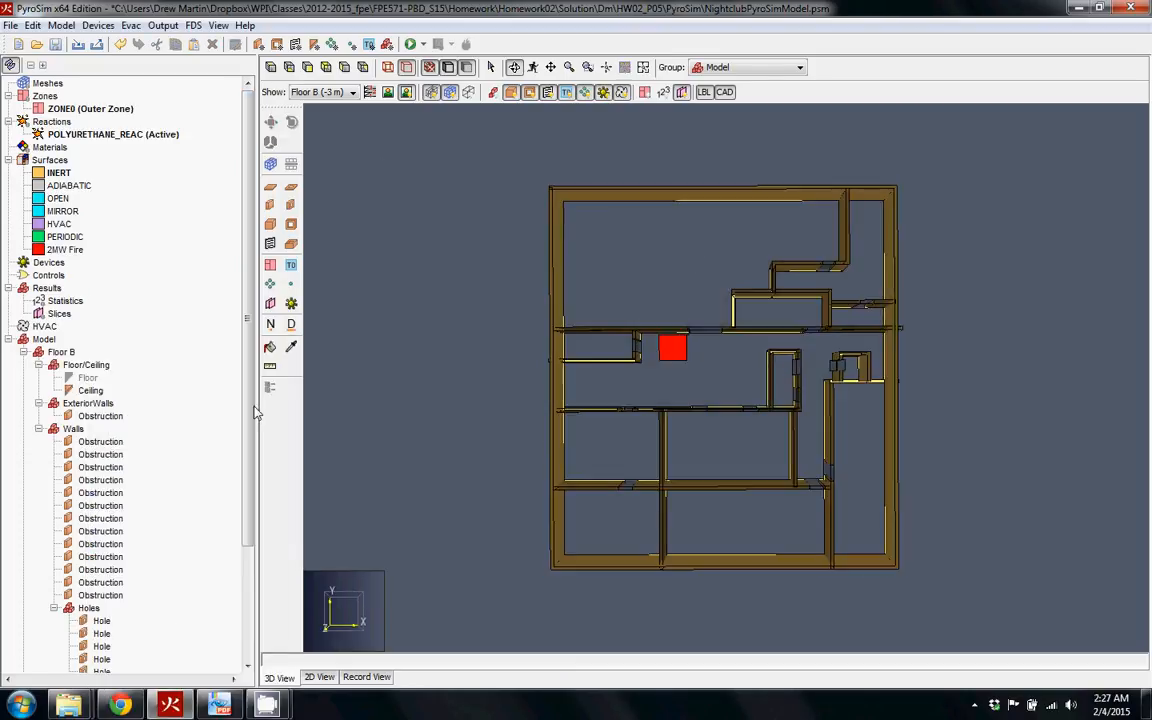
left_click(352, 92)
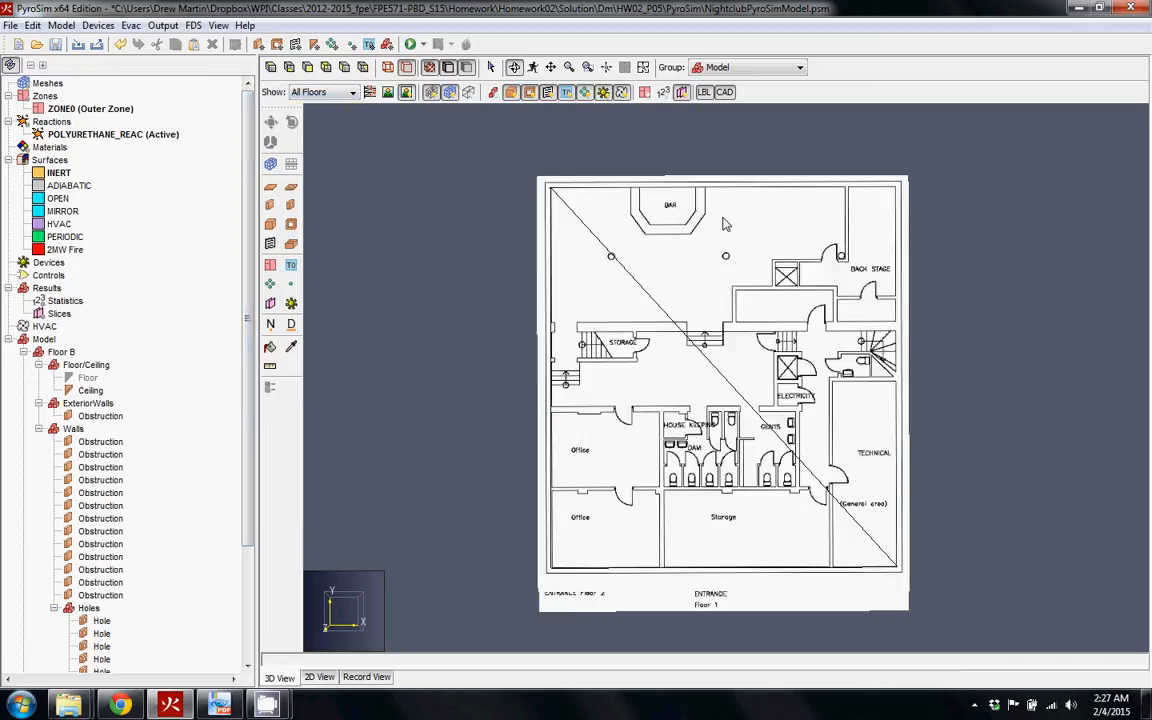
mouse_move(620, 244)
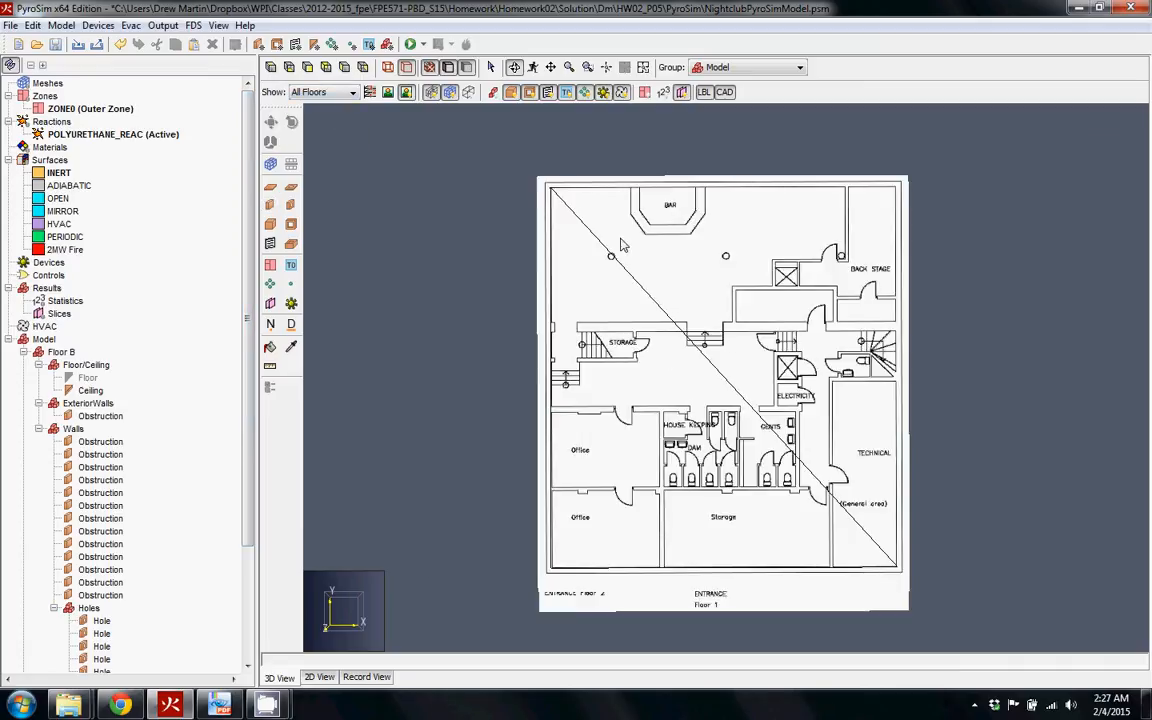
mouse_move(668, 392)
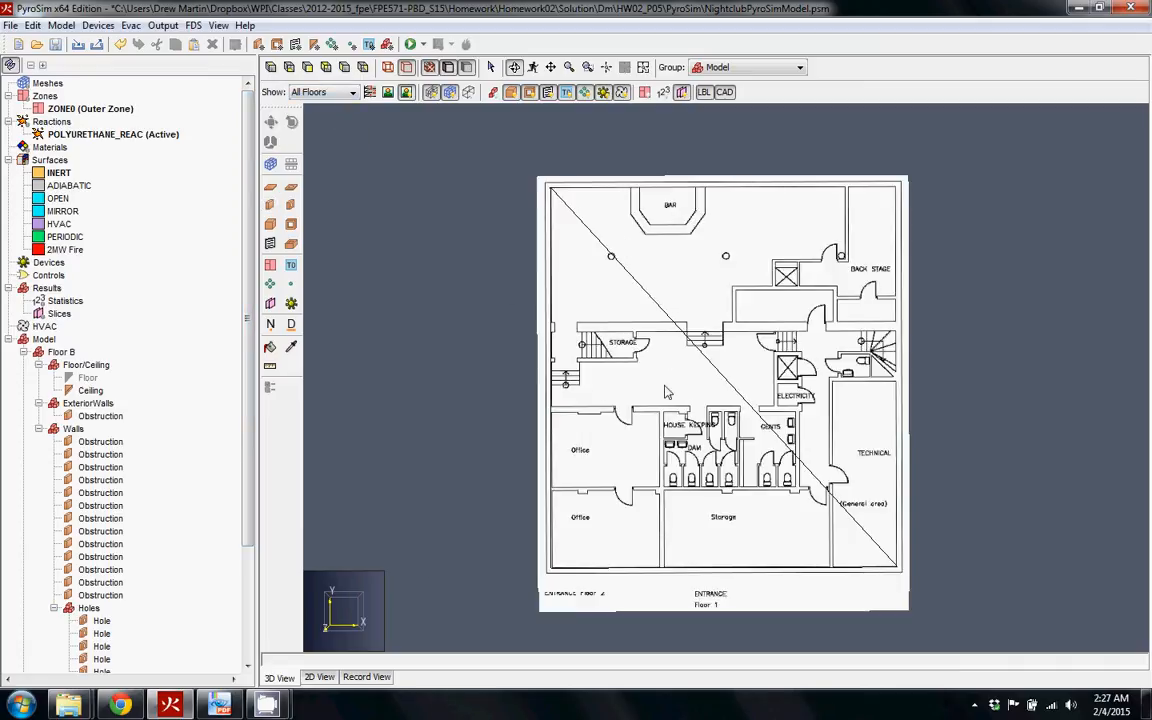
mouse_move(832, 384)
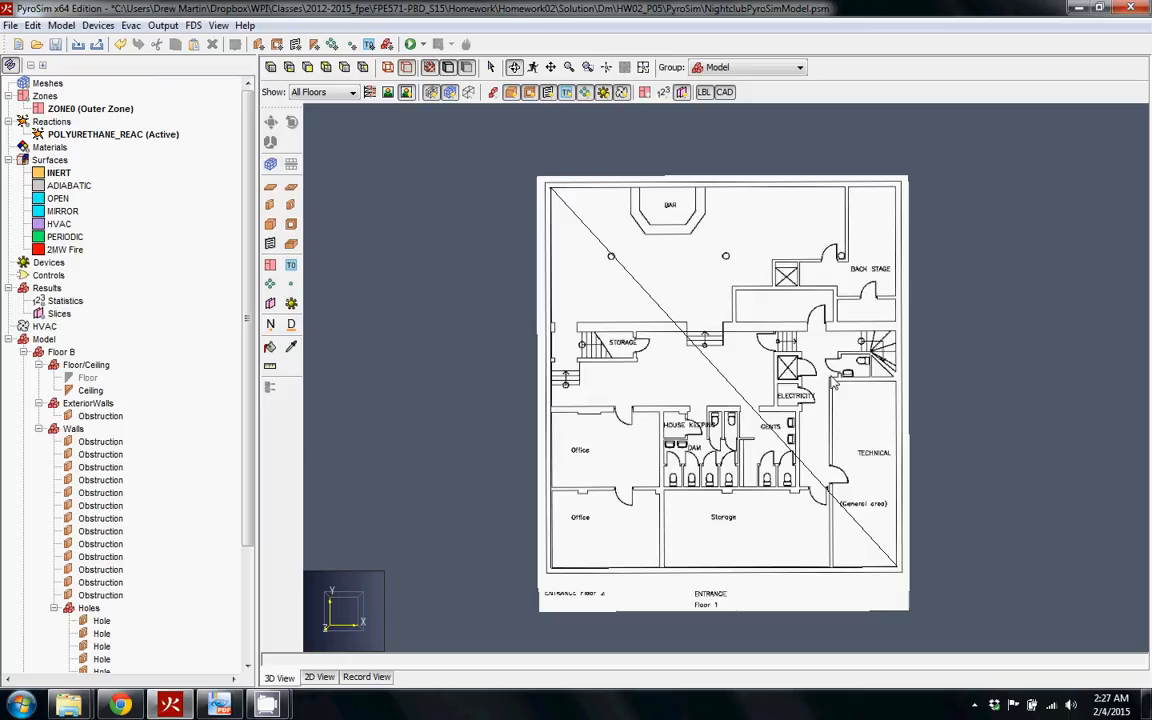
mouse_move(372, 92)
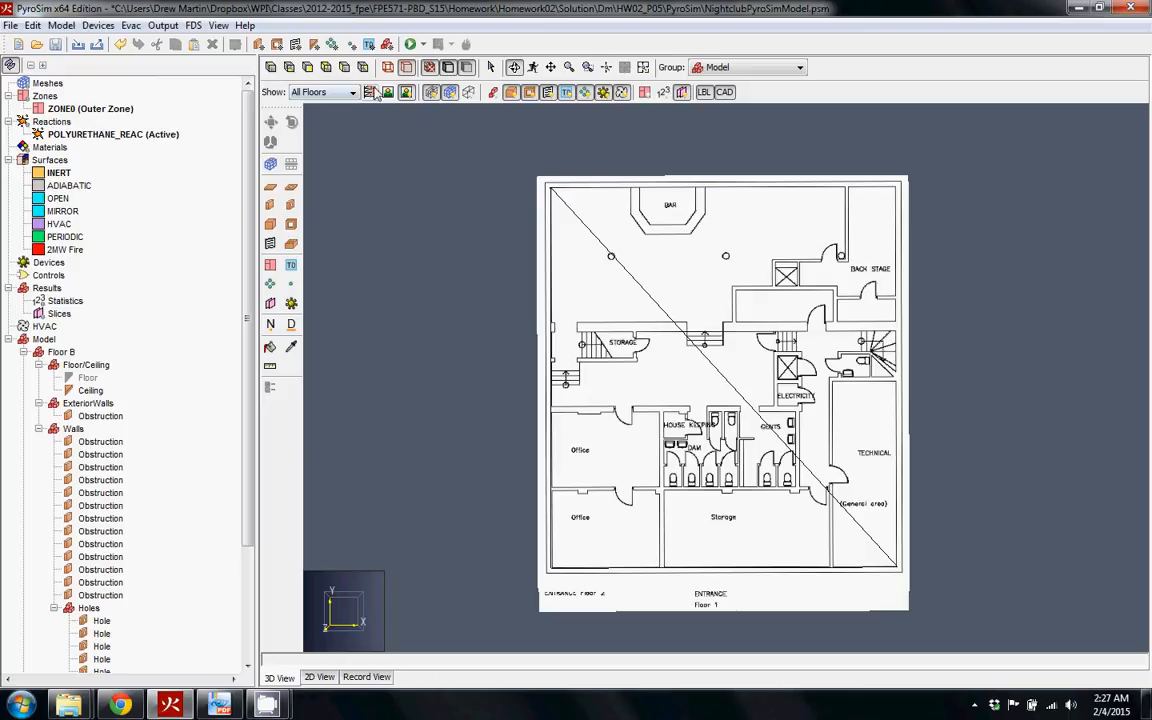
mouse_move(808, 508)
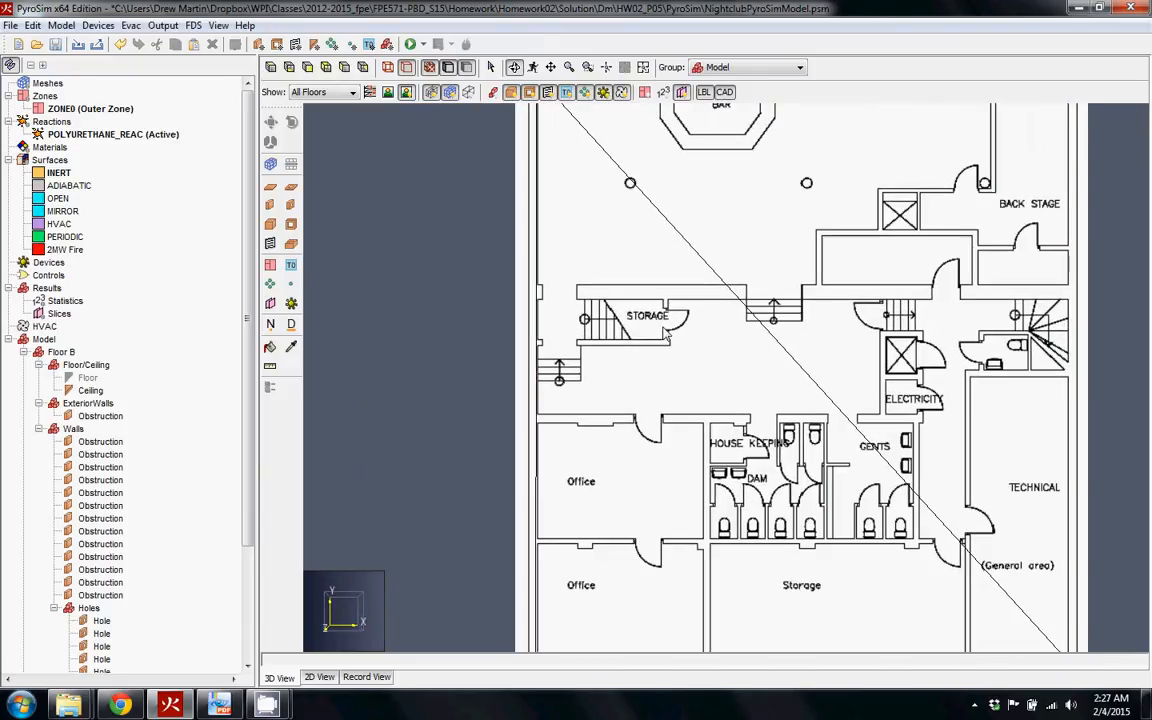
mouse_move(558, 348)
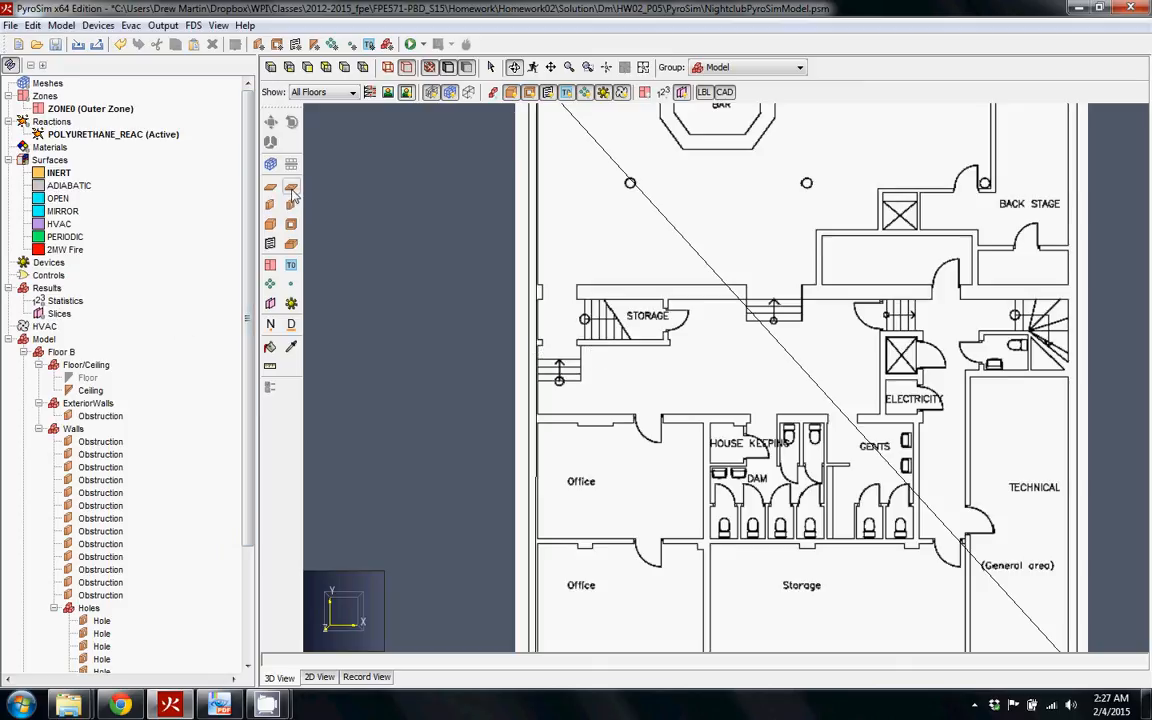
mouse_move(292, 188)
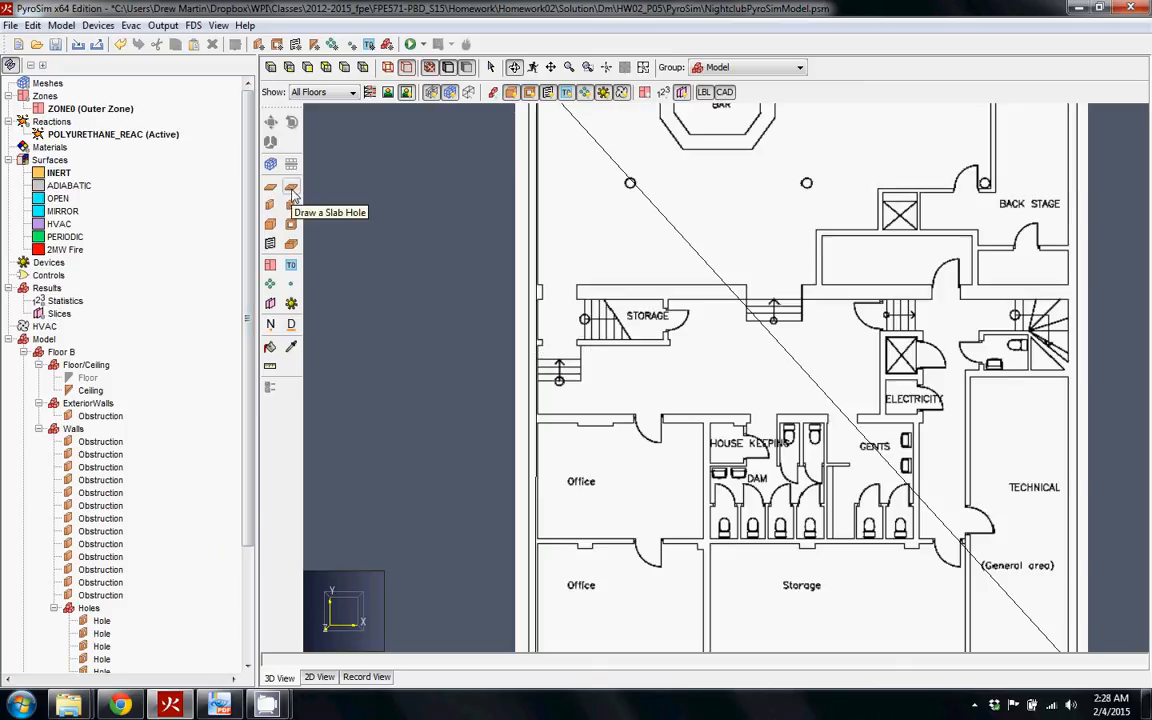
Step: Draw a slab hole by two corners over the stairwell beside the storage room
left_click(292, 186)
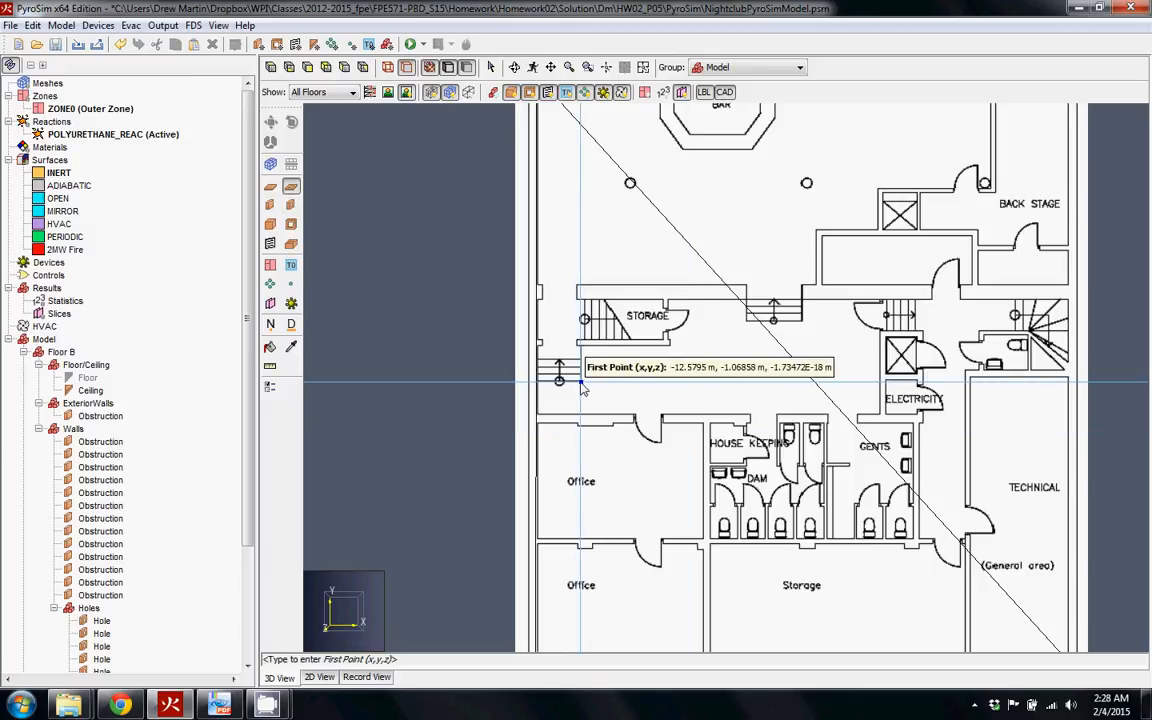
mouse_move(584, 388)
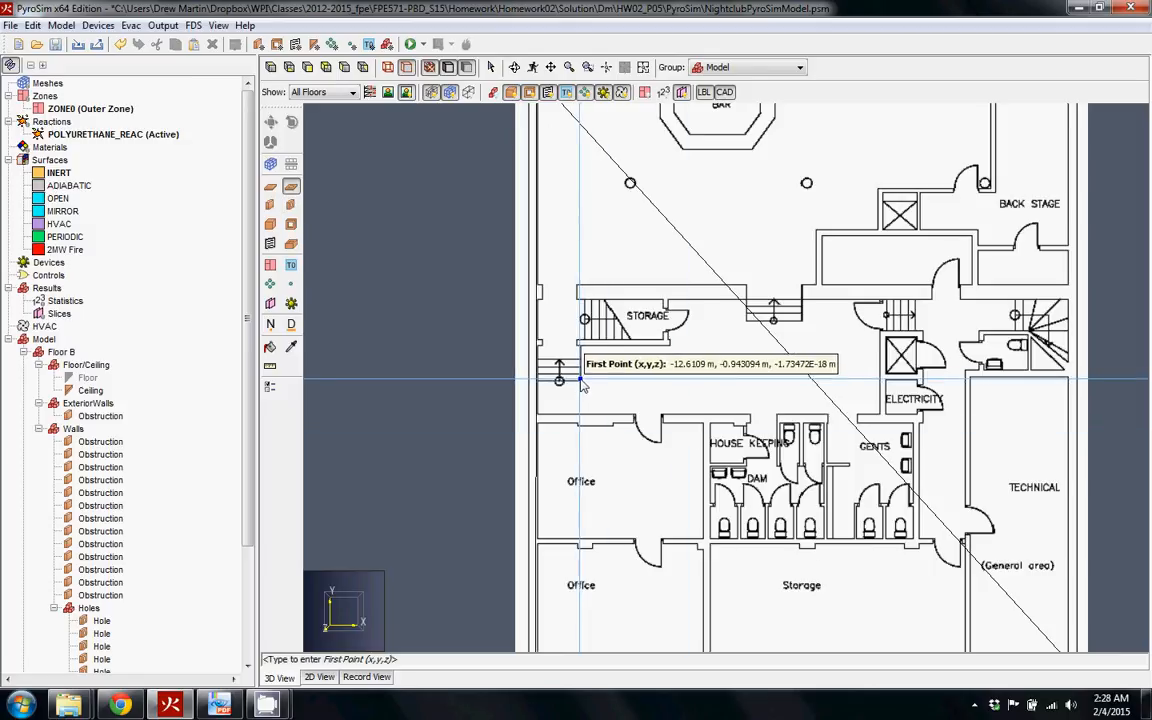
left_click(560, 378)
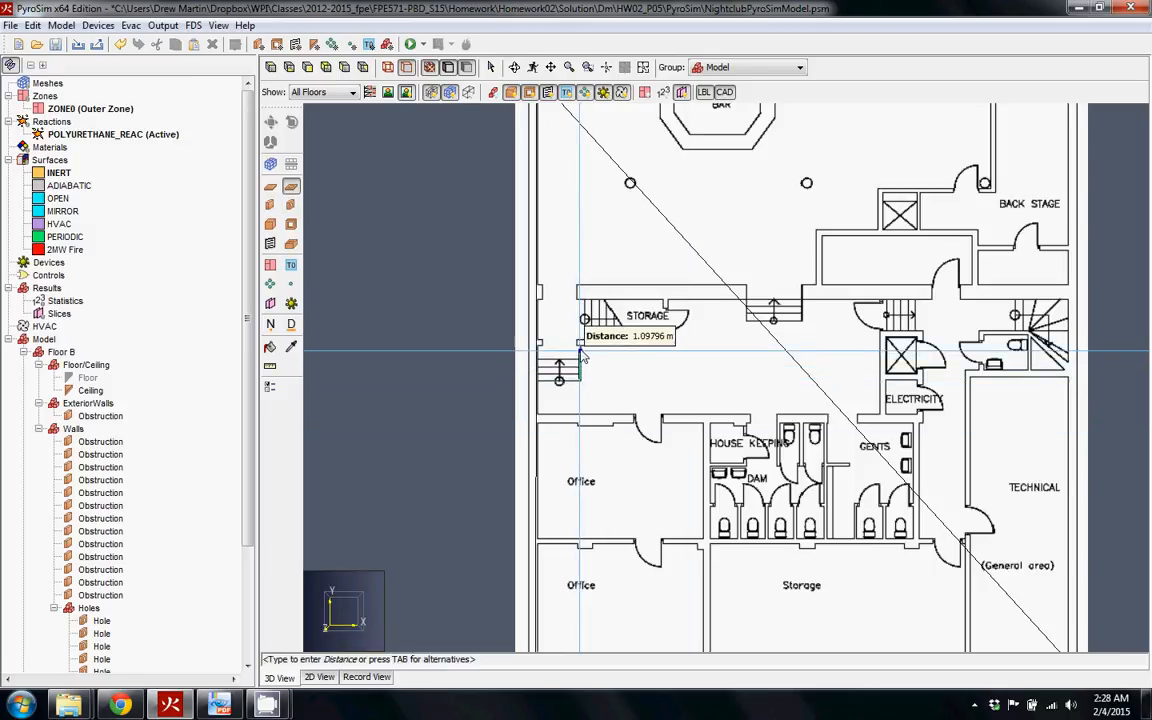
mouse_move(584, 350)
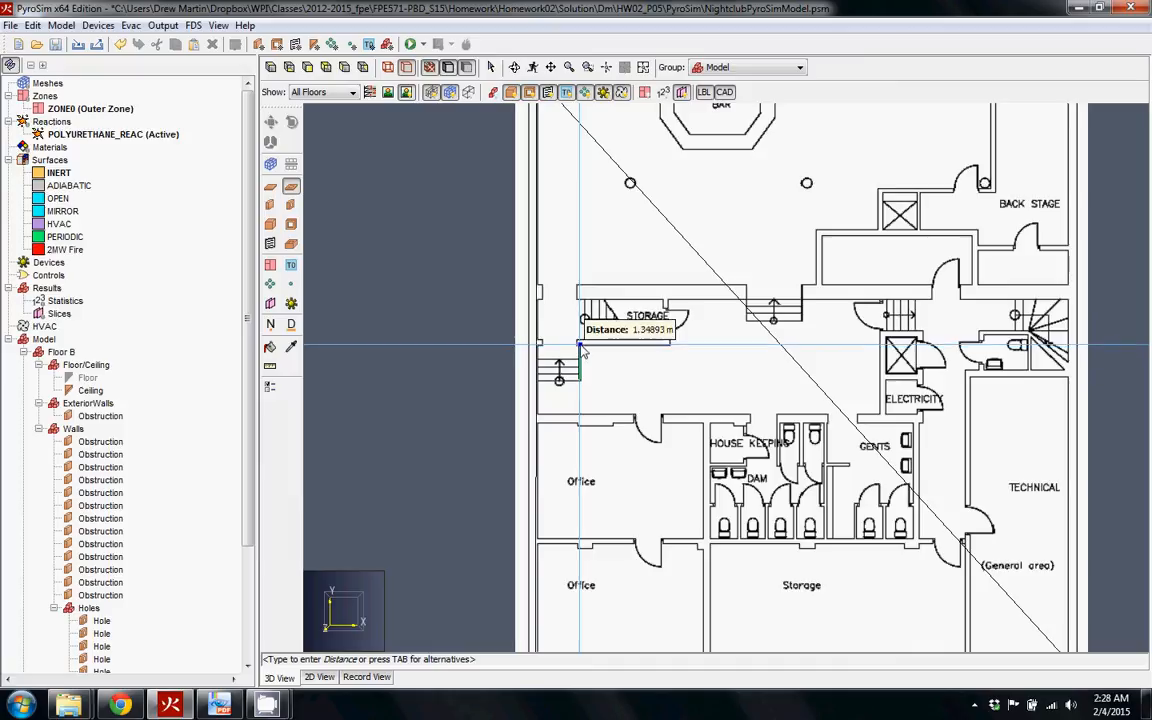
mouse_move(584, 348)
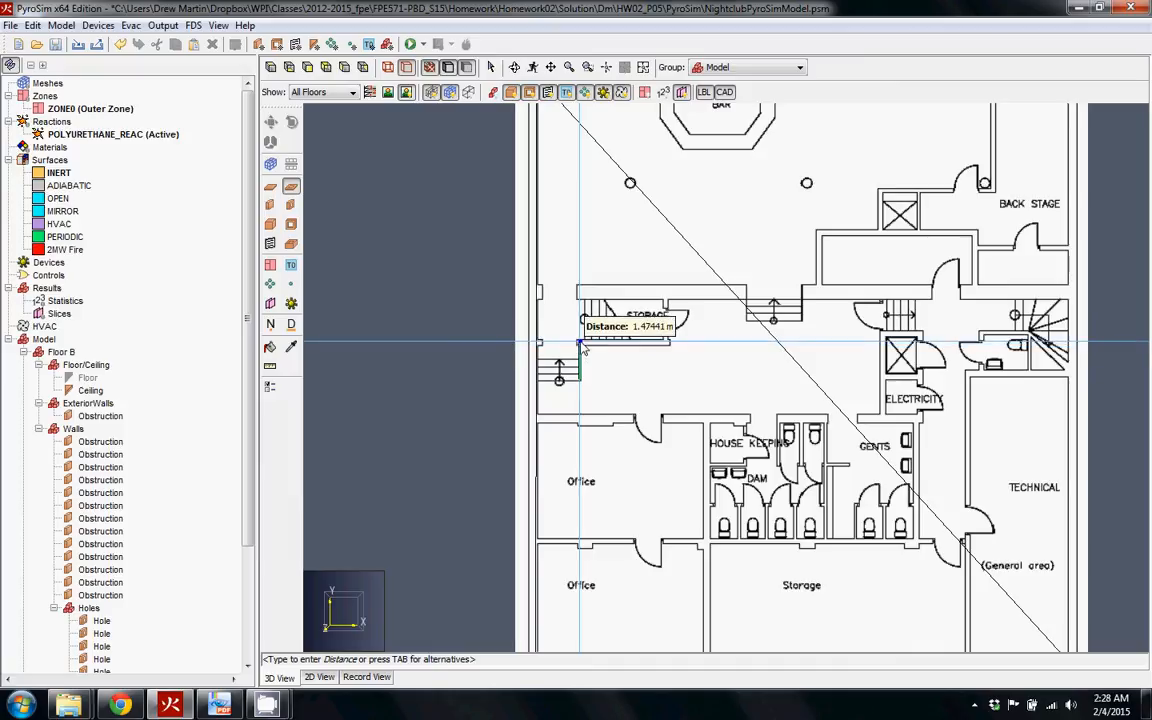
mouse_move(540, 344)
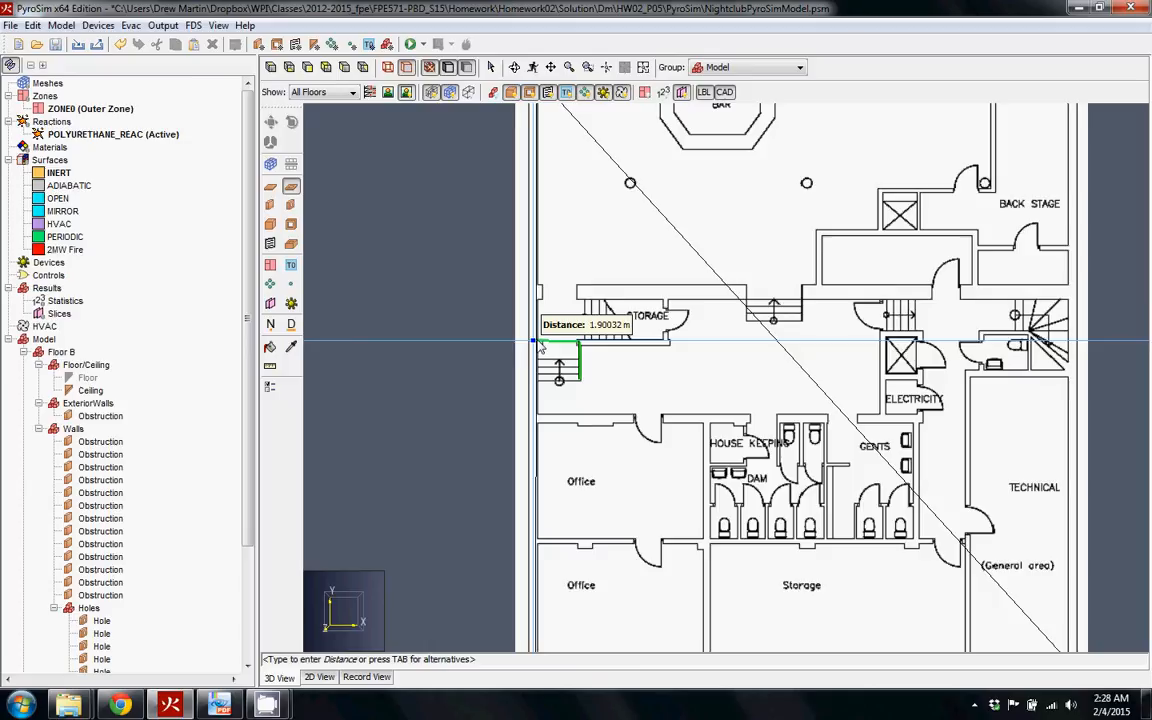
mouse_move(536, 380)
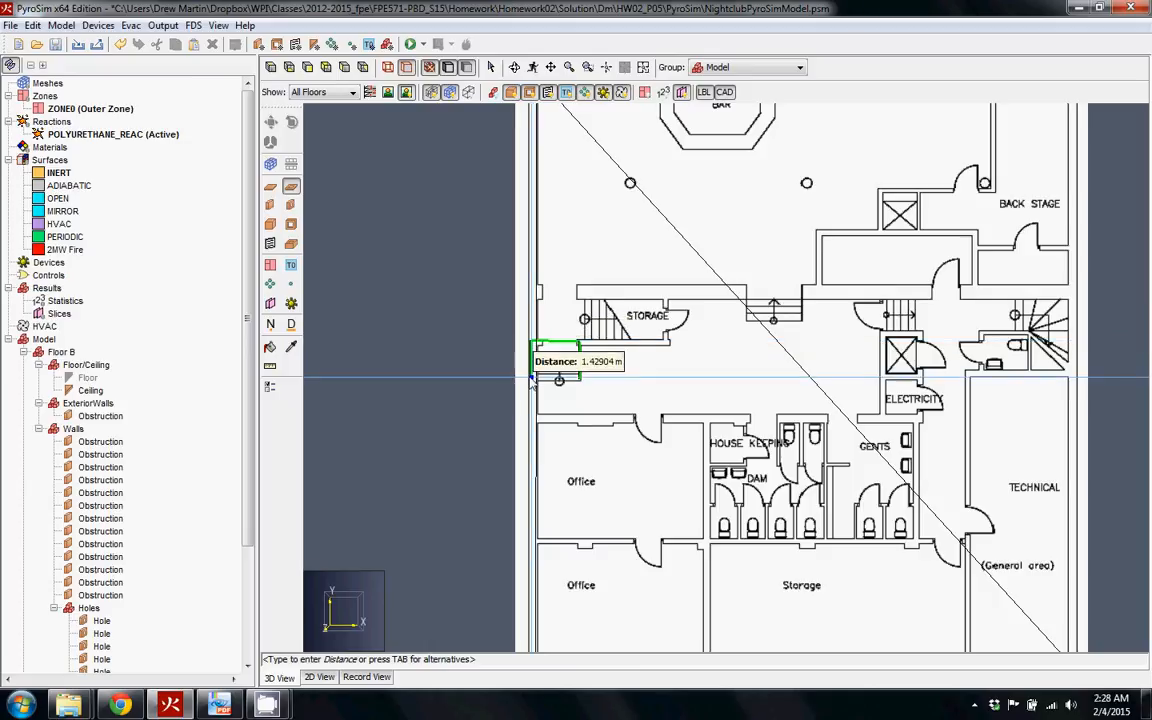
mouse_move(584, 388)
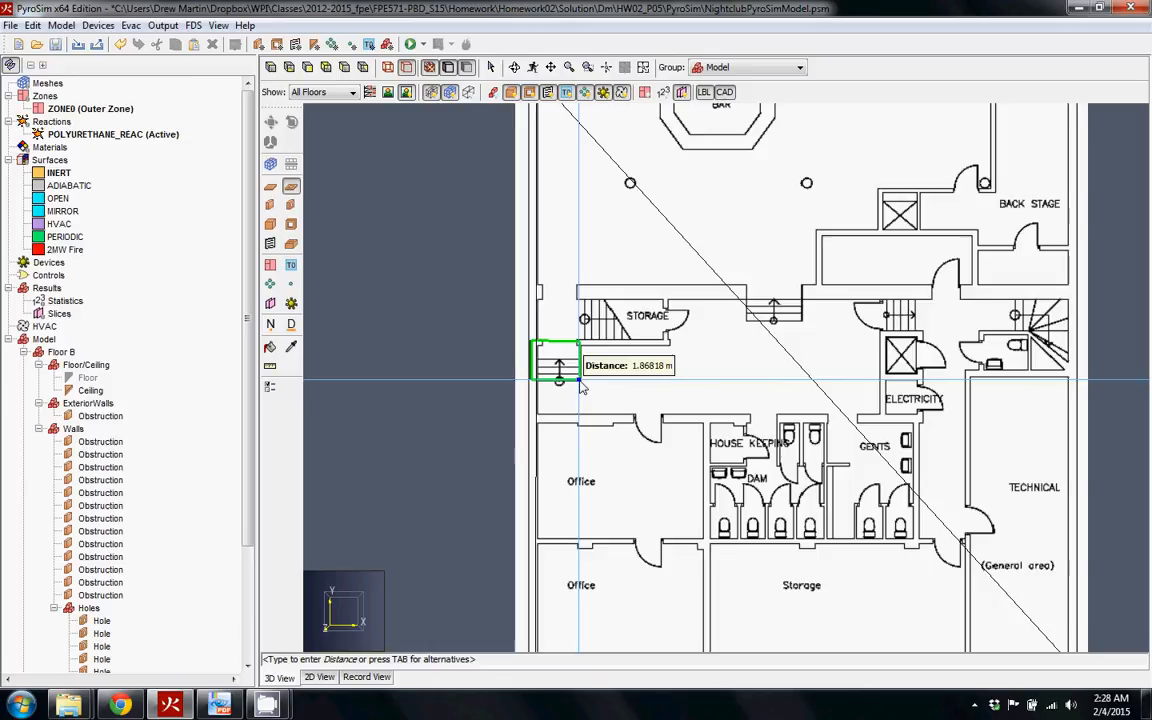
left_click(580, 384)
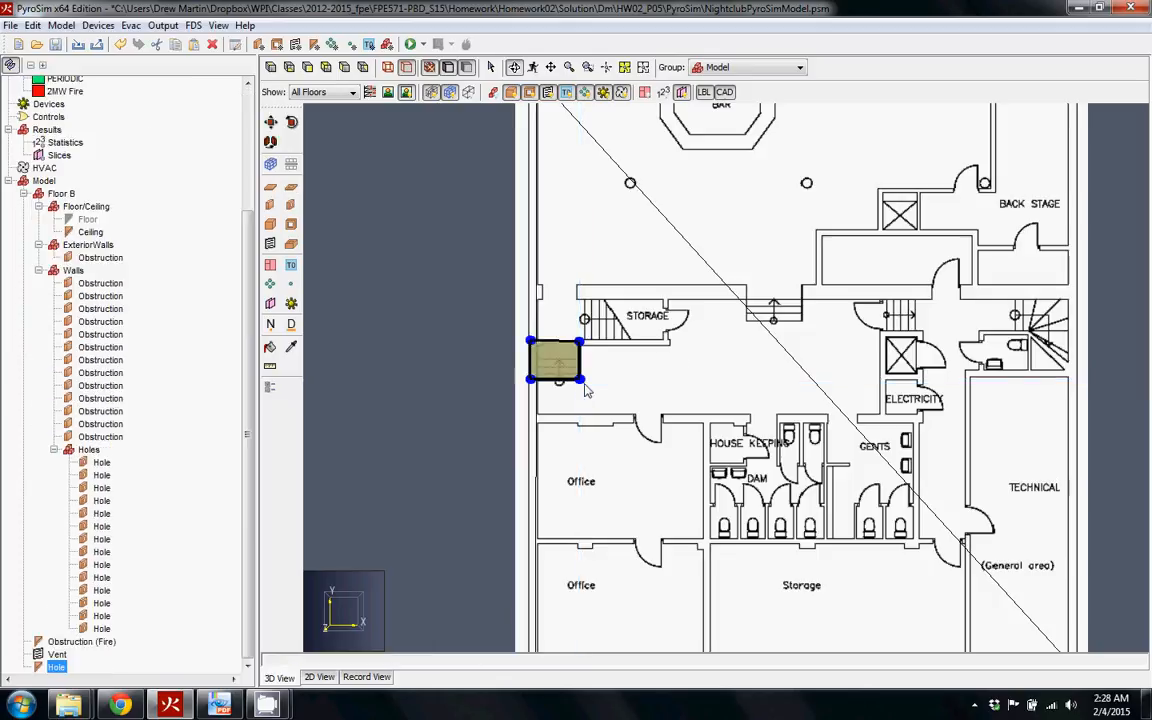
mouse_move(560, 356)
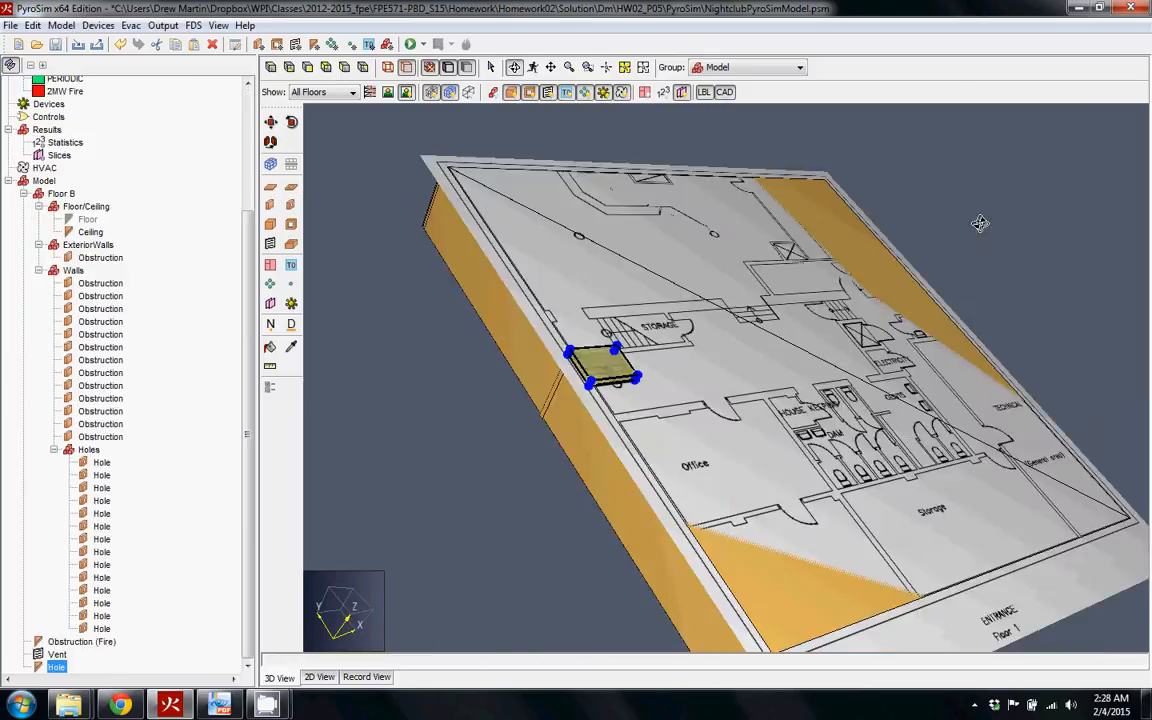
left_click_drag(980, 224, 820, 330)
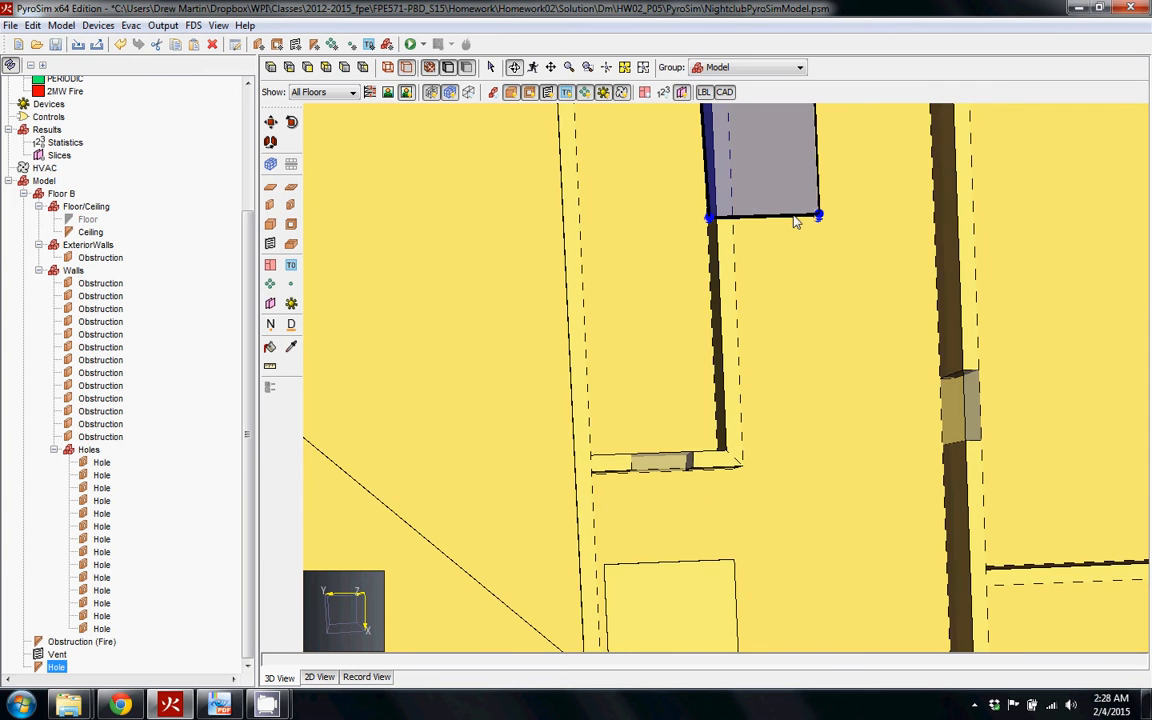
left_click_drag(796, 220, 670, 410)
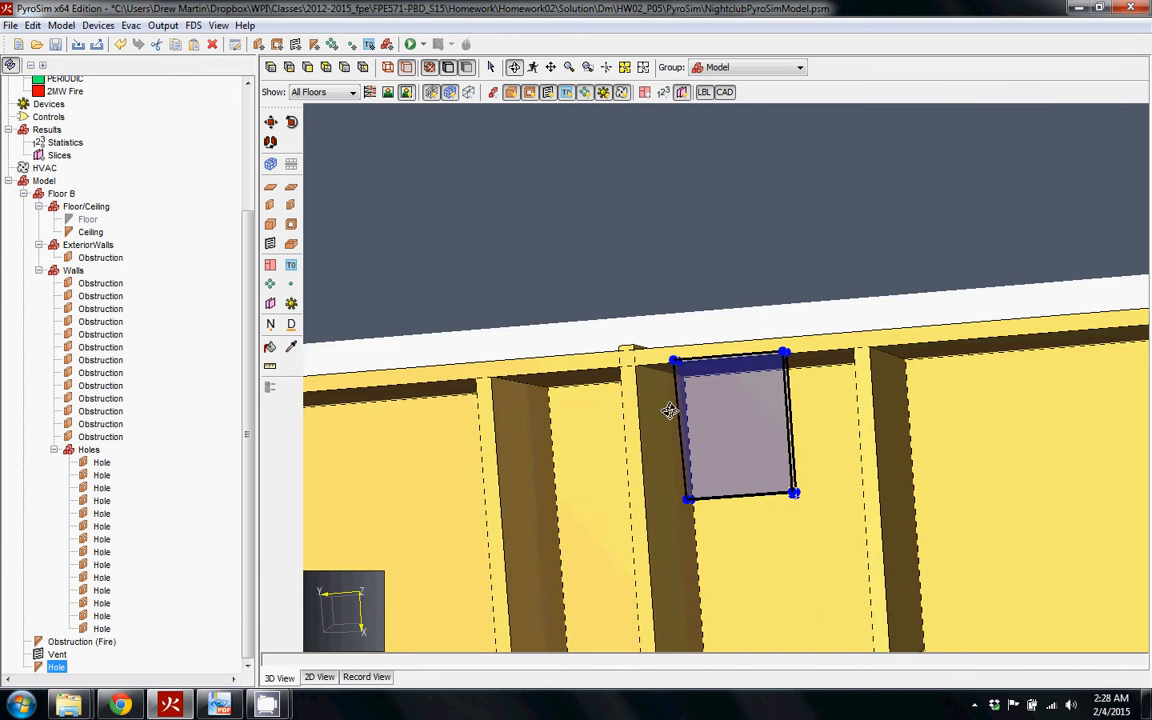
left_click_drag(668, 410, 416, 484)
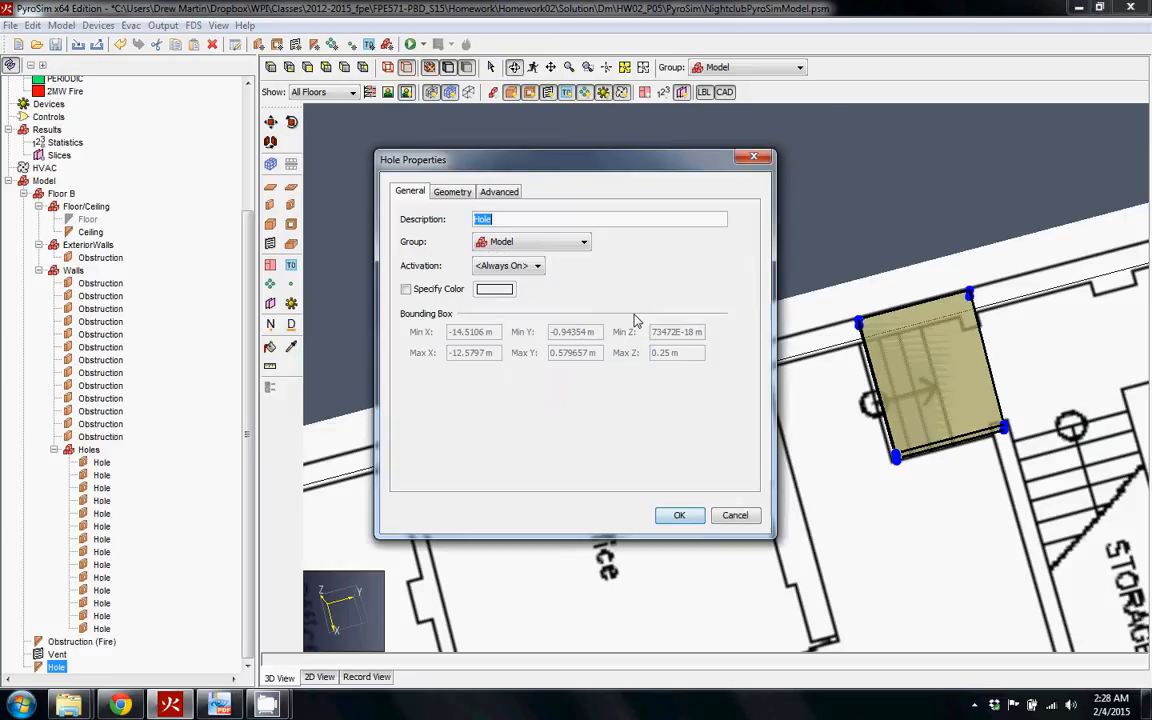
Step: Set the stairwell hole's point Z values to -0.5 m and extrusion to 0.55 m
left_click(452, 192)
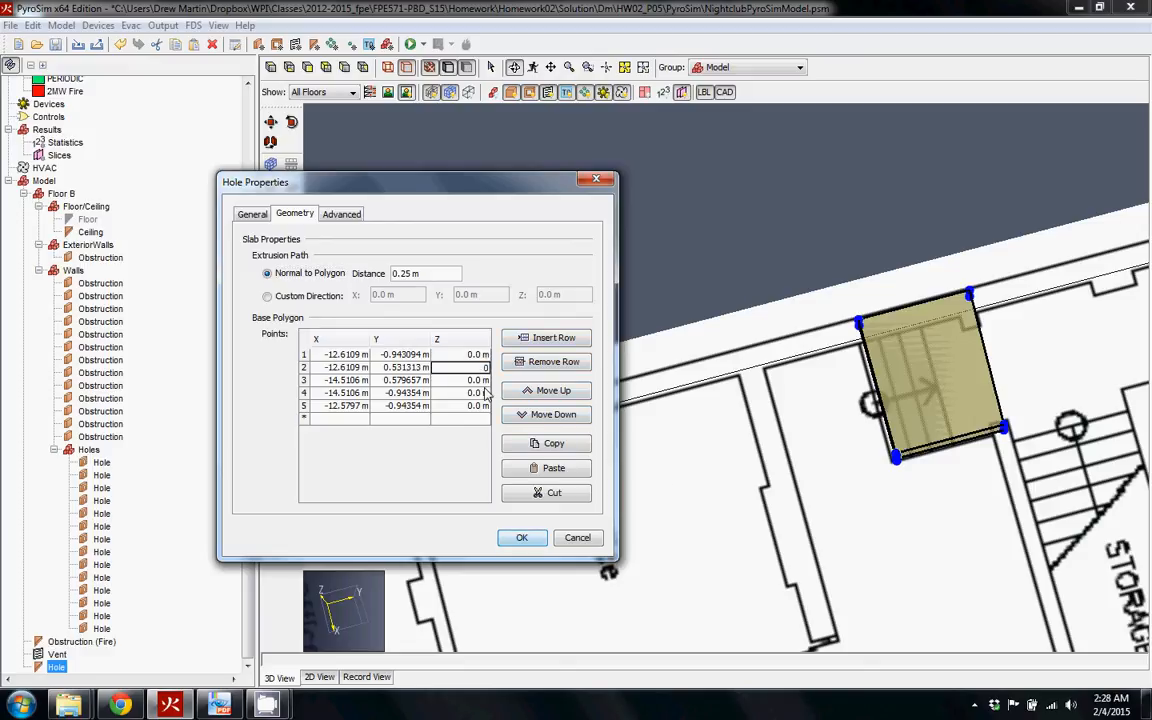
mouse_move(454, 326)
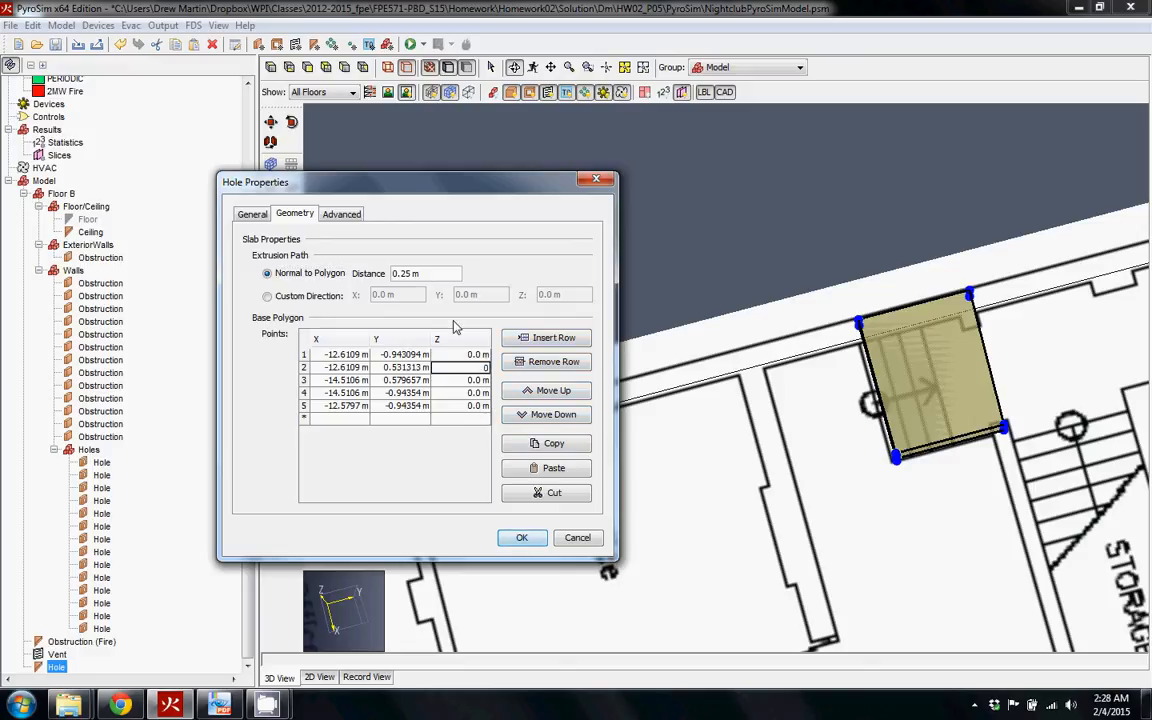
left_click(476, 354)
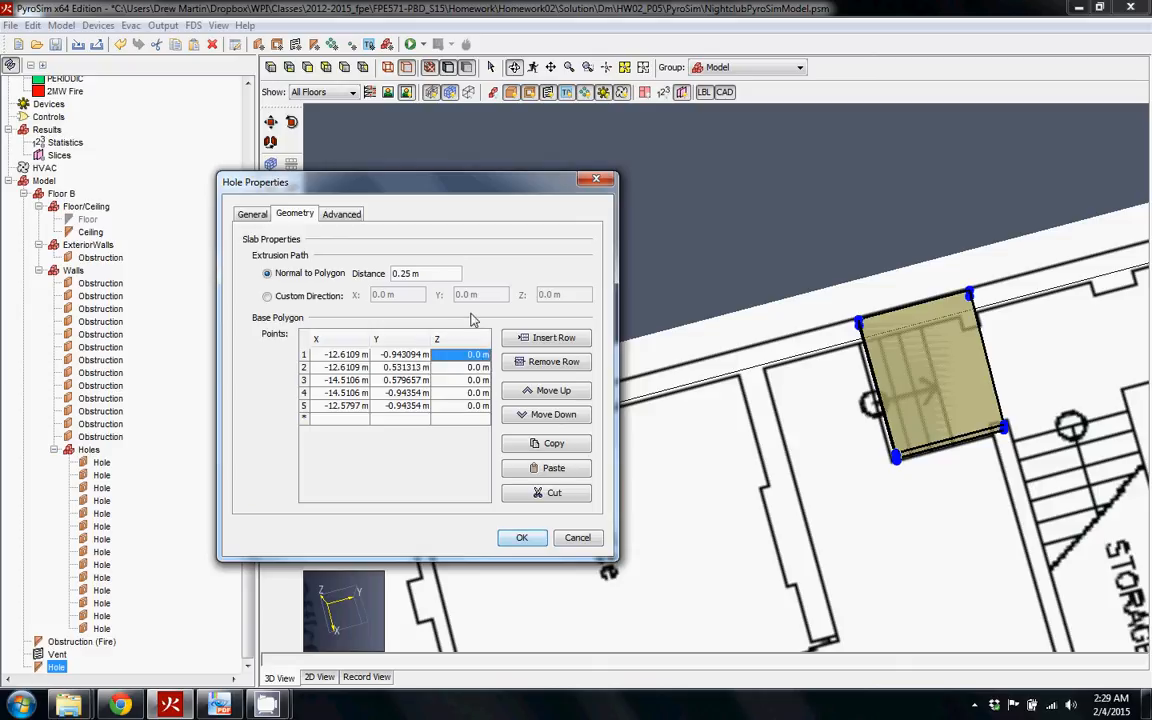
mouse_move(446, 366)
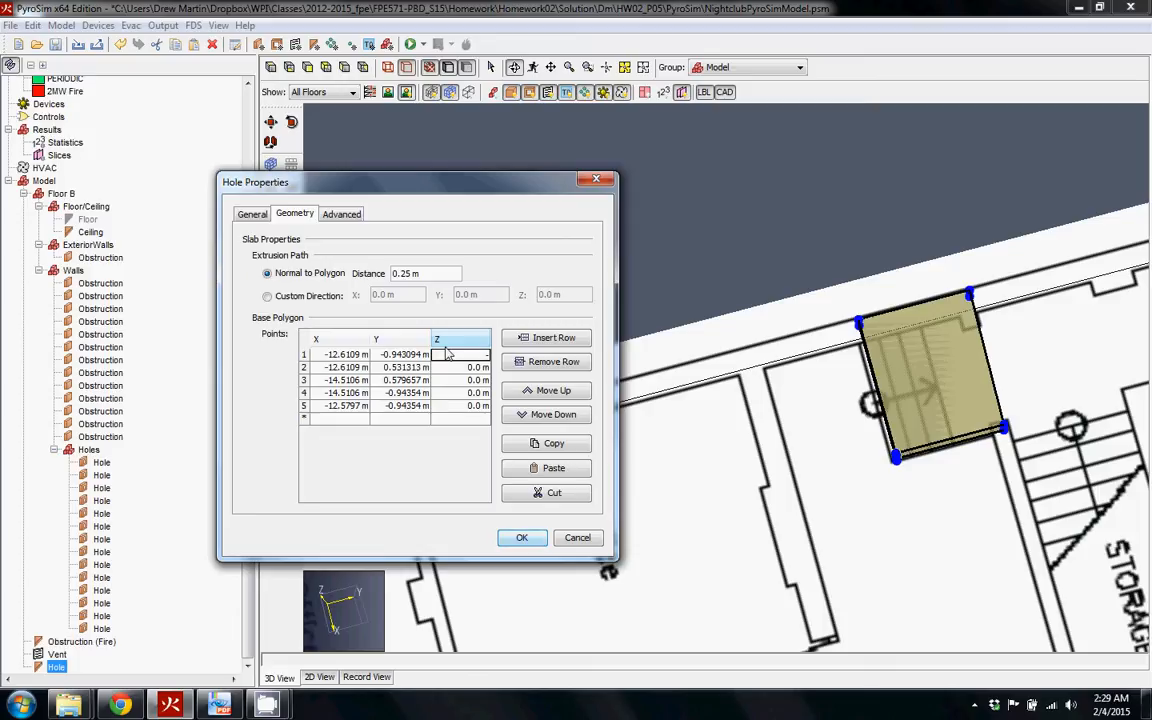
type("-5")
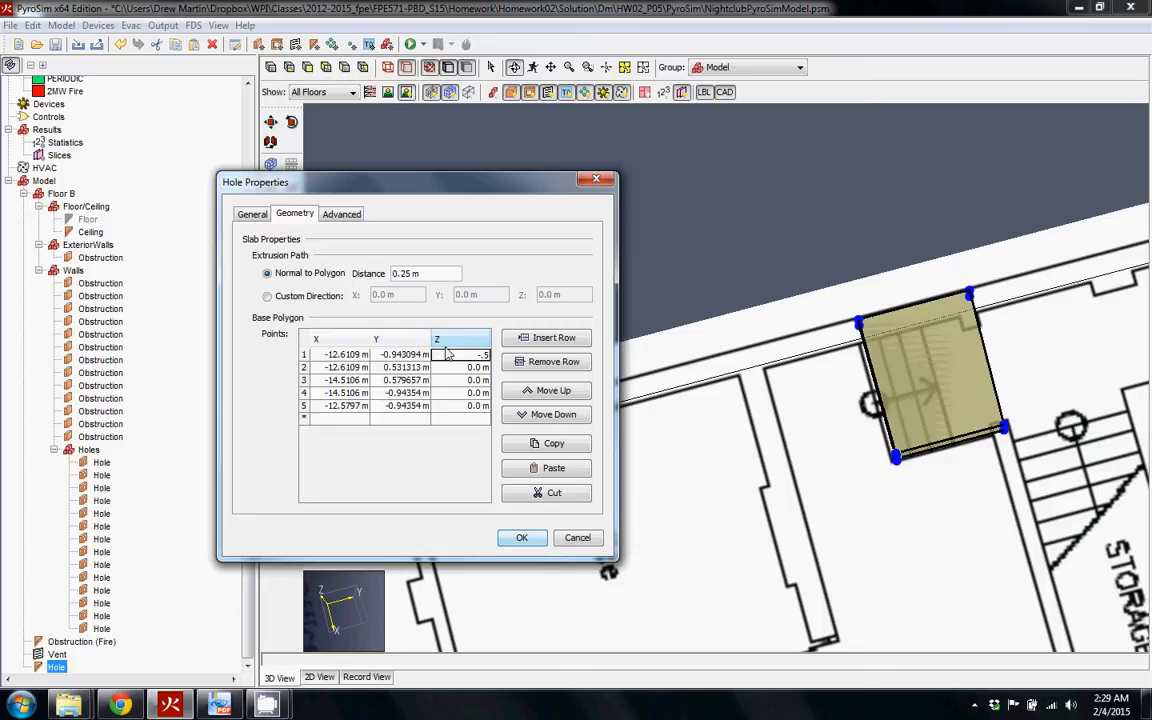
left_click(460, 368)
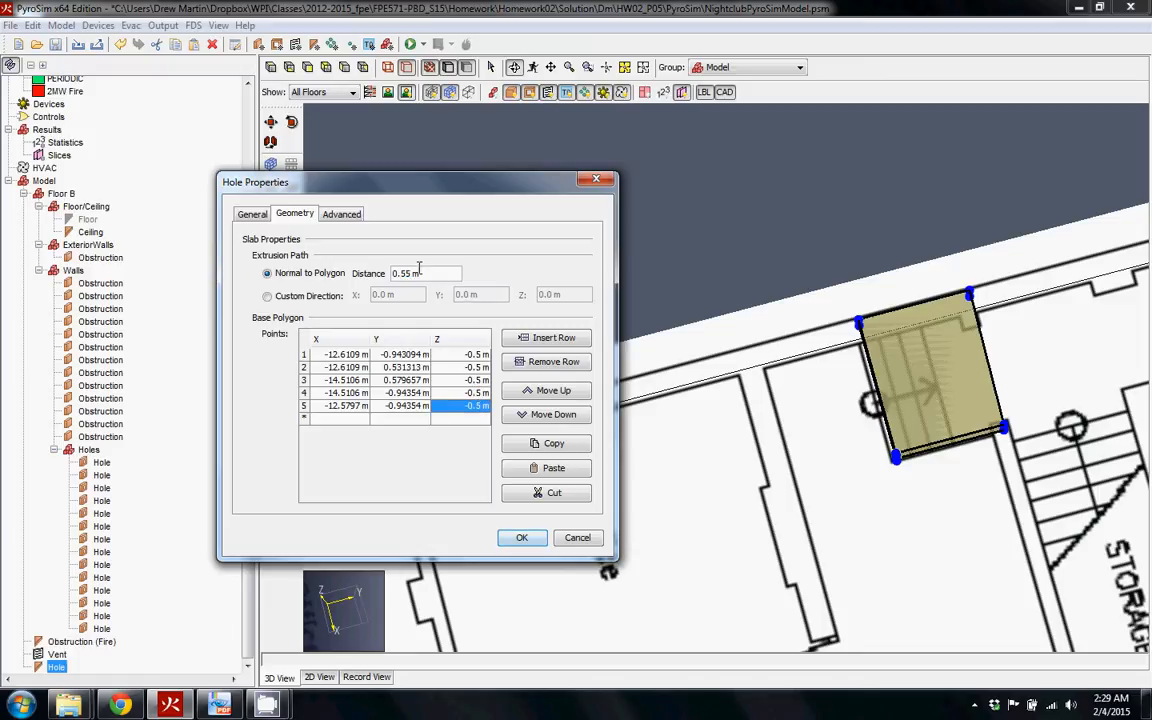
left_click(520, 536)
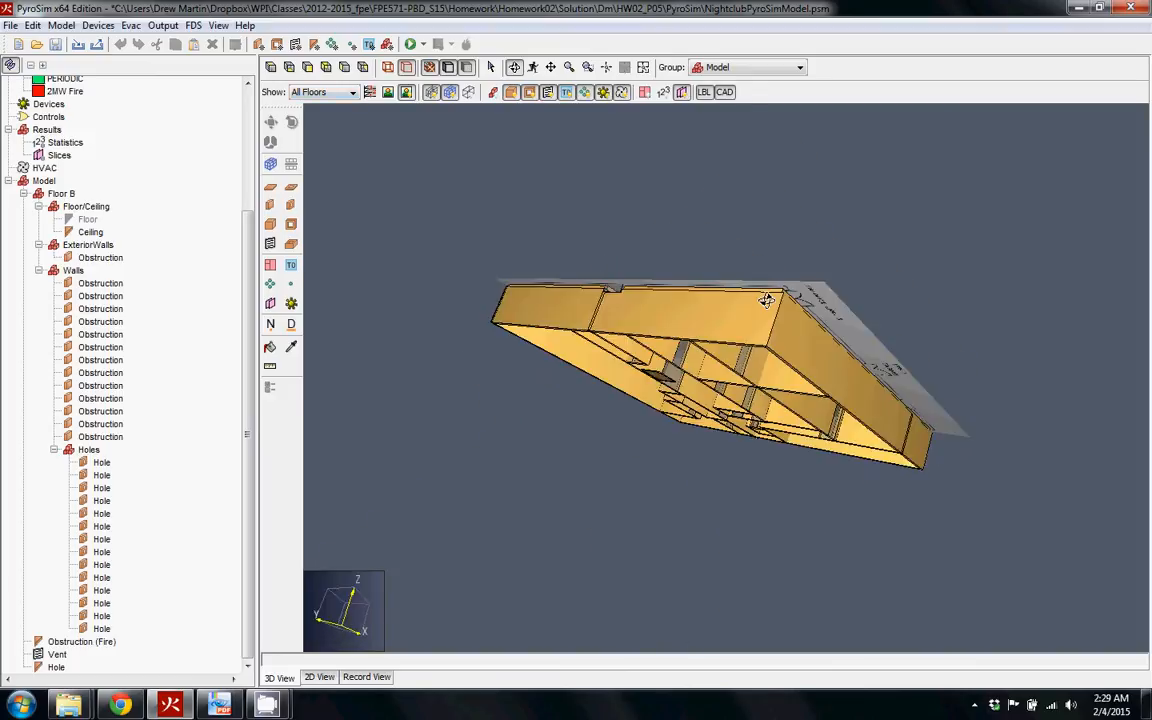
left_click_drag(764, 300, 604, 210)
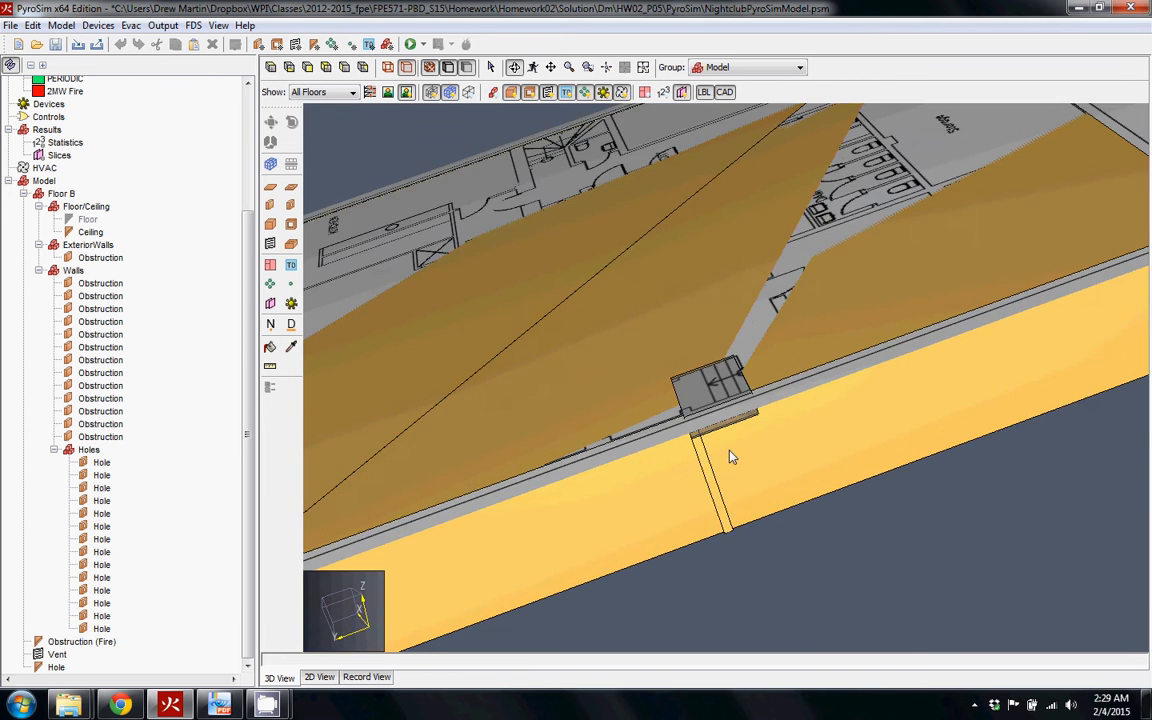
left_click_drag(730, 456, 590, 356)
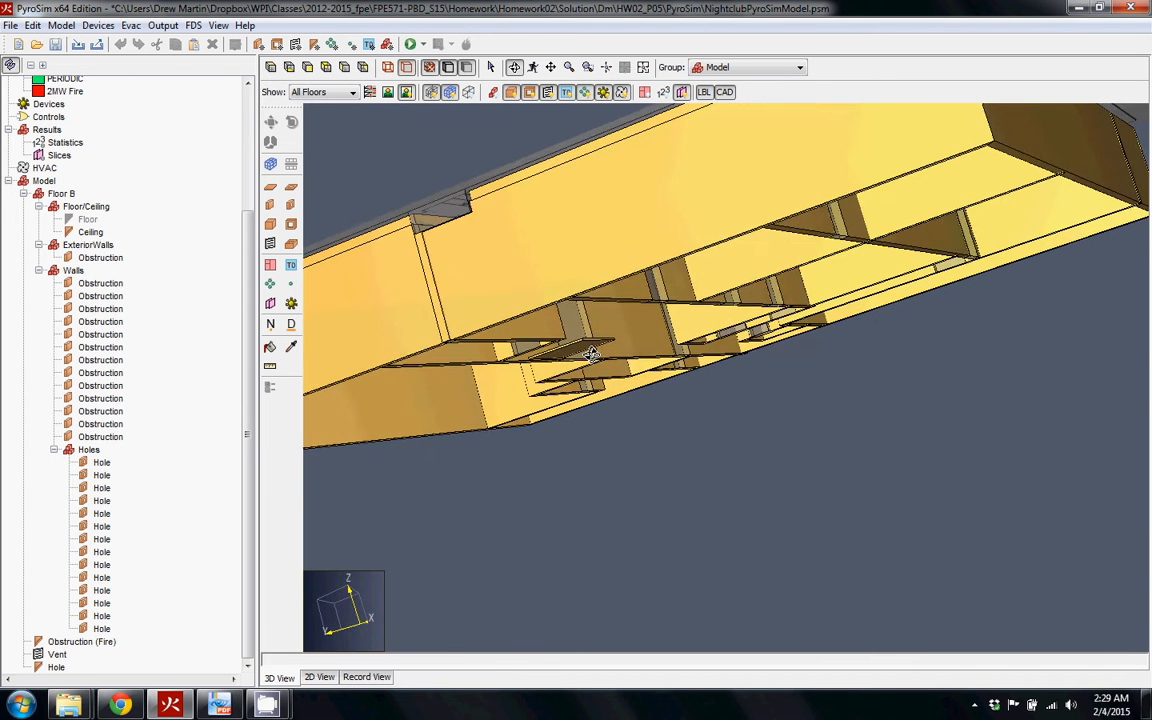
left_click_drag(590, 352, 604, 558)
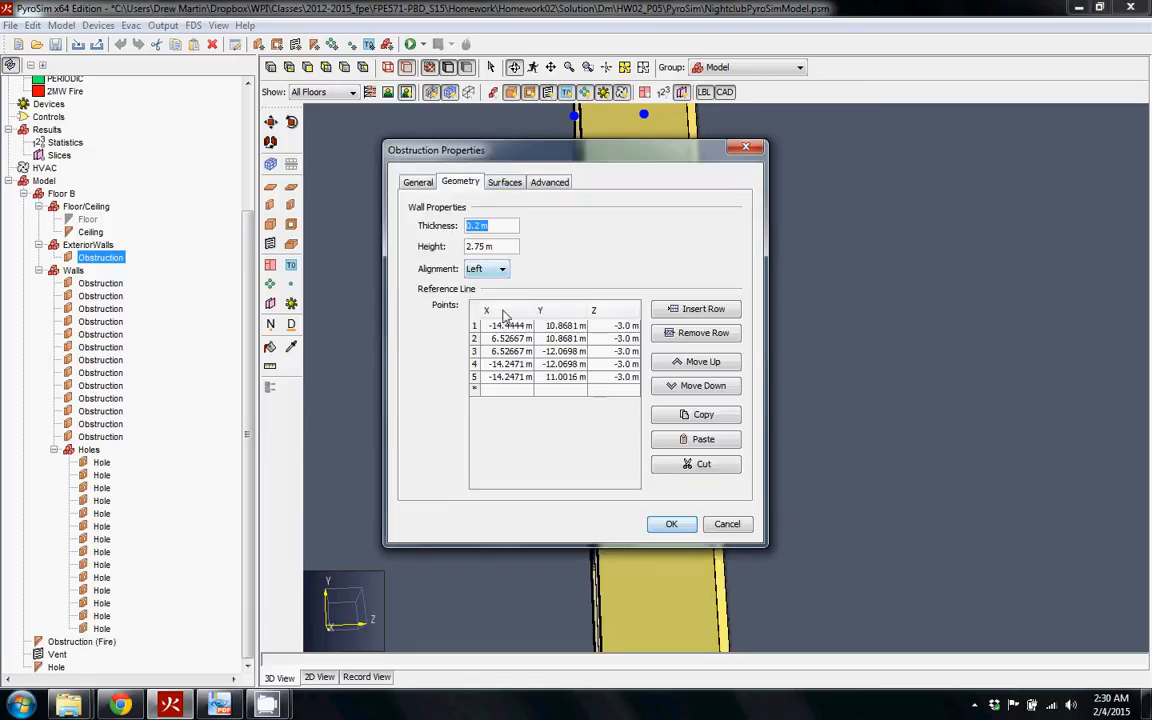
left_click(672, 524)
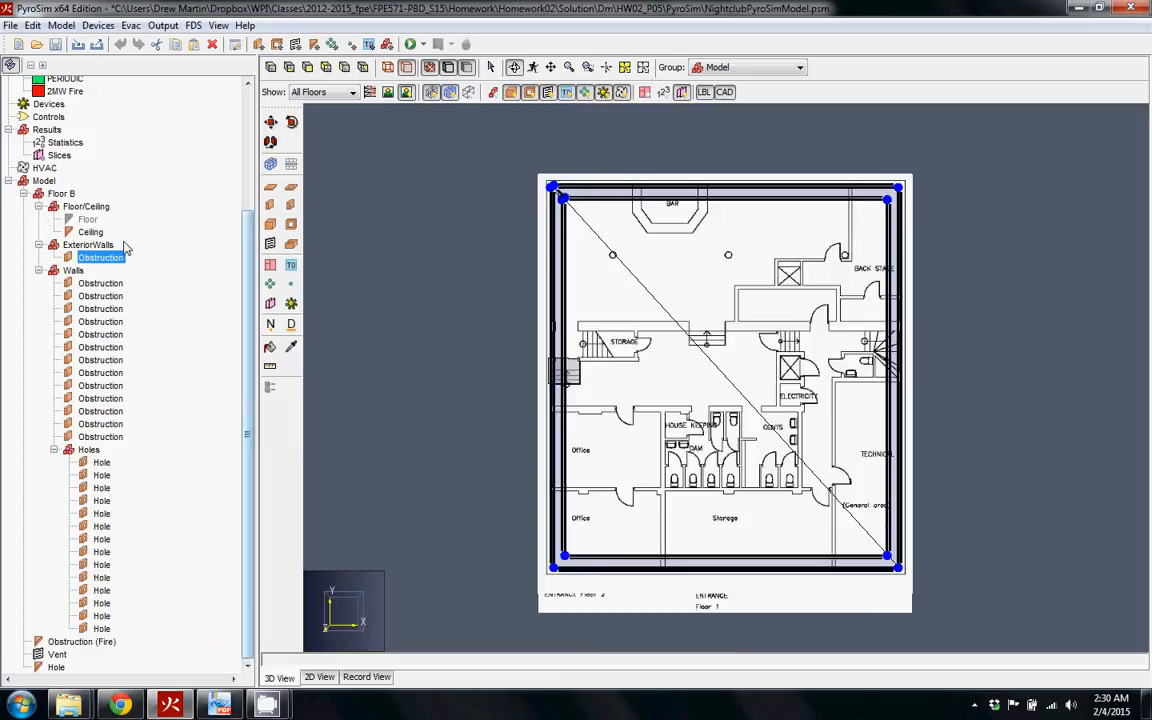
double_click(100, 256)
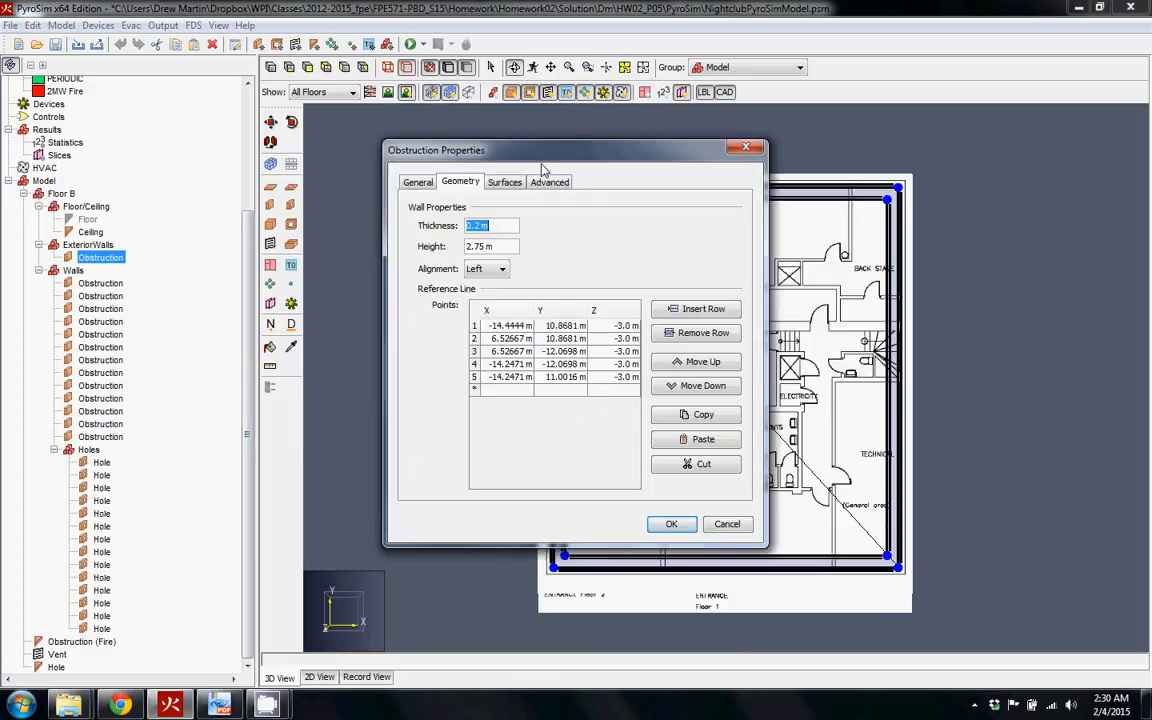
left_click_drag(544, 164, 324, 140)
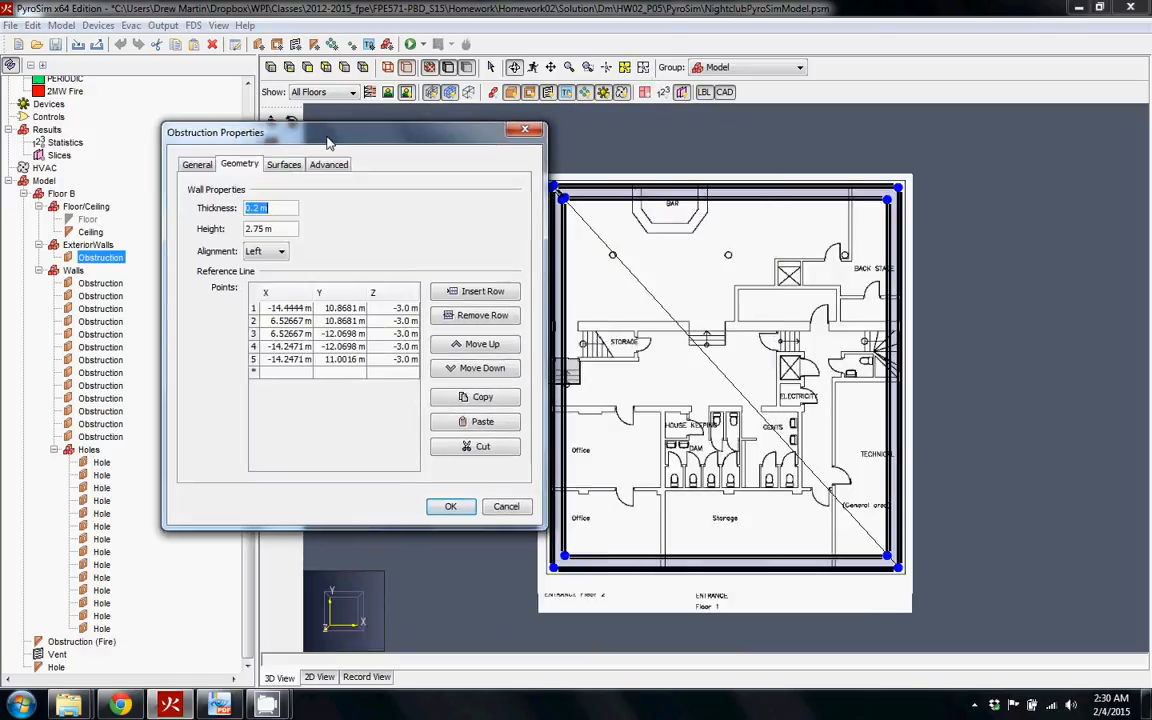
left_click_drag(324, 132, 320, 152)
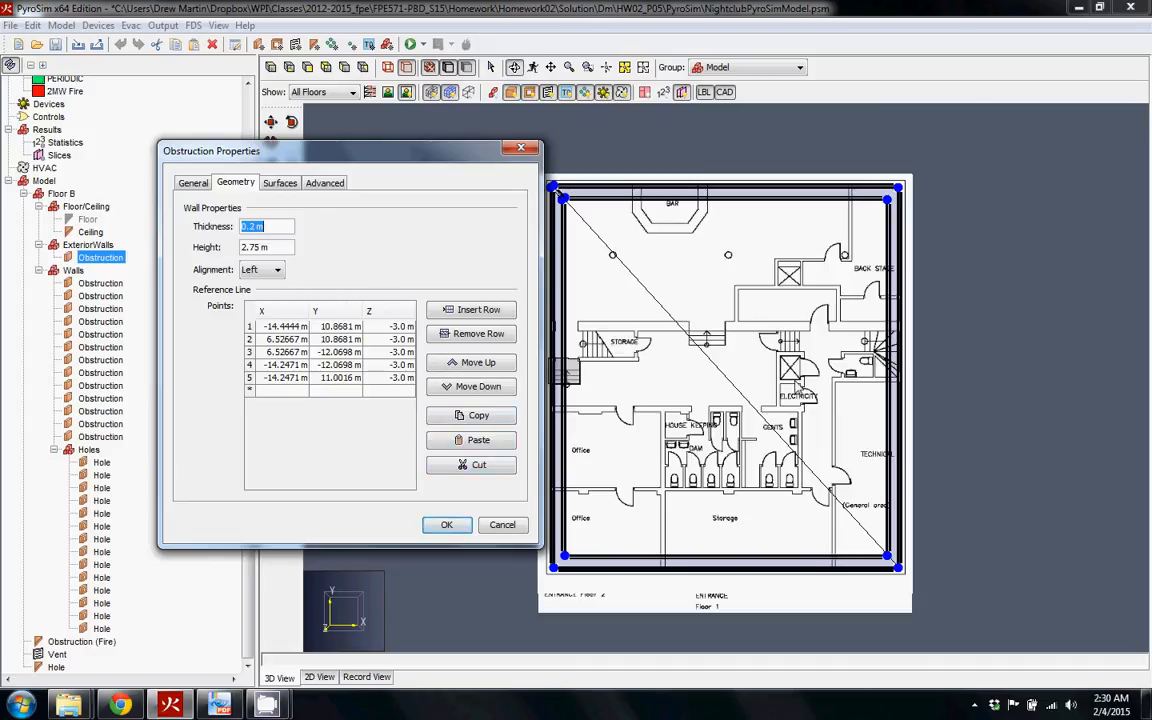
mouse_move(556, 362)
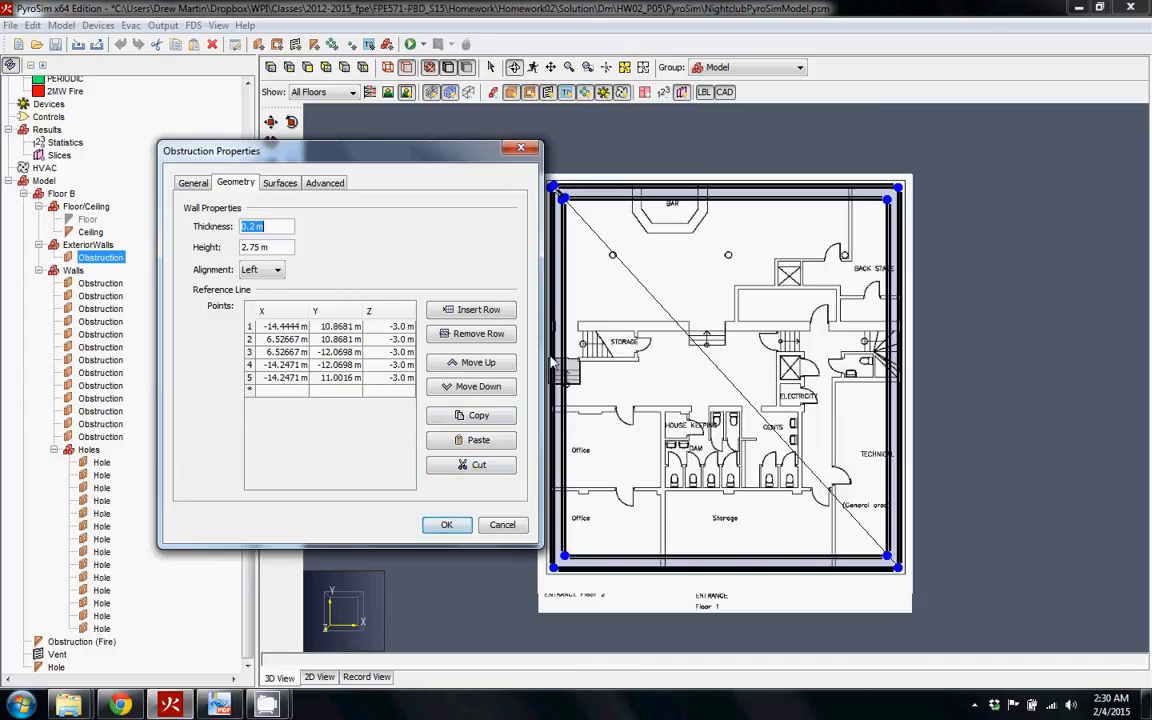
mouse_move(576, 570)
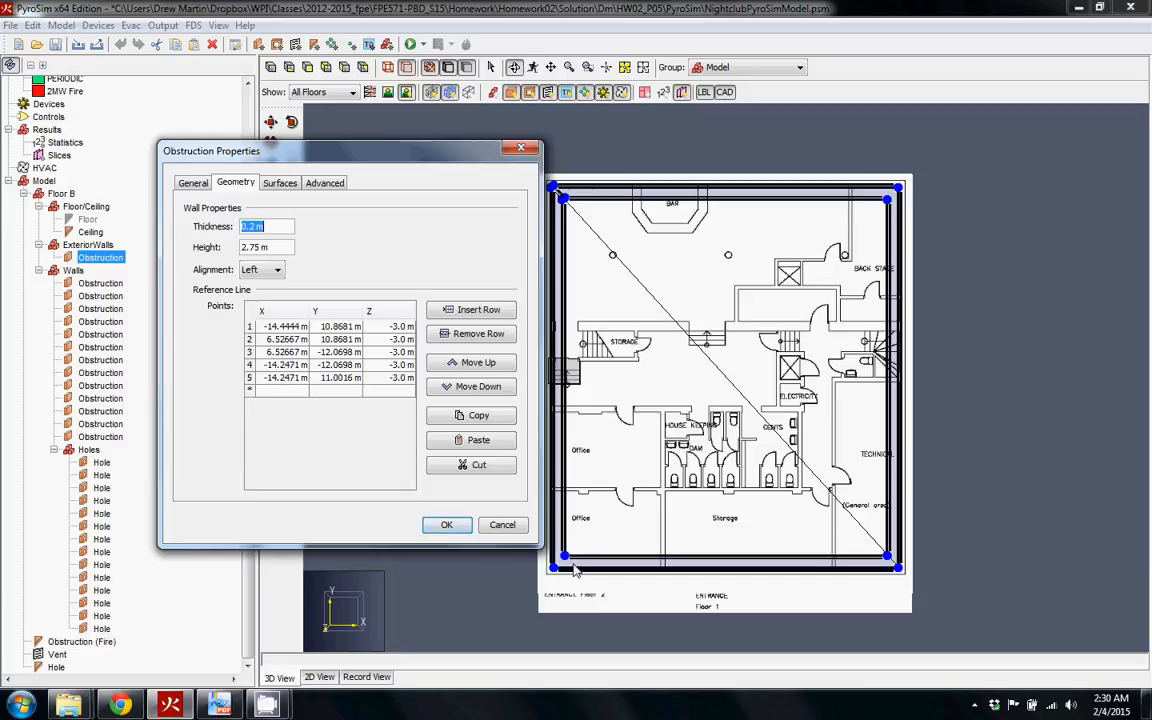
mouse_move(548, 210)
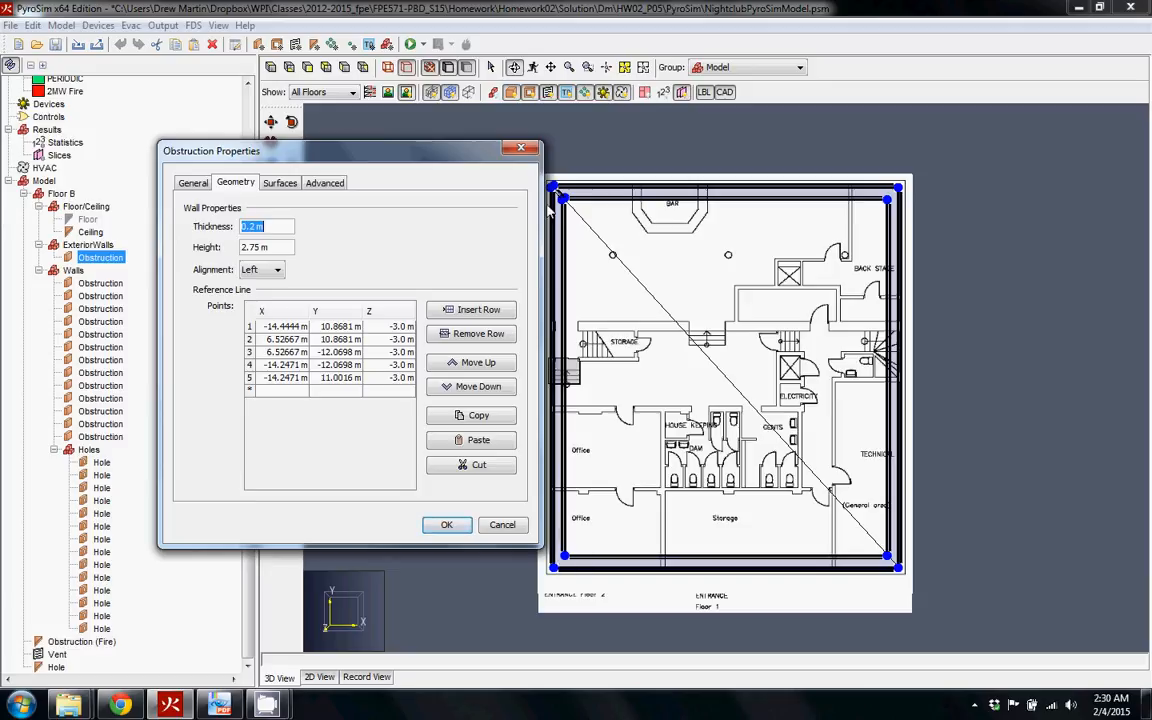
mouse_move(546, 420)
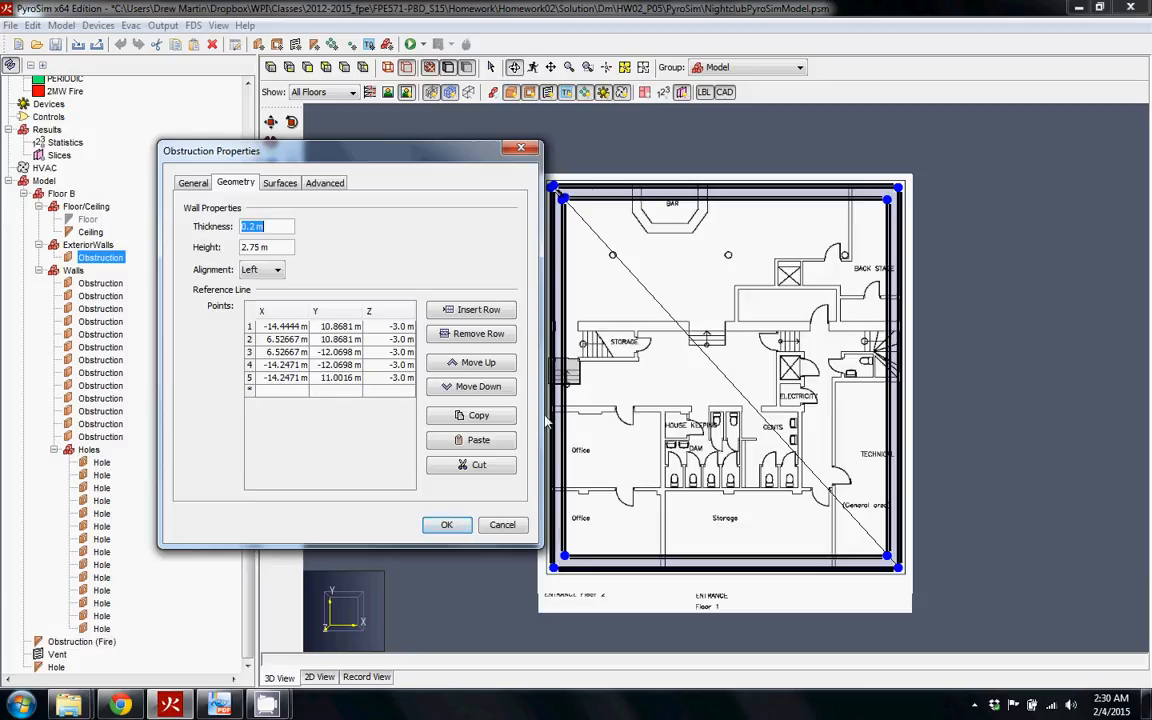
mouse_move(504, 162)
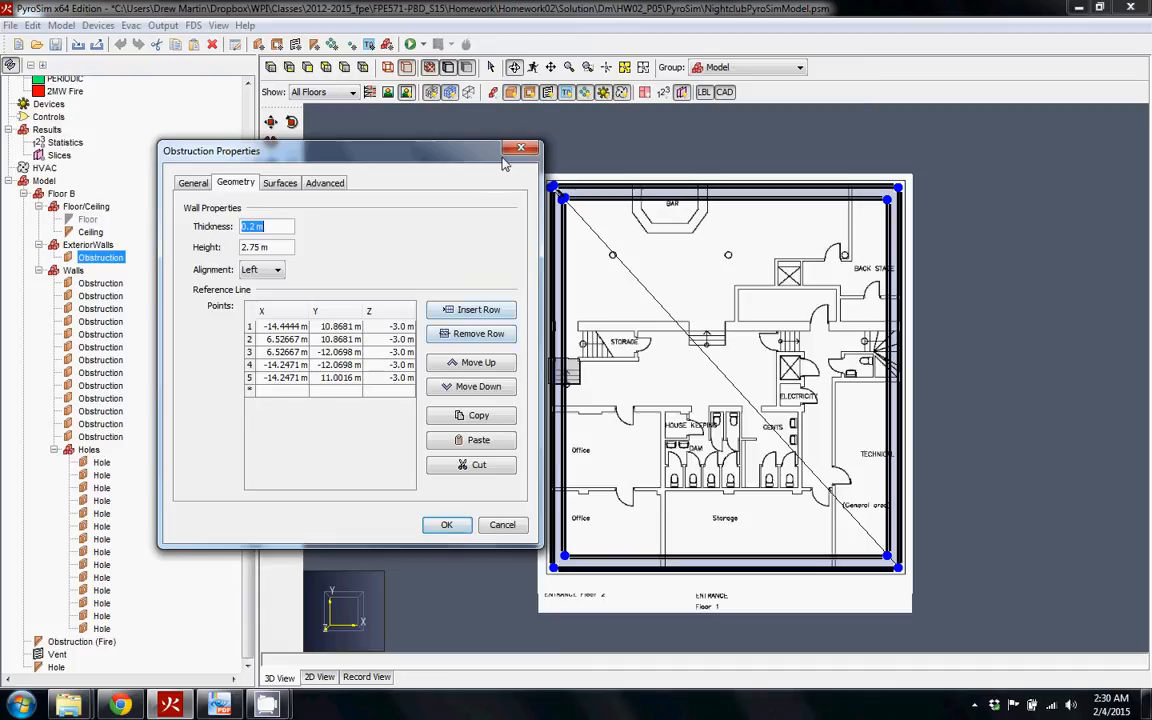
left_click(502, 524)
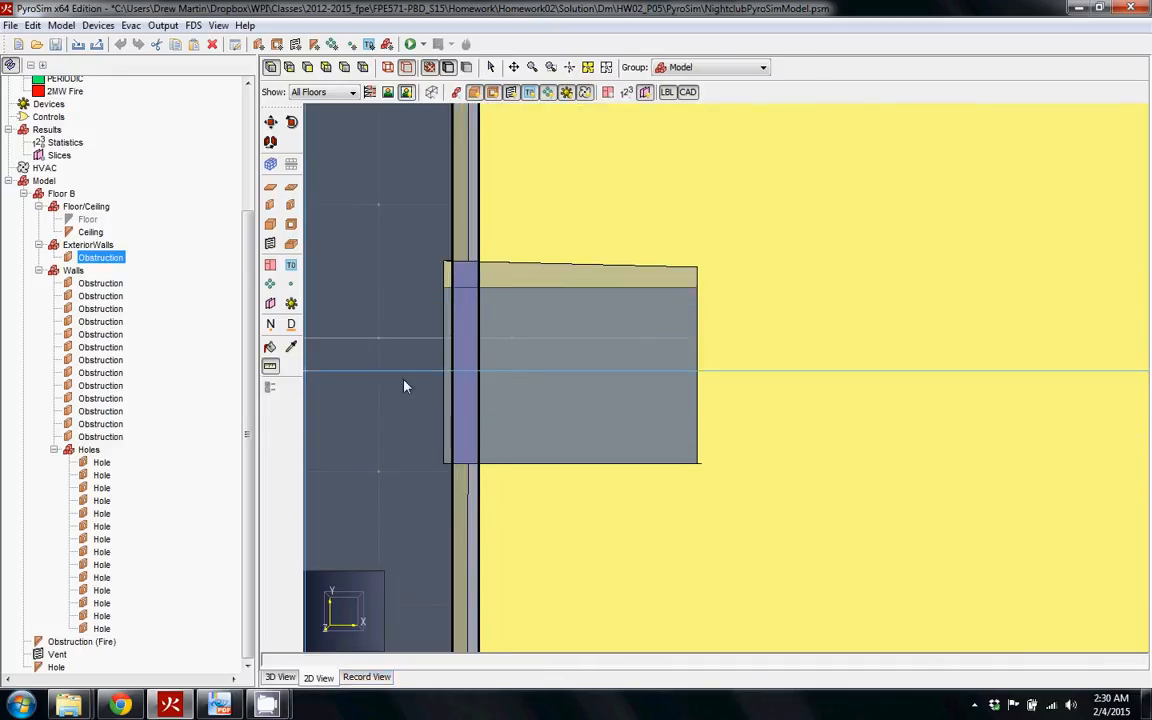
mouse_move(480, 388)
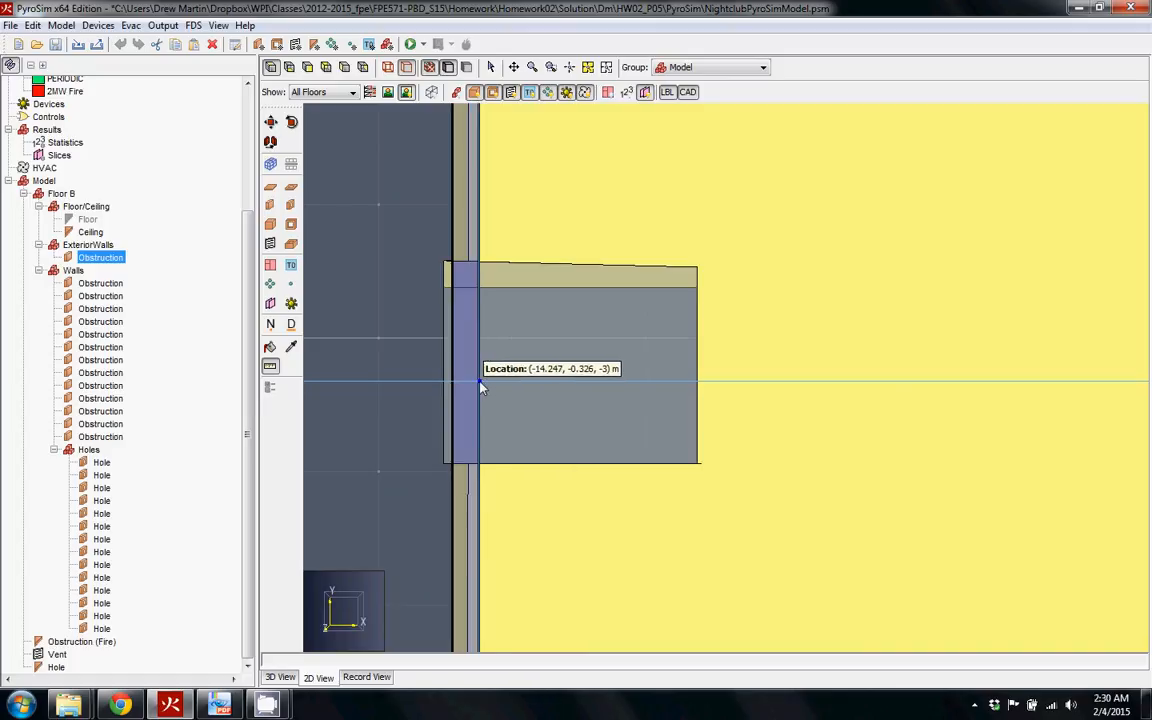
mouse_move(484, 364)
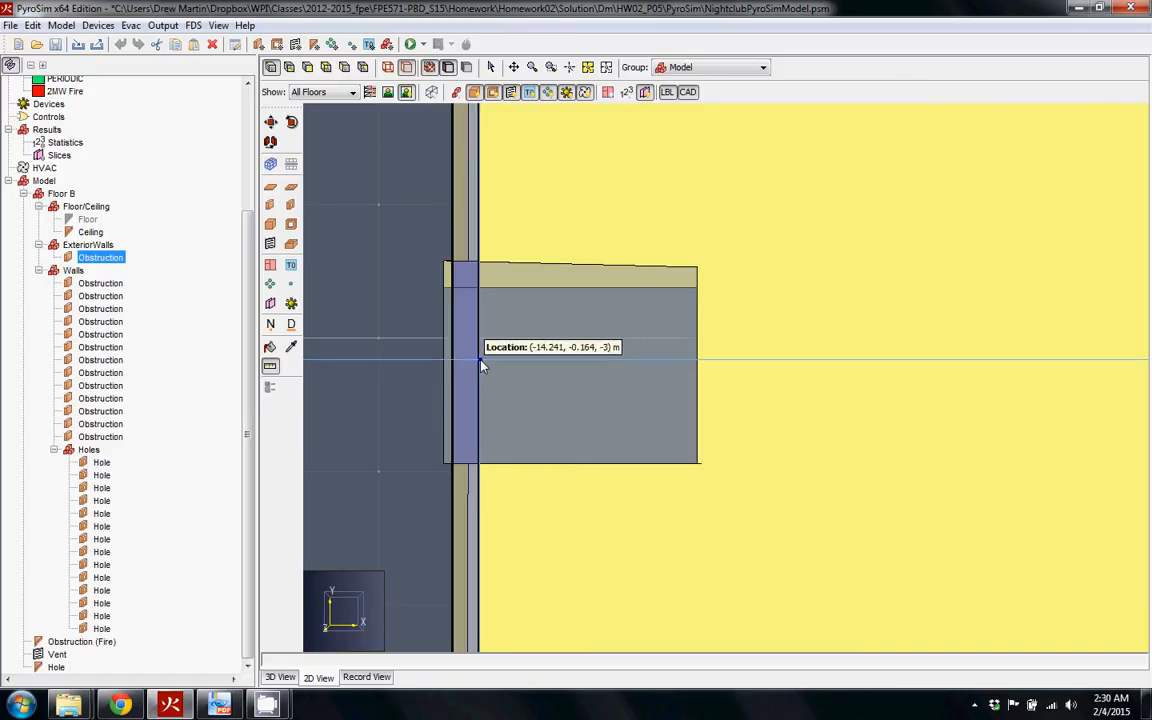
mouse_move(488, 374)
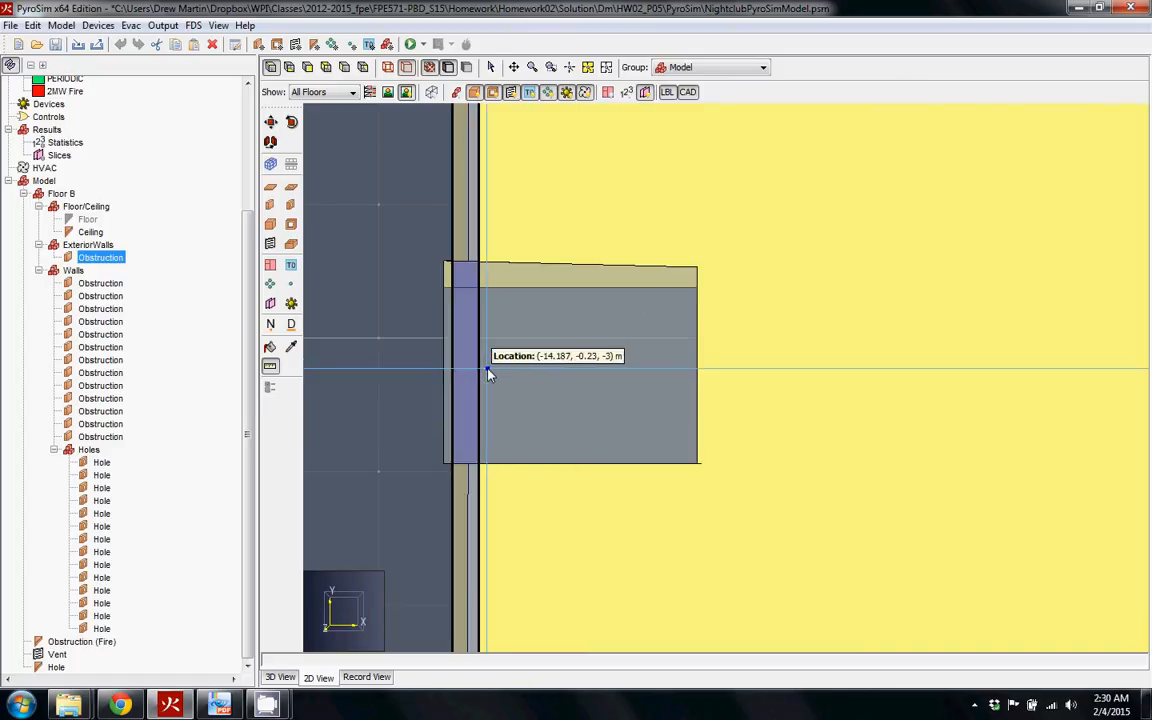
mouse_move(488, 376)
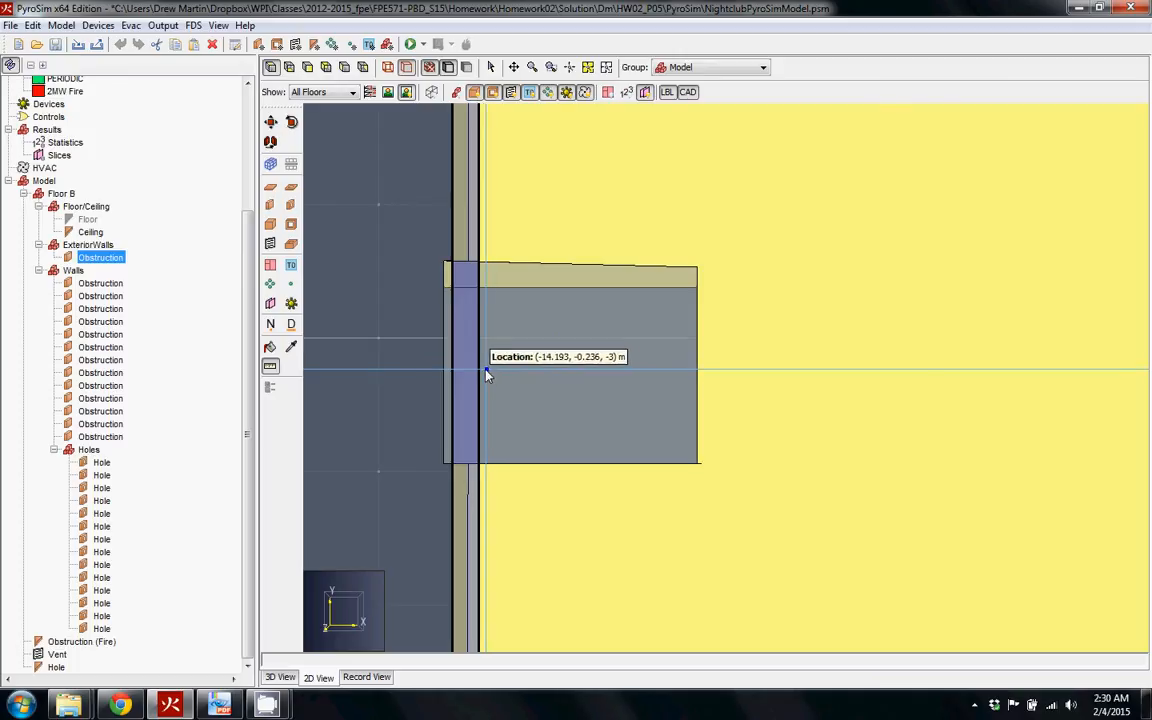
mouse_move(484, 376)
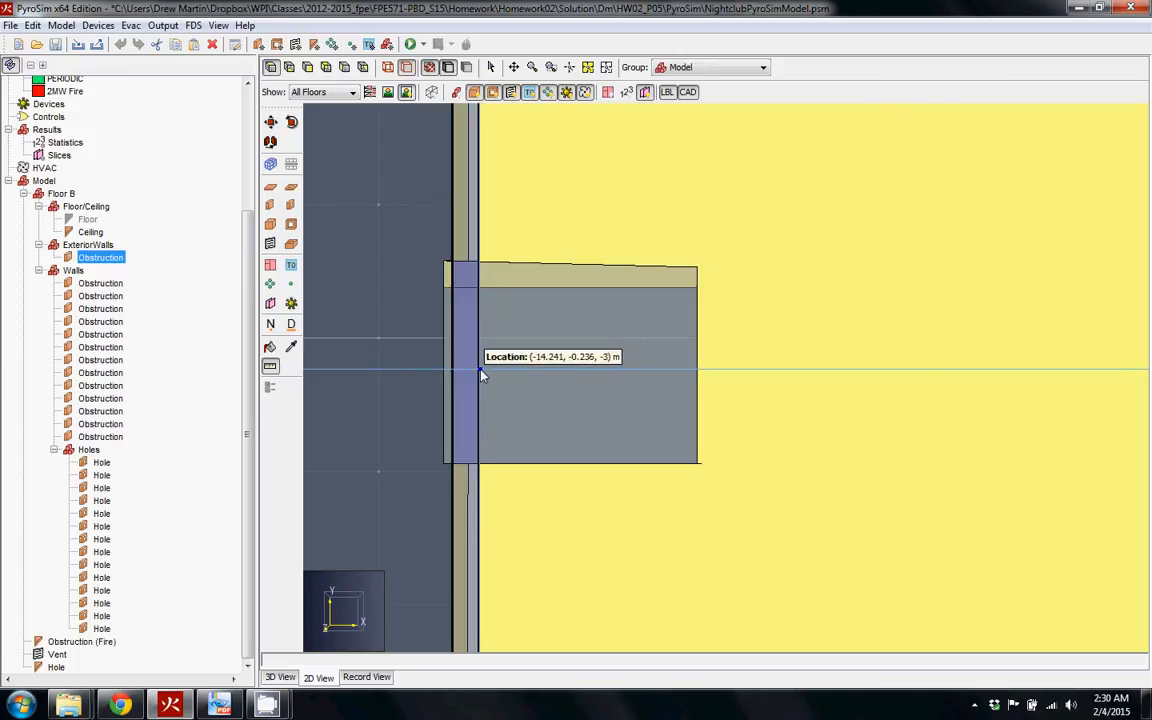
mouse_move(484, 378)
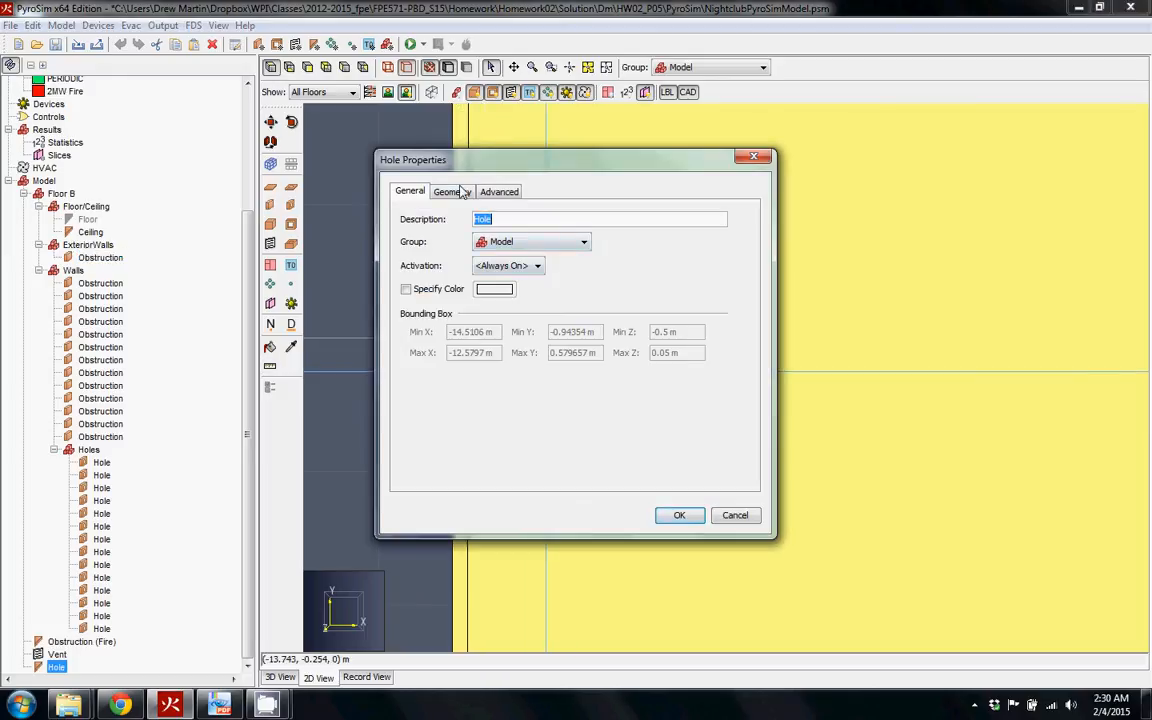
Step: Edit the third and fourth corner points' X coordinates in the hole's base outline and apply
left_click(452, 192)
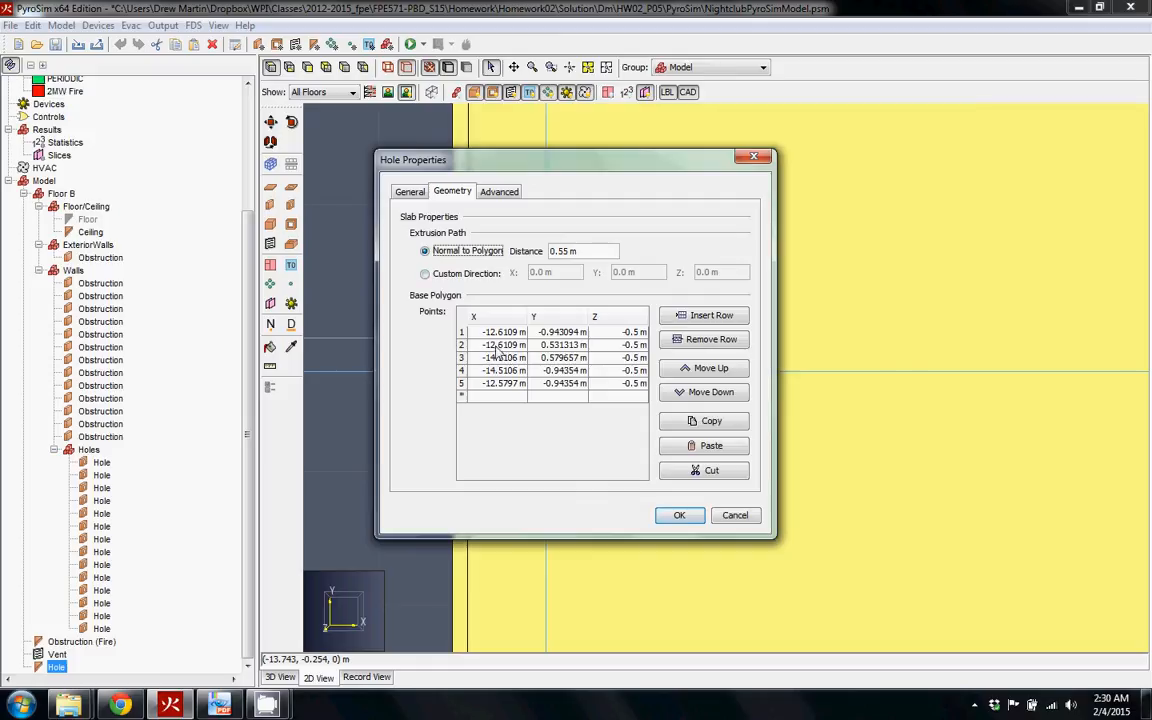
left_click(500, 356)
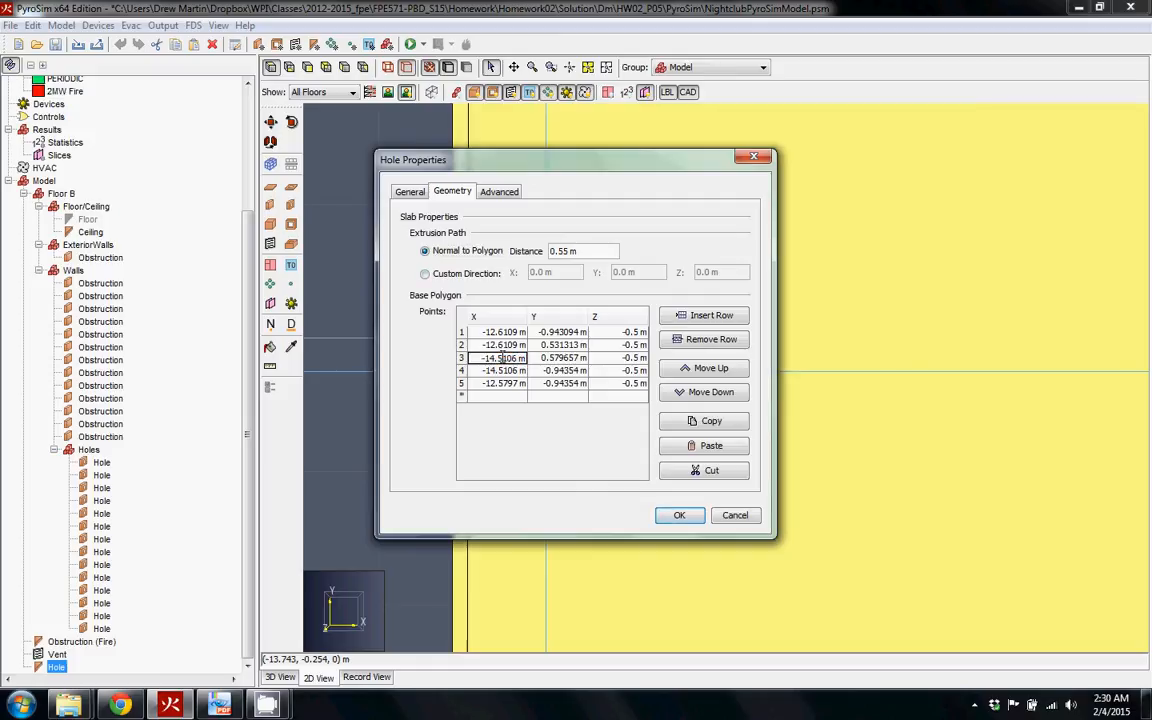
double_click(500, 358)
type("2")
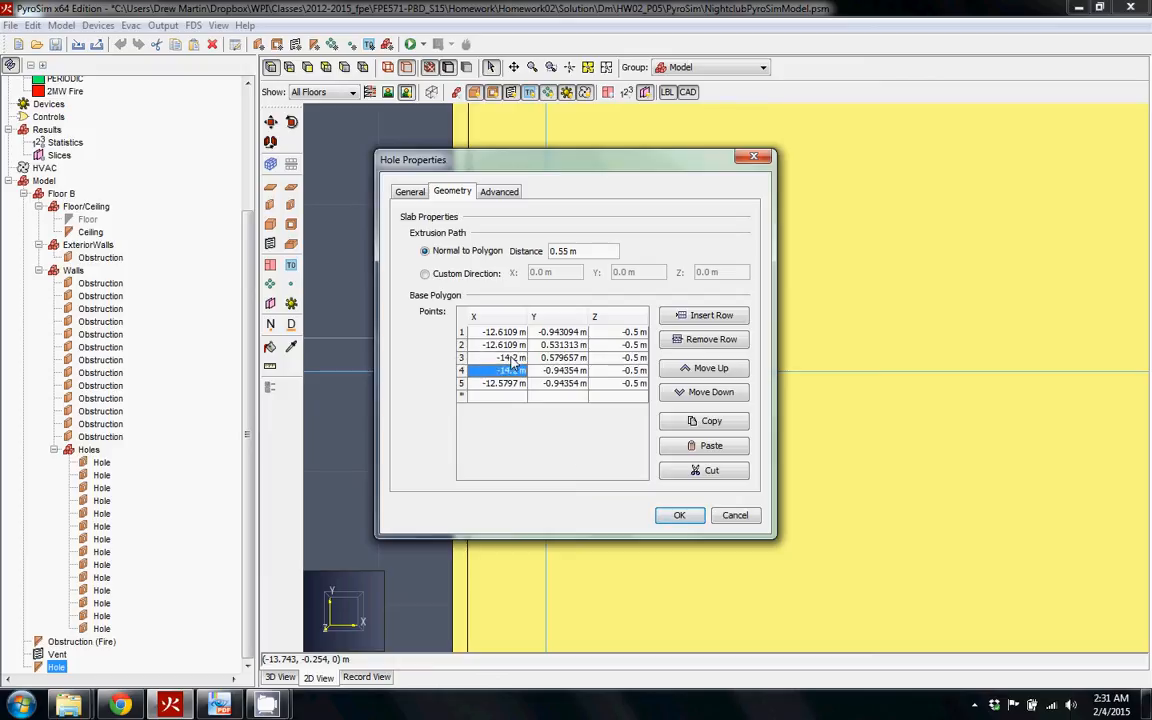
left_click(680, 516)
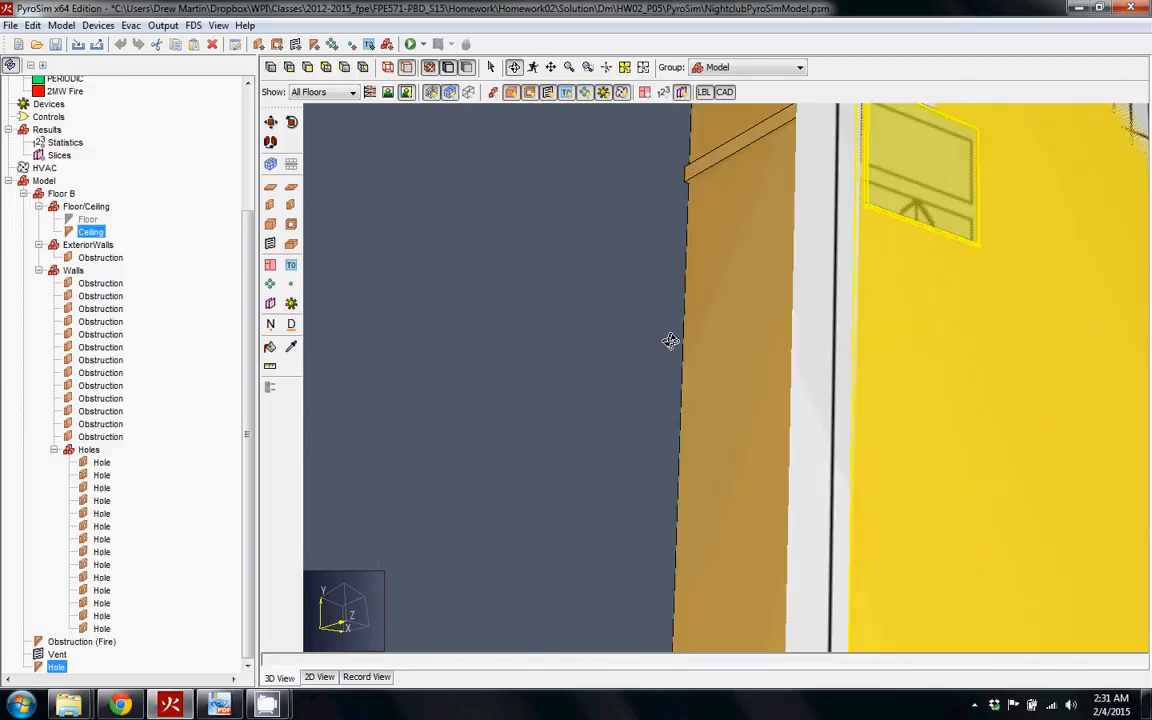
left_click_drag(670, 340, 820, 444)
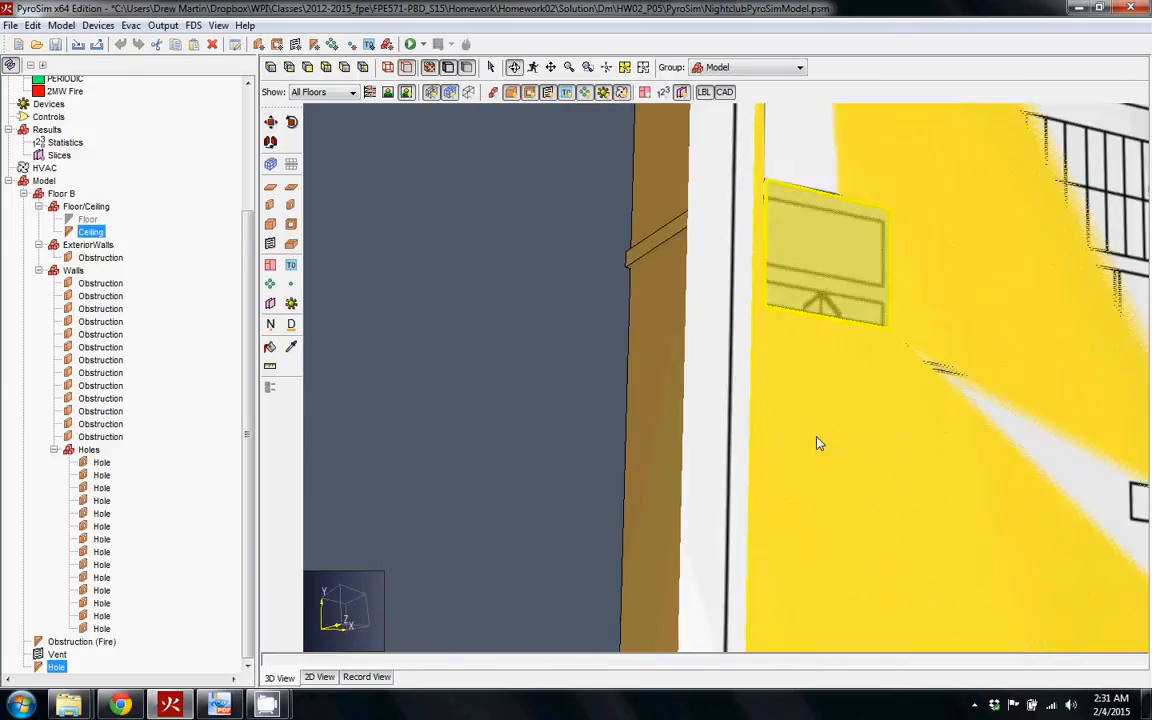
left_click_drag(820, 444, 896, 310)
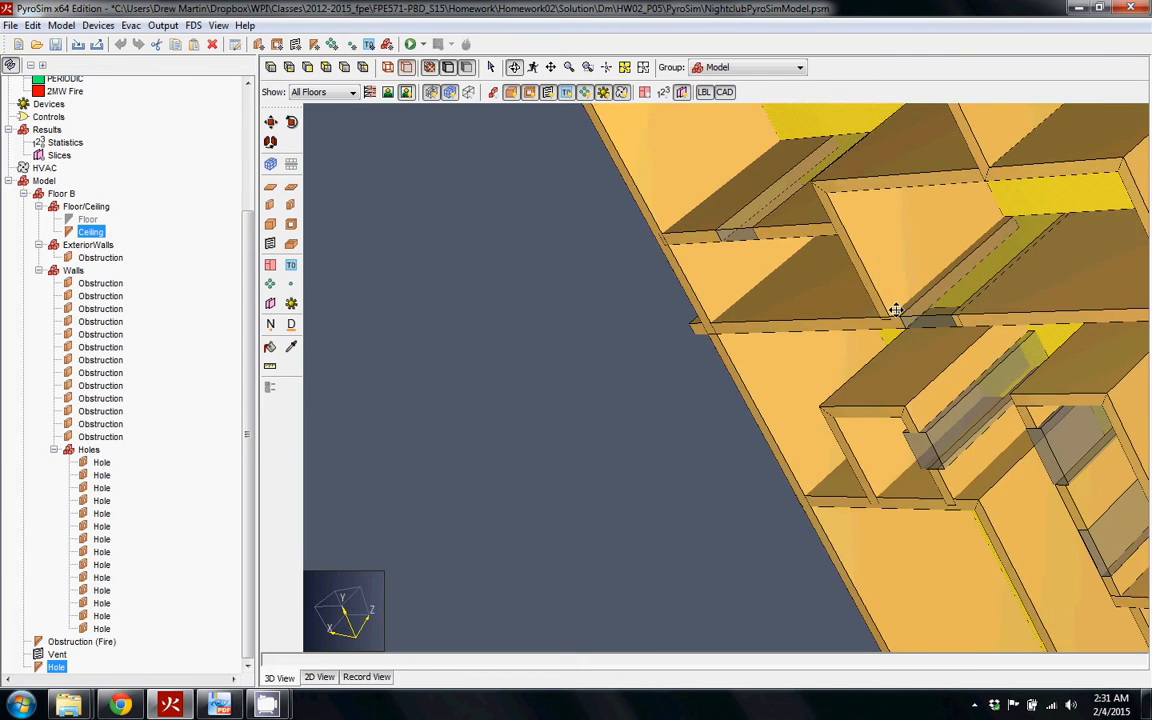
left_click_drag(896, 310, 924, 464)
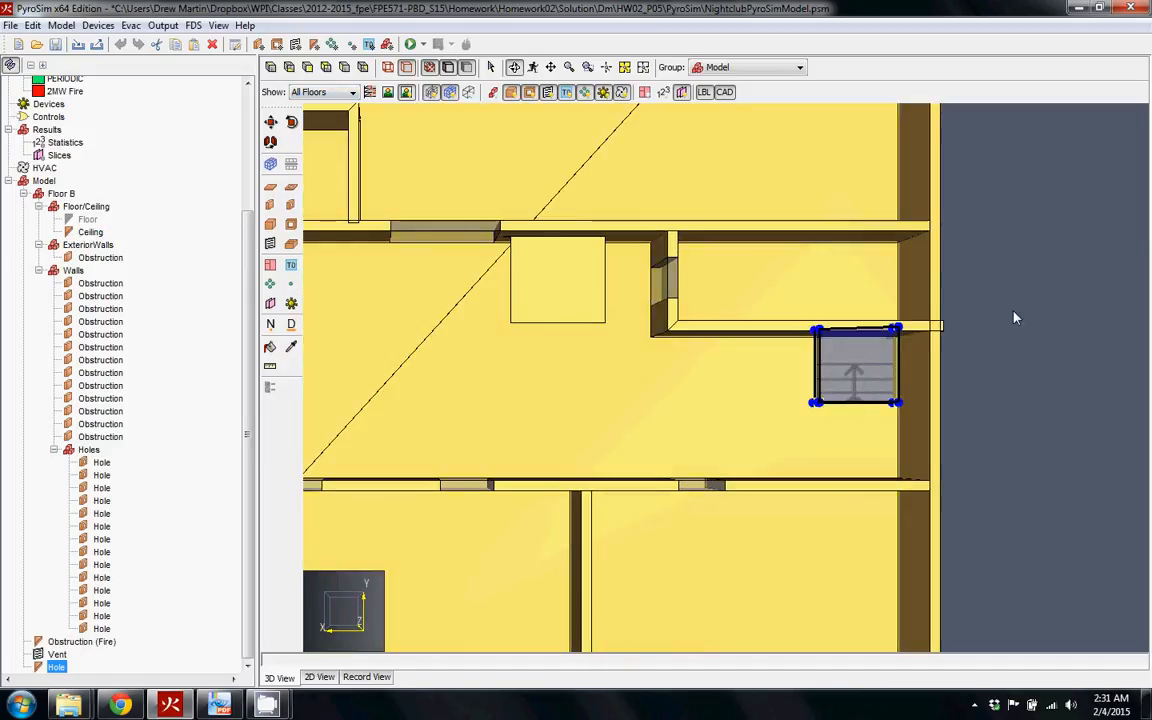
mouse_move(242, 164)
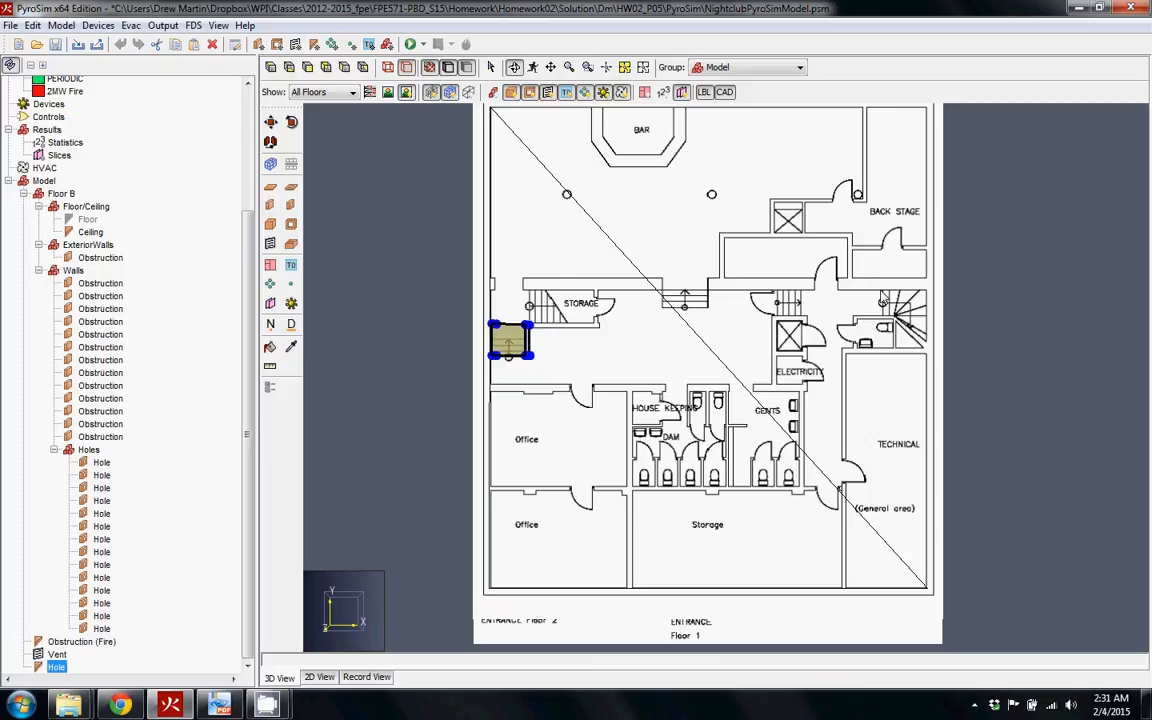
mouse_move(924, 308)
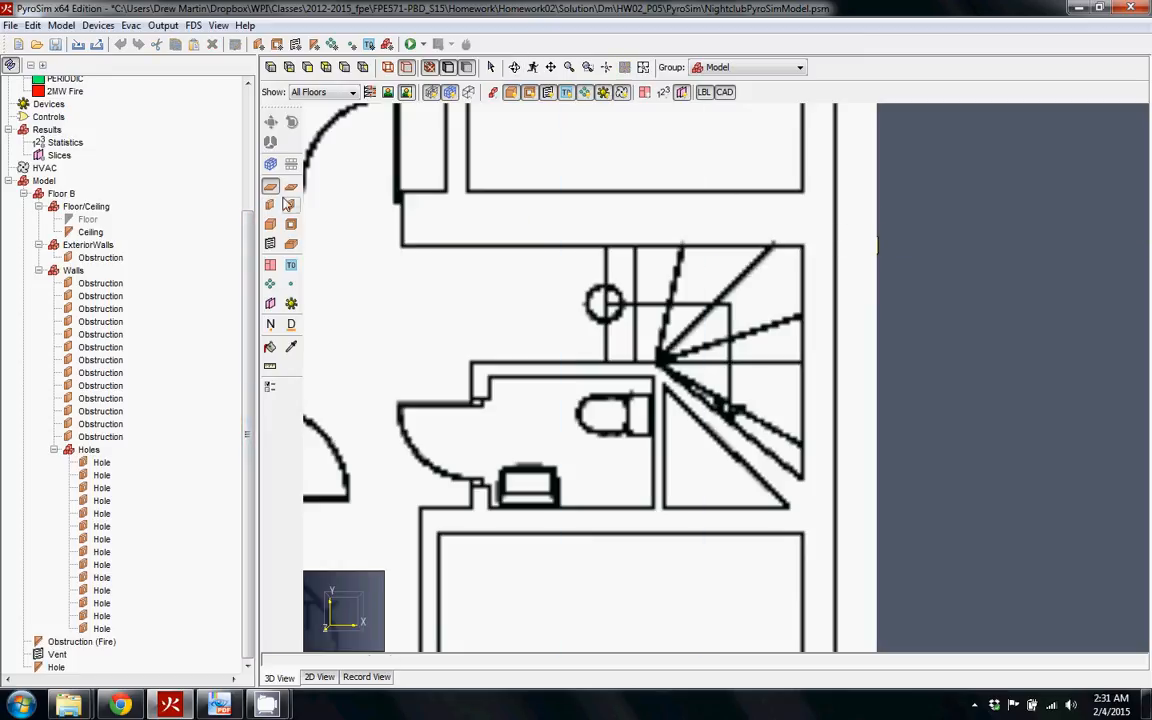
Step: Start a new hole outline around the stairwell beside the restroom
left_click(290, 186)
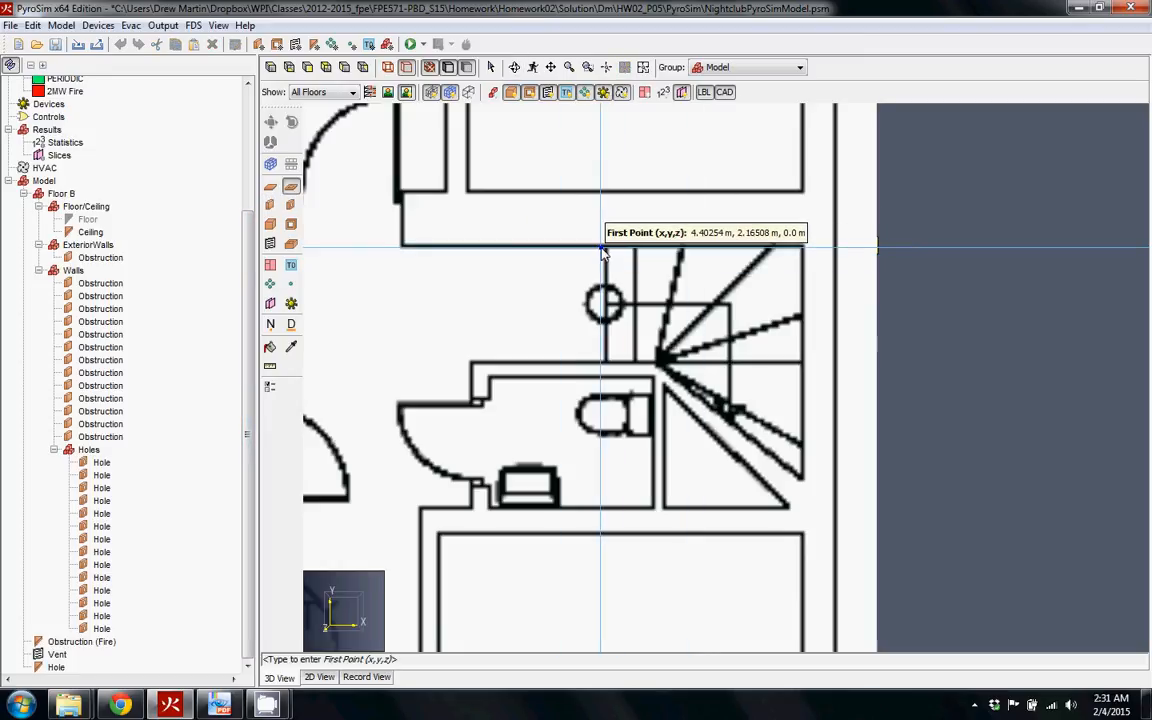
mouse_move(608, 252)
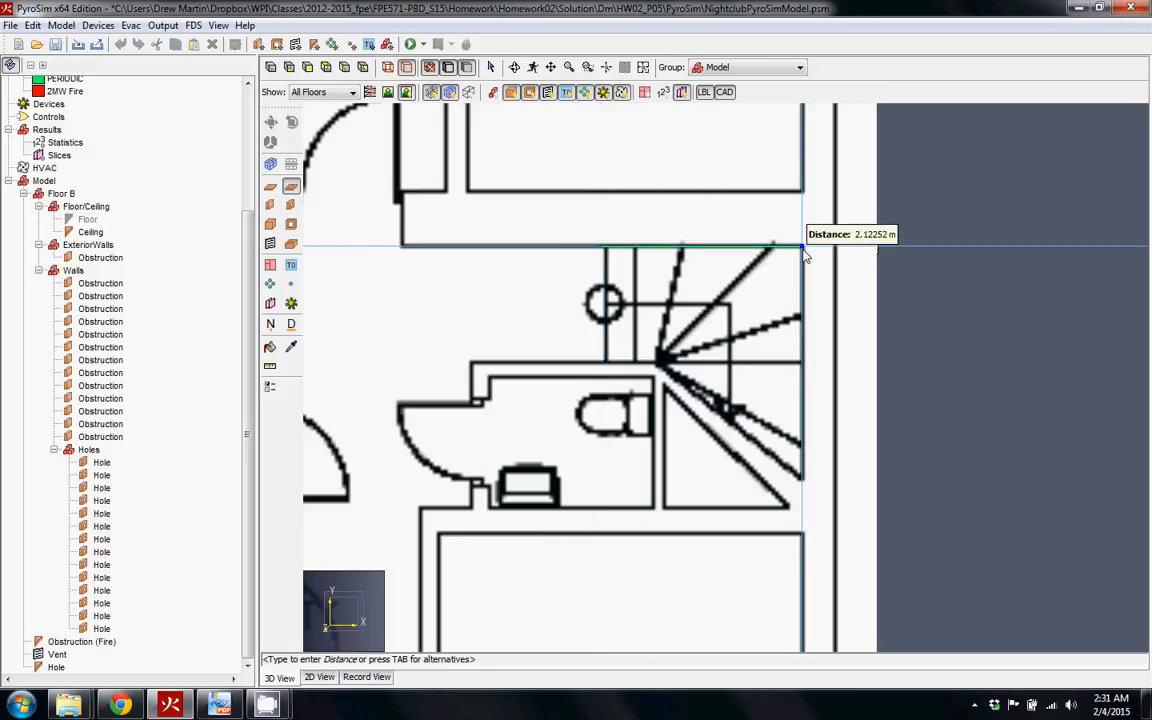
mouse_move(804, 320)
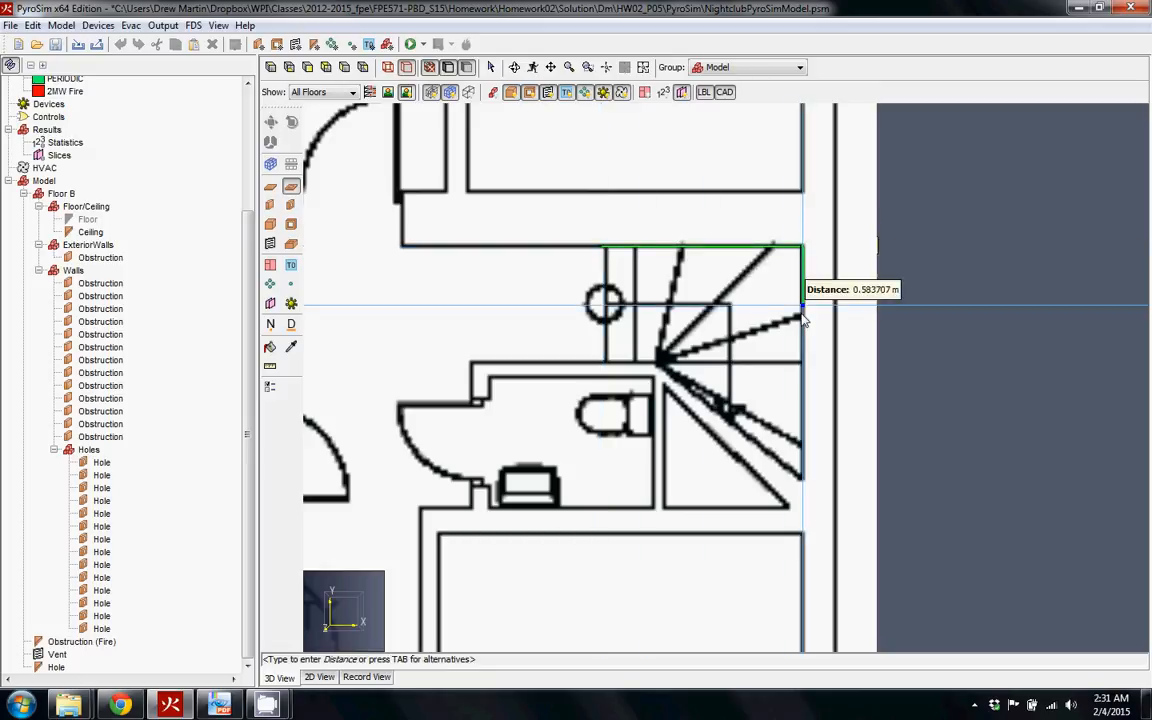
mouse_move(808, 518)
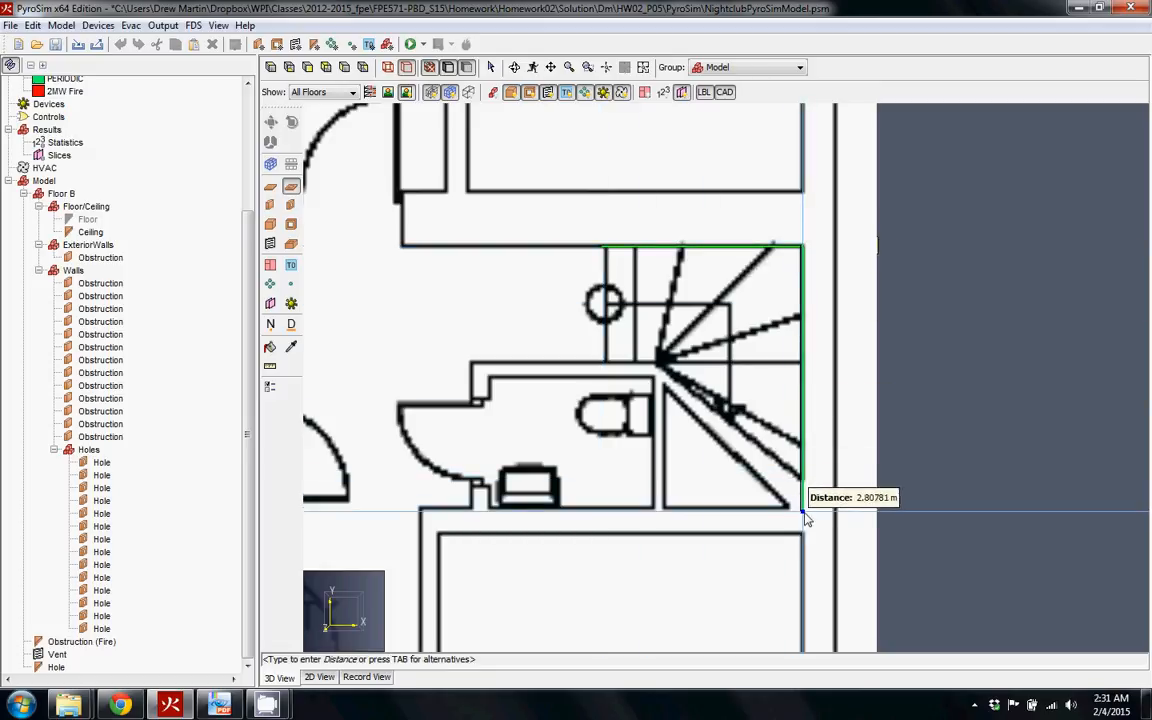
mouse_move(748, 508)
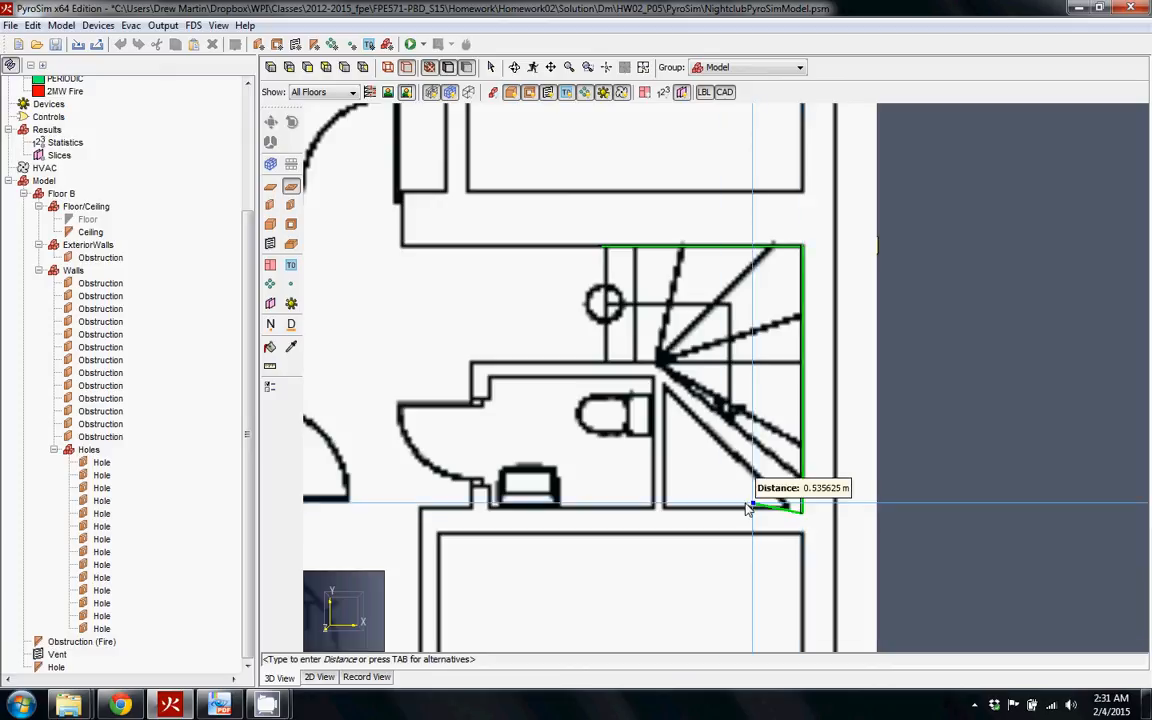
mouse_move(662, 516)
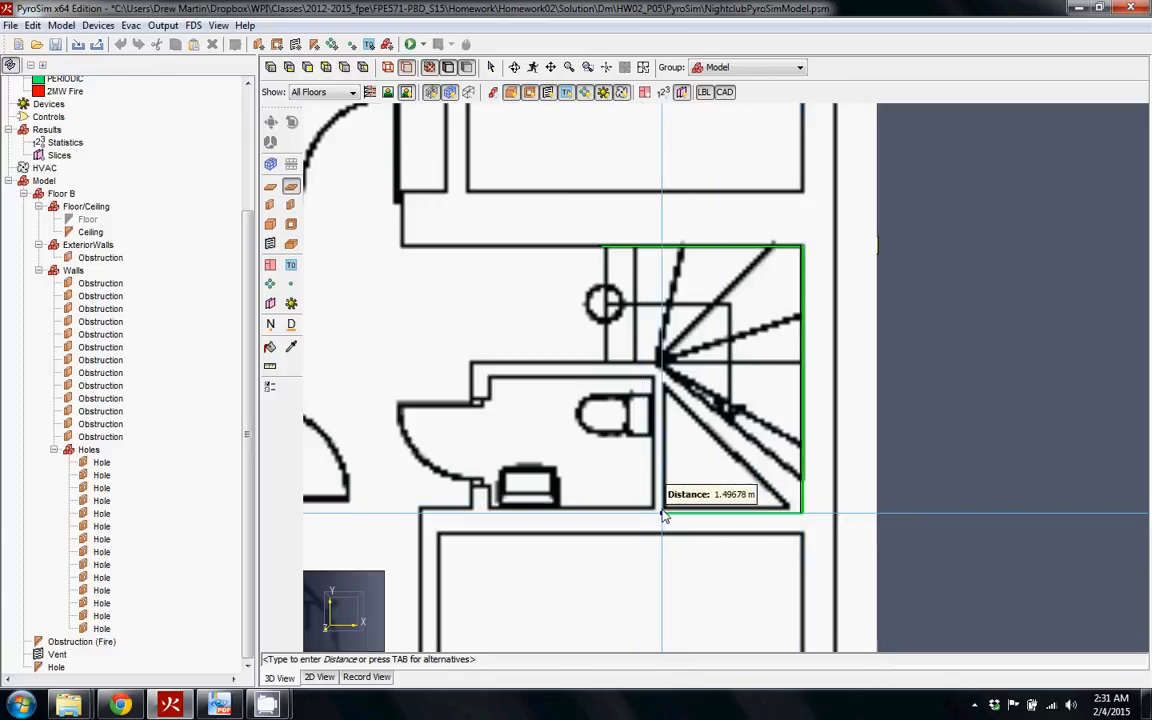
mouse_move(664, 396)
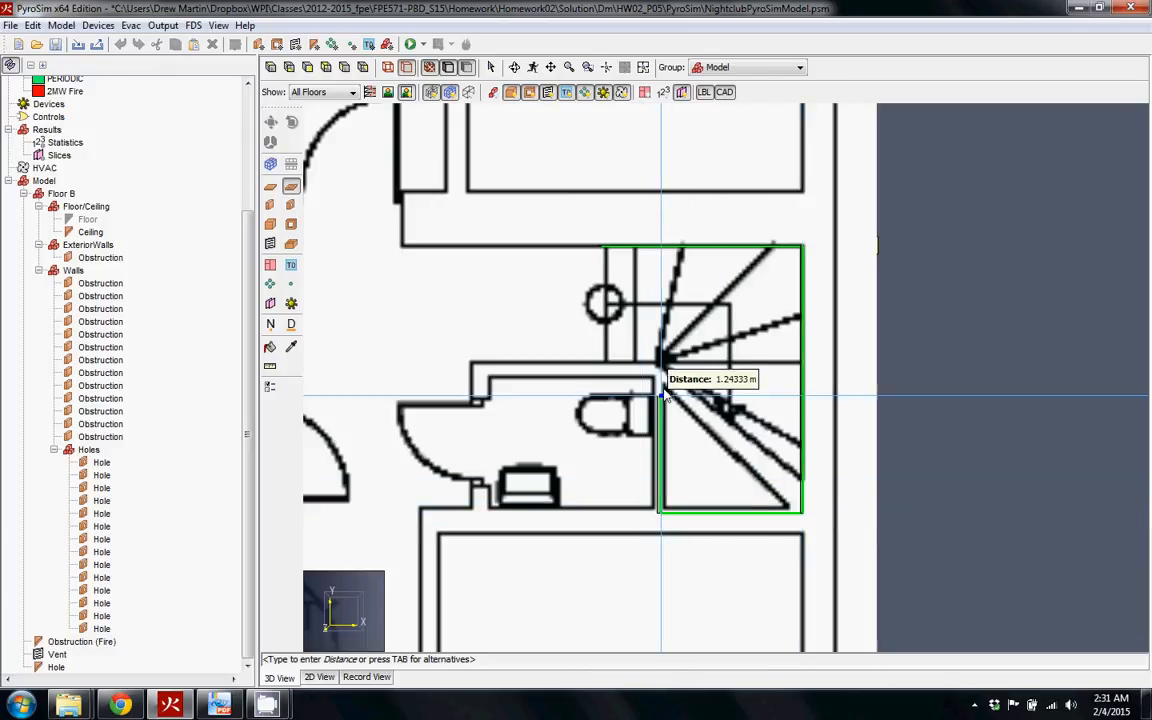
mouse_move(664, 358)
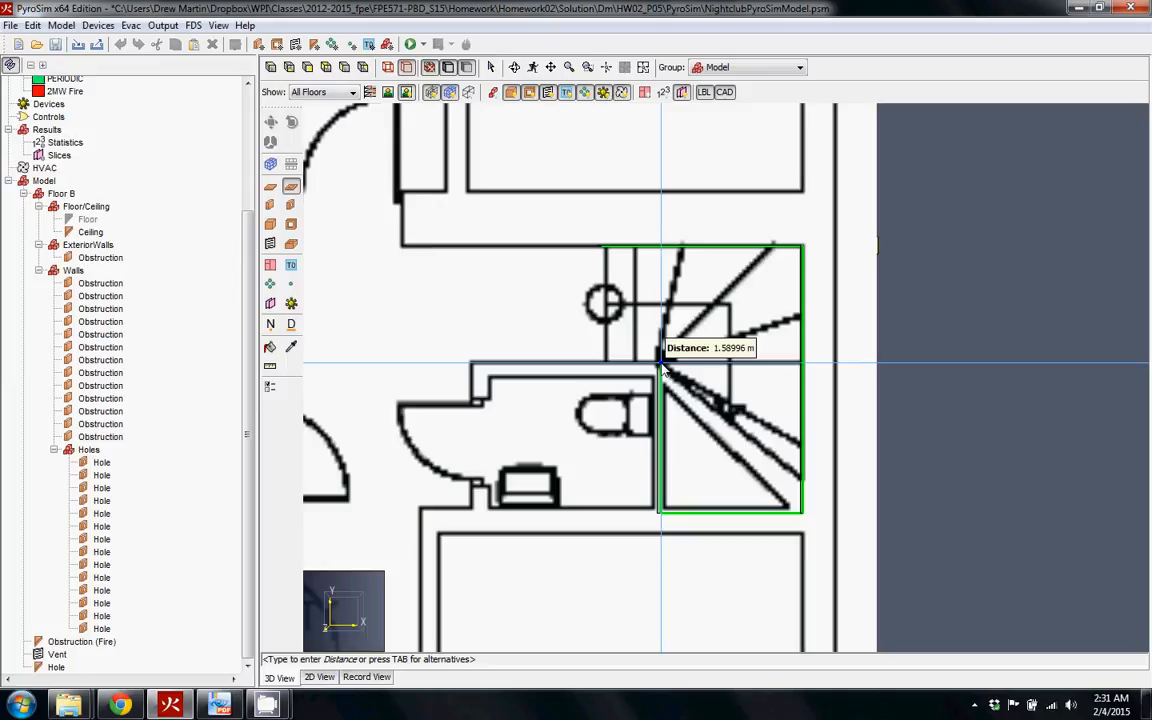
mouse_move(604, 368)
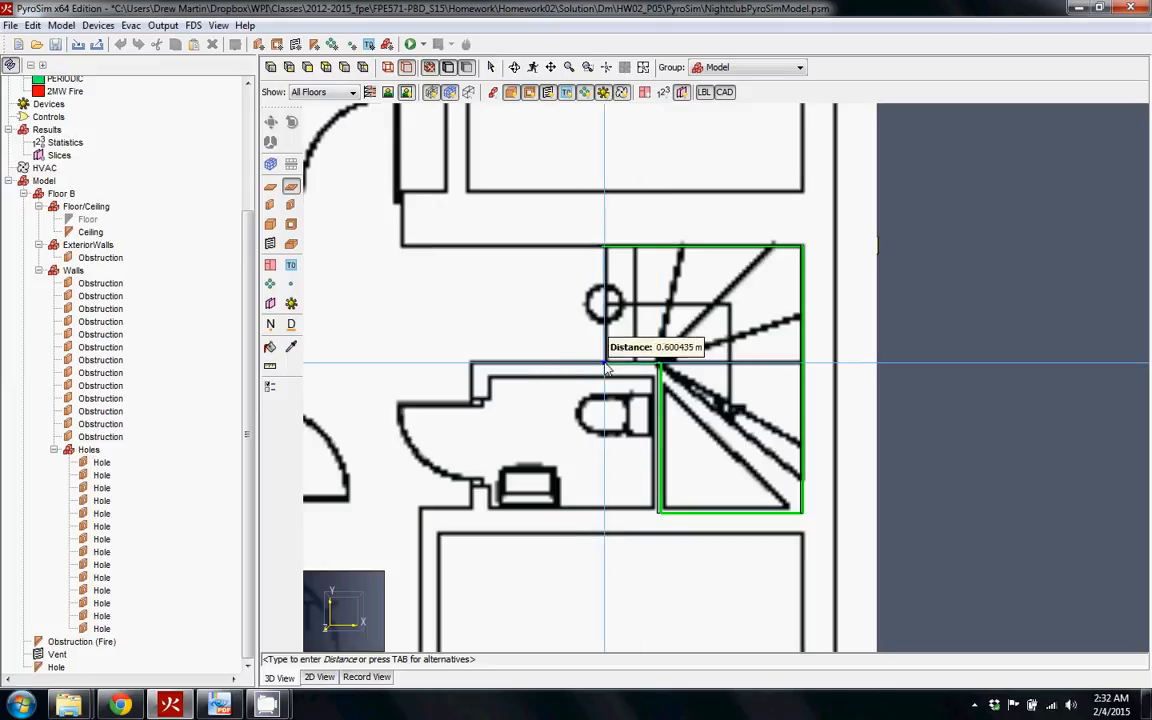
mouse_move(604, 250)
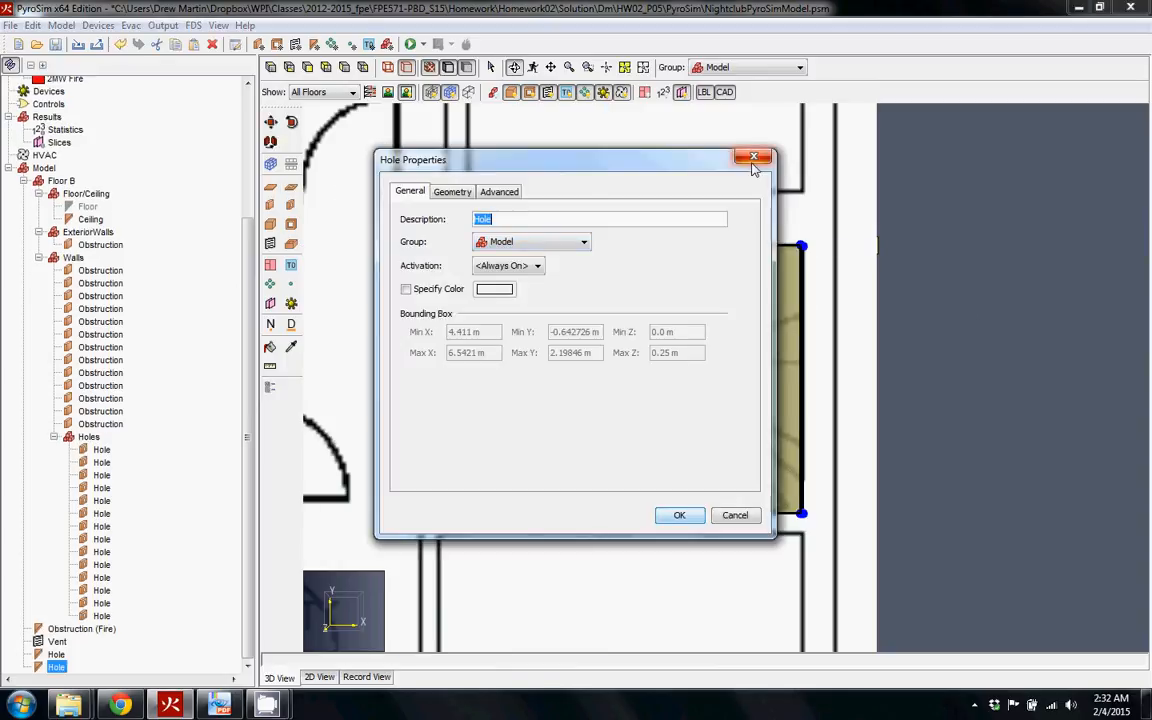
Step: Set the restroom stairwell hole's outline points to Z -0.5 m so it extends below the floor
left_click(754, 158)
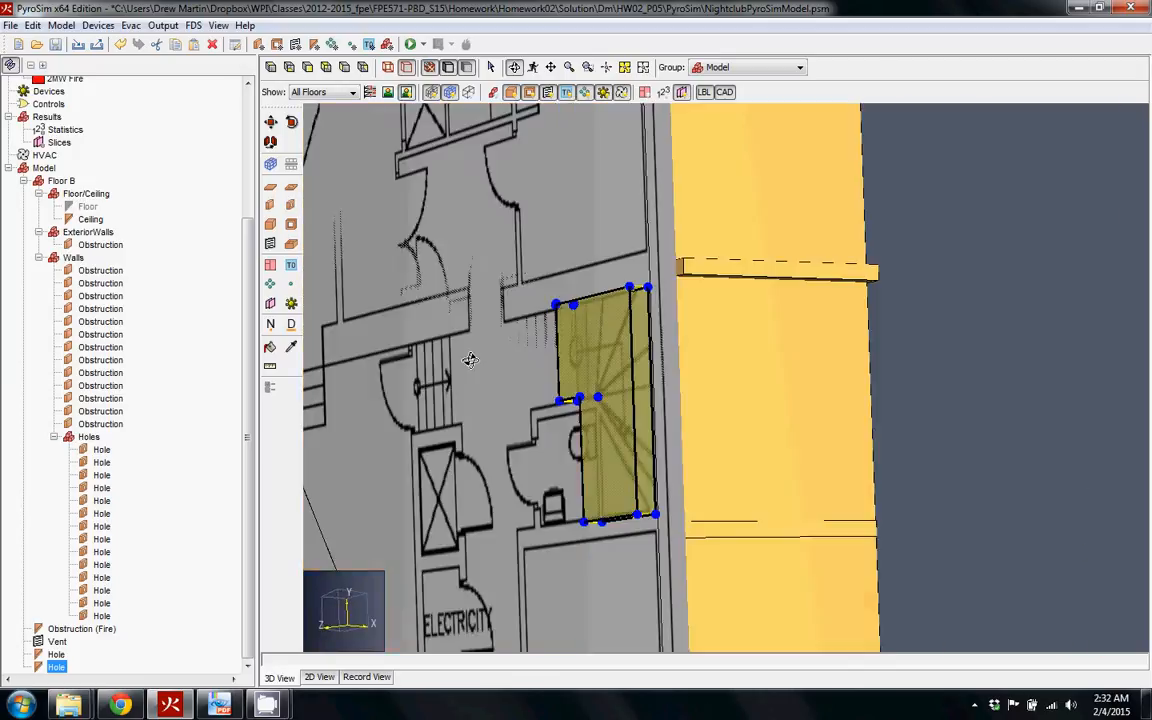
left_click_drag(470, 360, 720, 410)
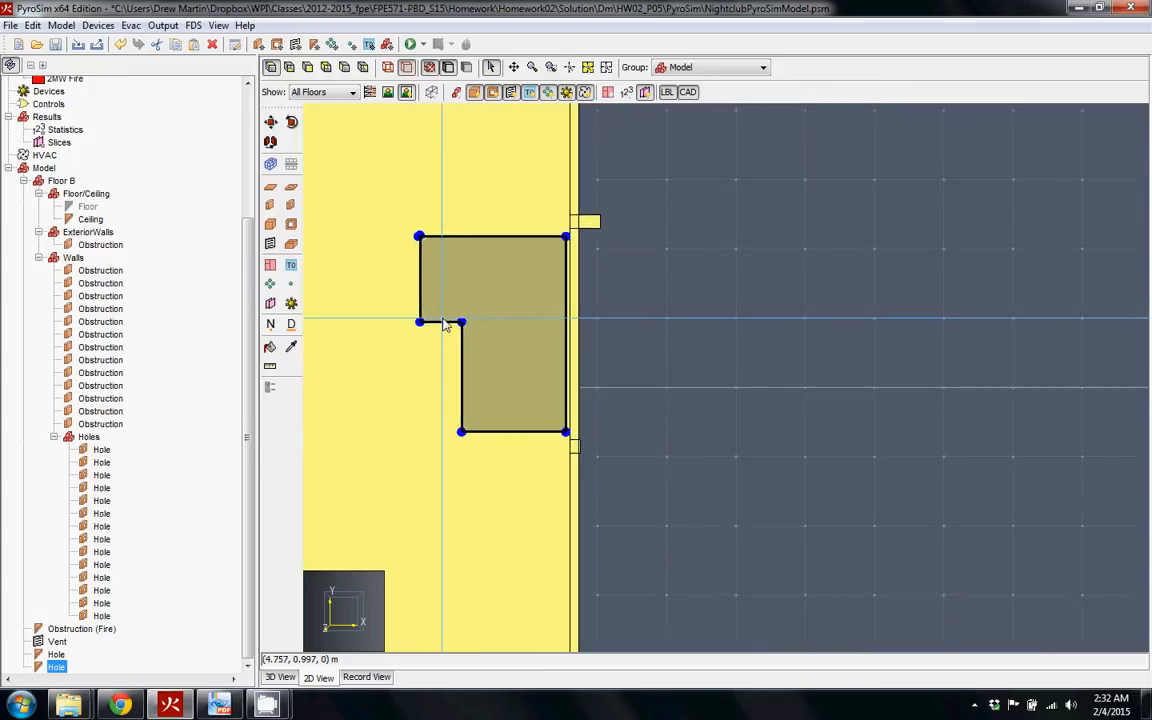
double_click(490, 330)
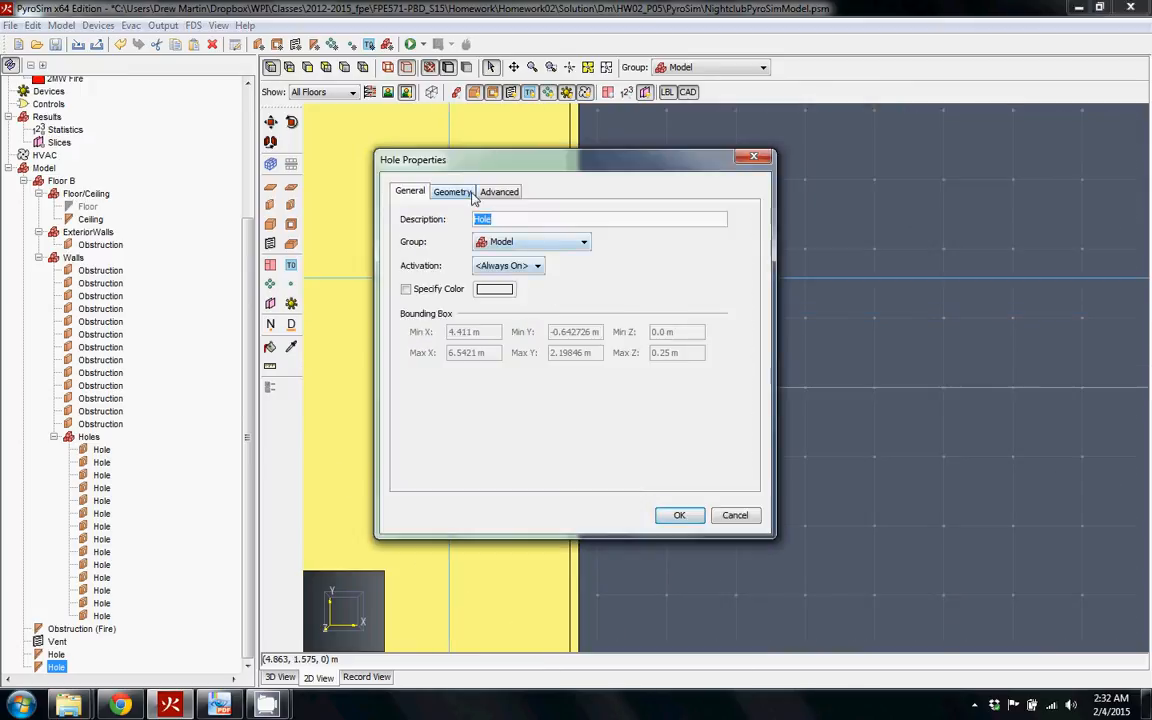
left_click(452, 192)
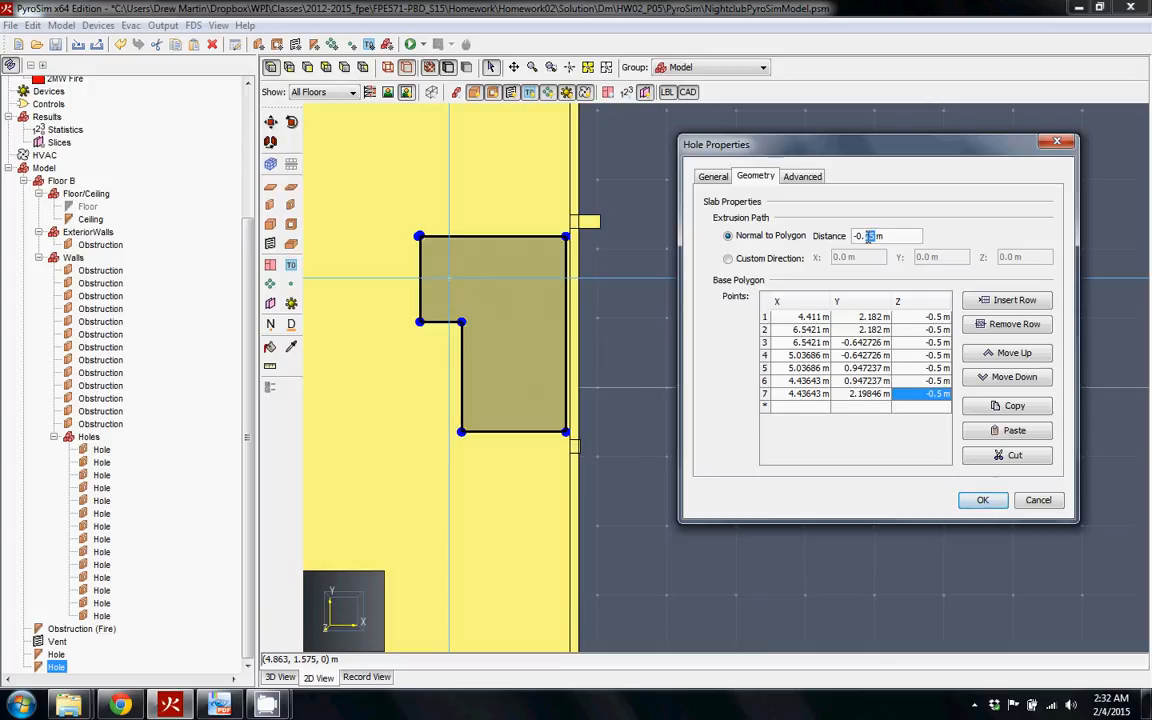
left_click(982, 500)
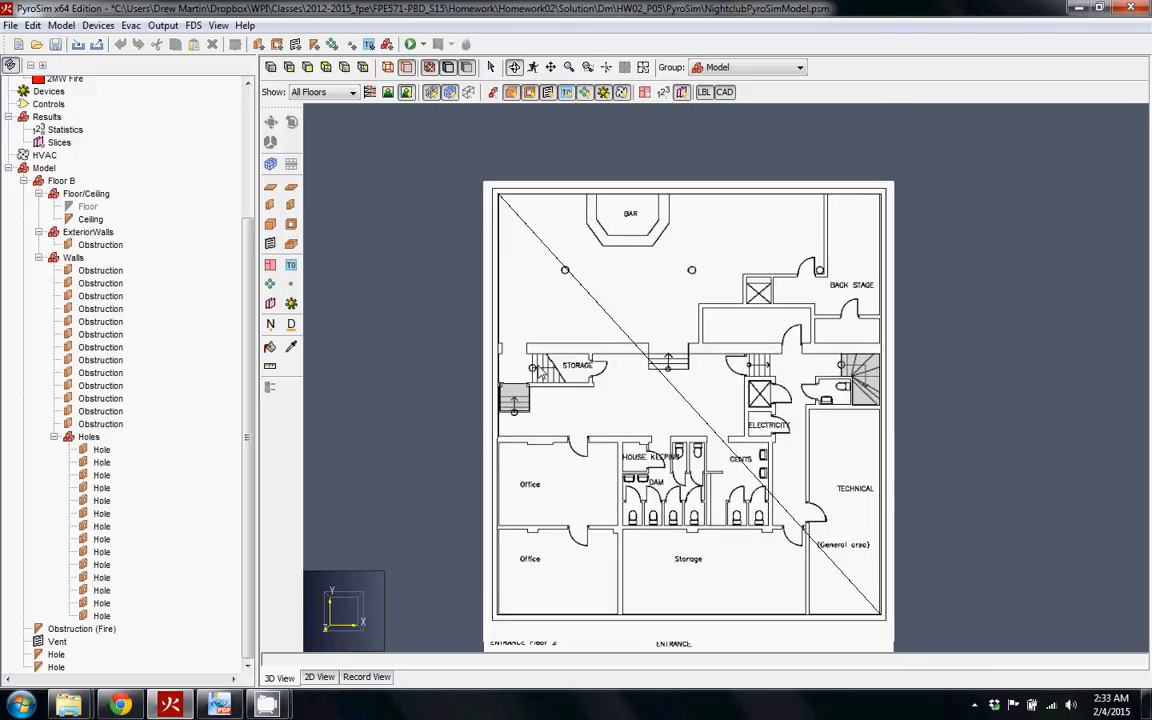
mouse_move(640, 376)
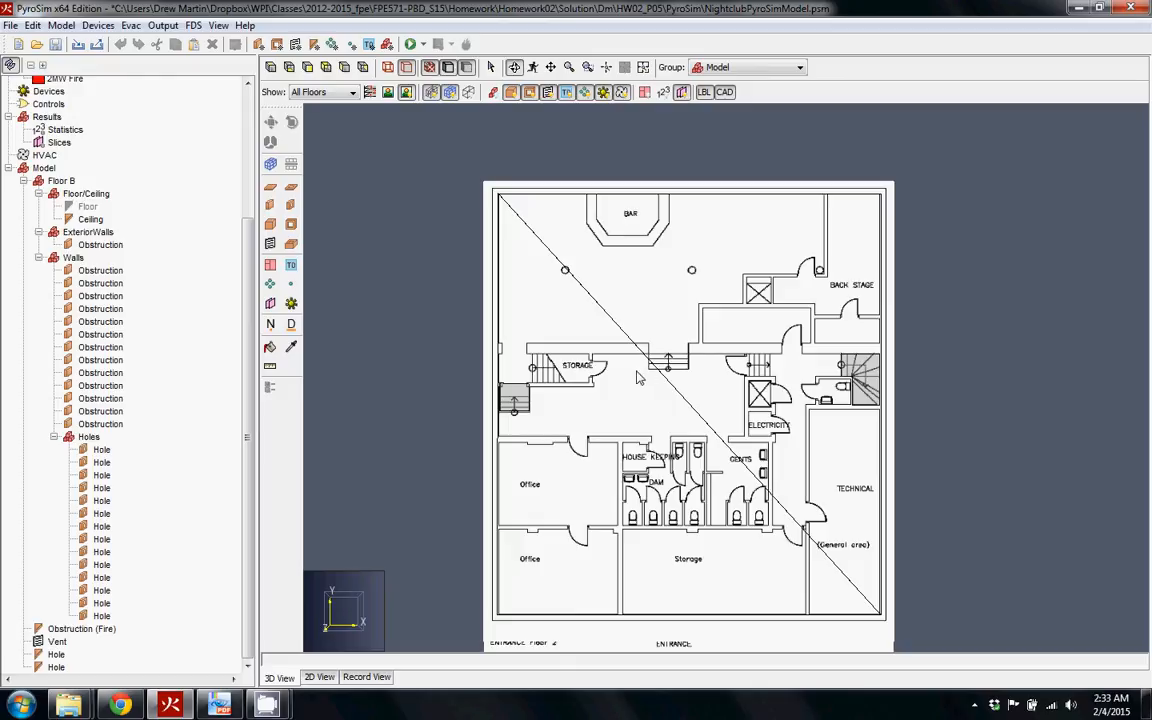
mouse_move(556, 356)
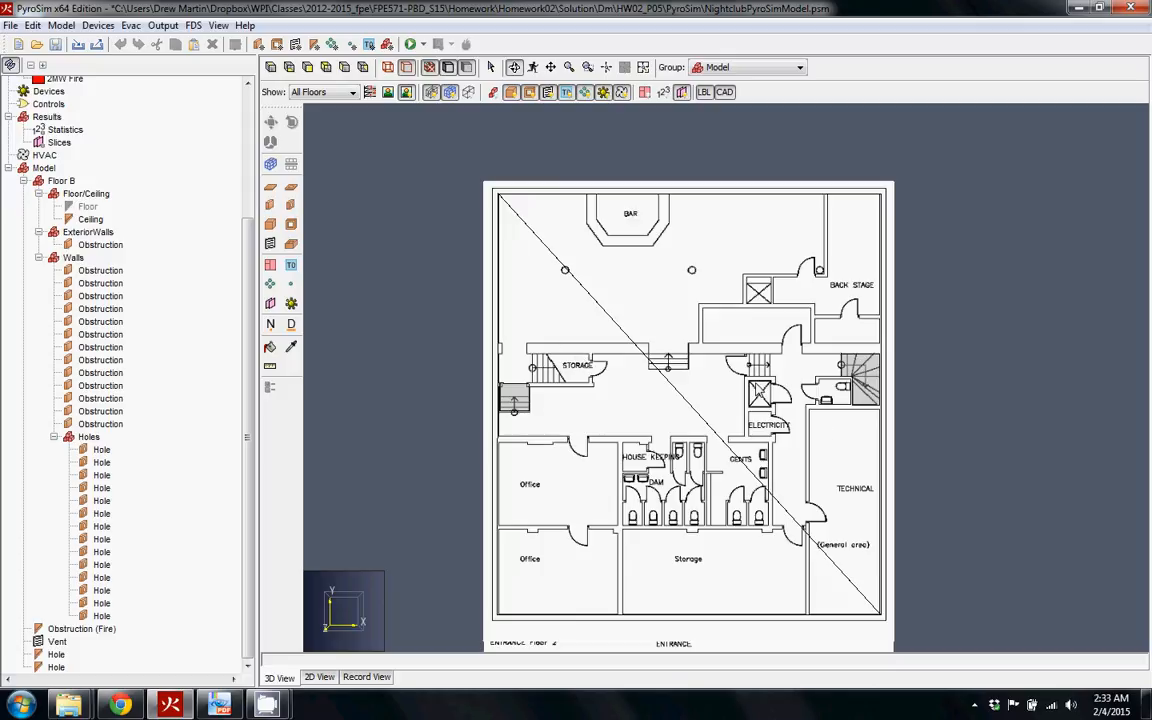
mouse_move(758, 280)
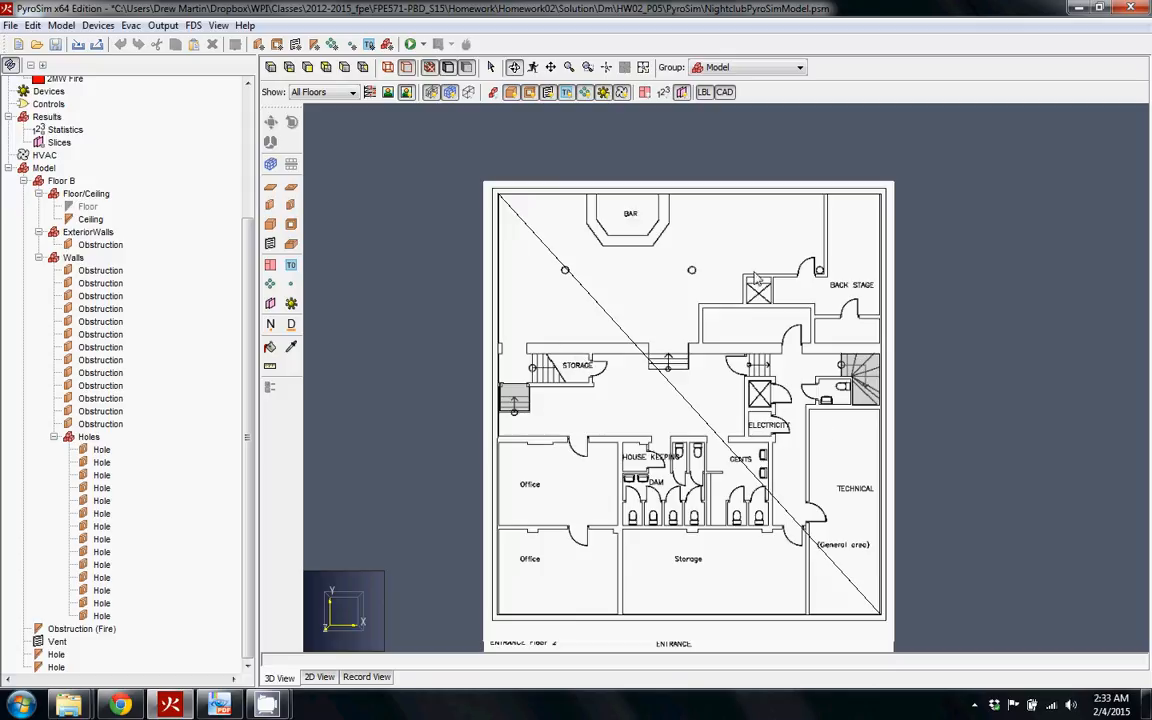
mouse_move(576, 264)
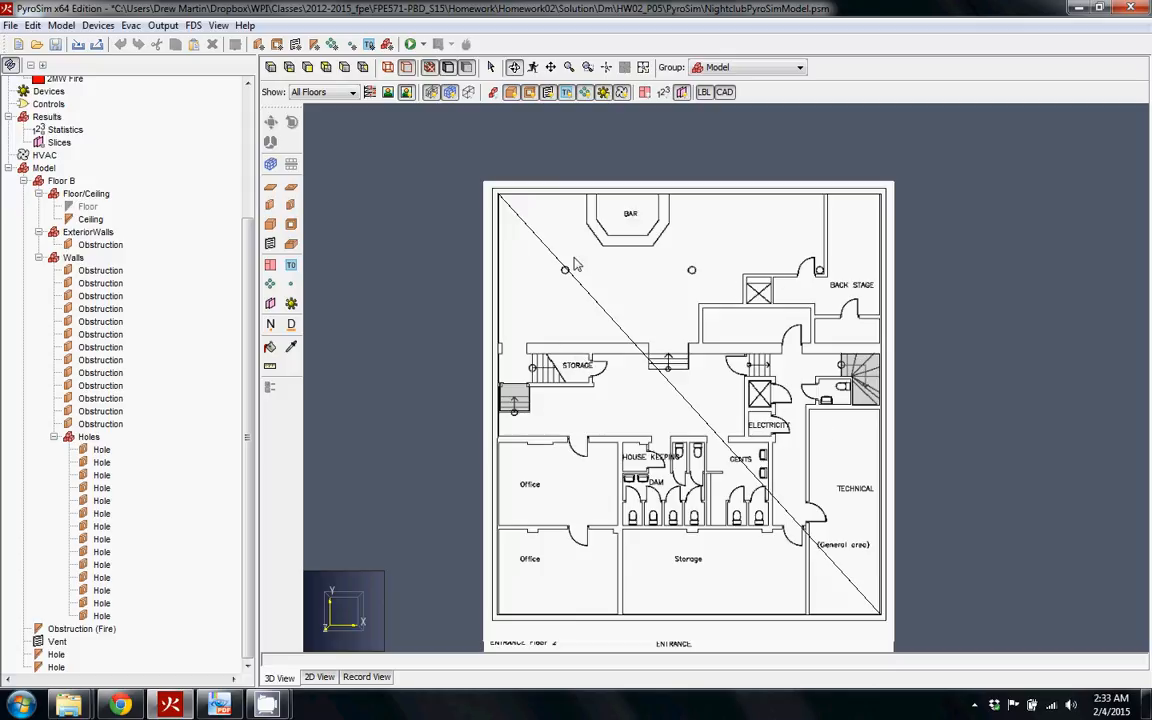
mouse_move(504, 350)
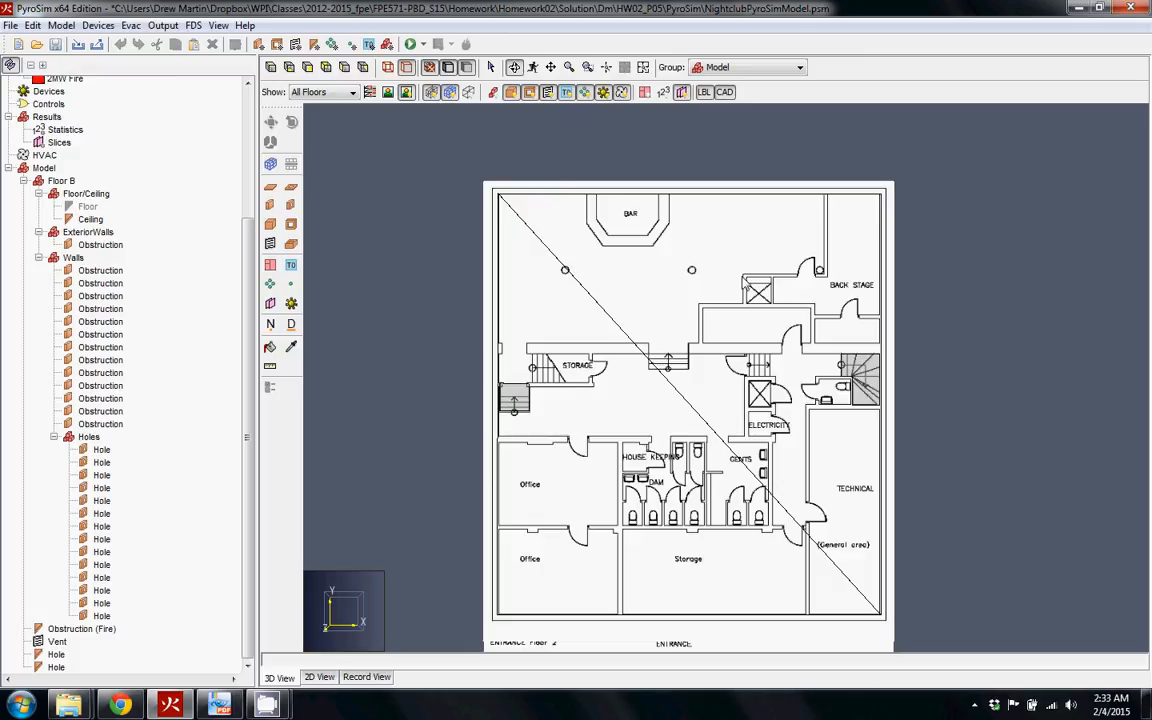
mouse_move(348, 490)
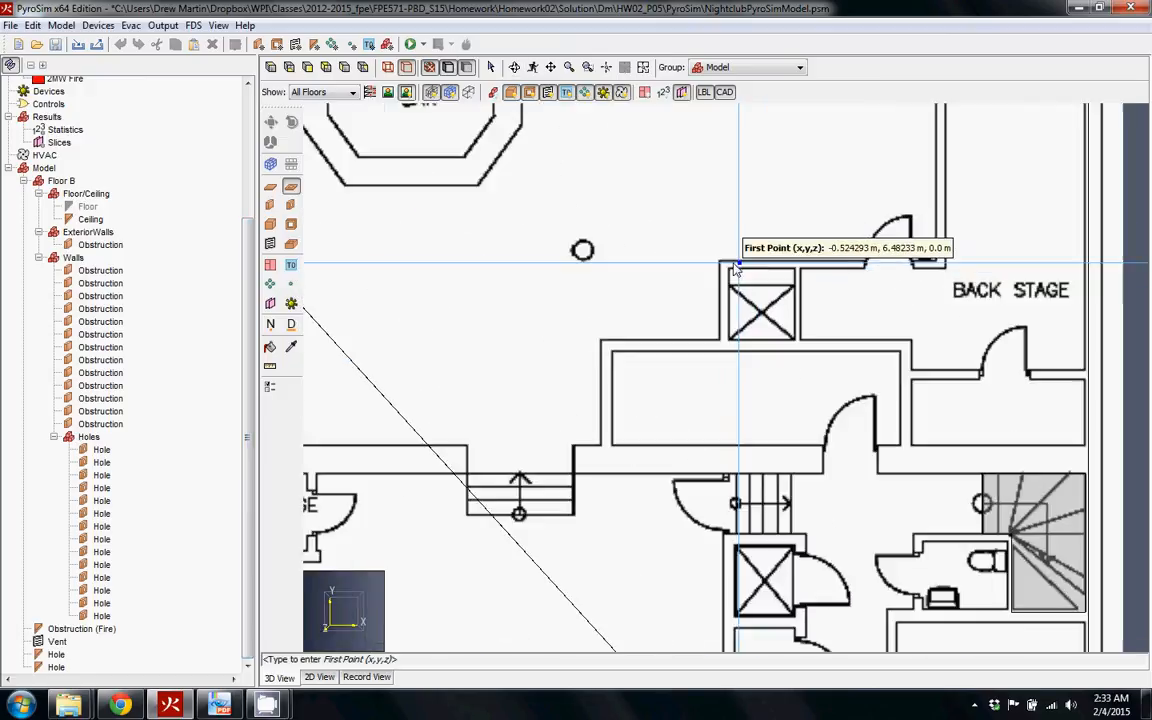
Step: Trace holes over the shafts near Back Stage and ELECTRICITY, then select the storage stairwell hole
left_click(736, 268)
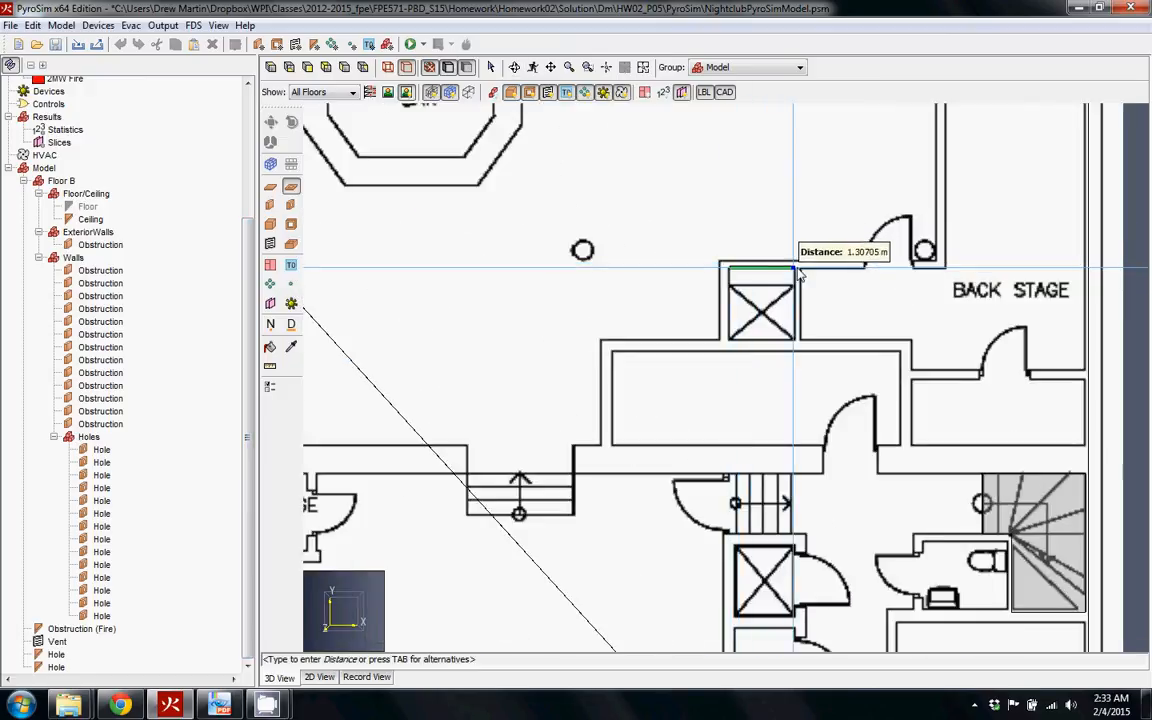
mouse_move(798, 348)
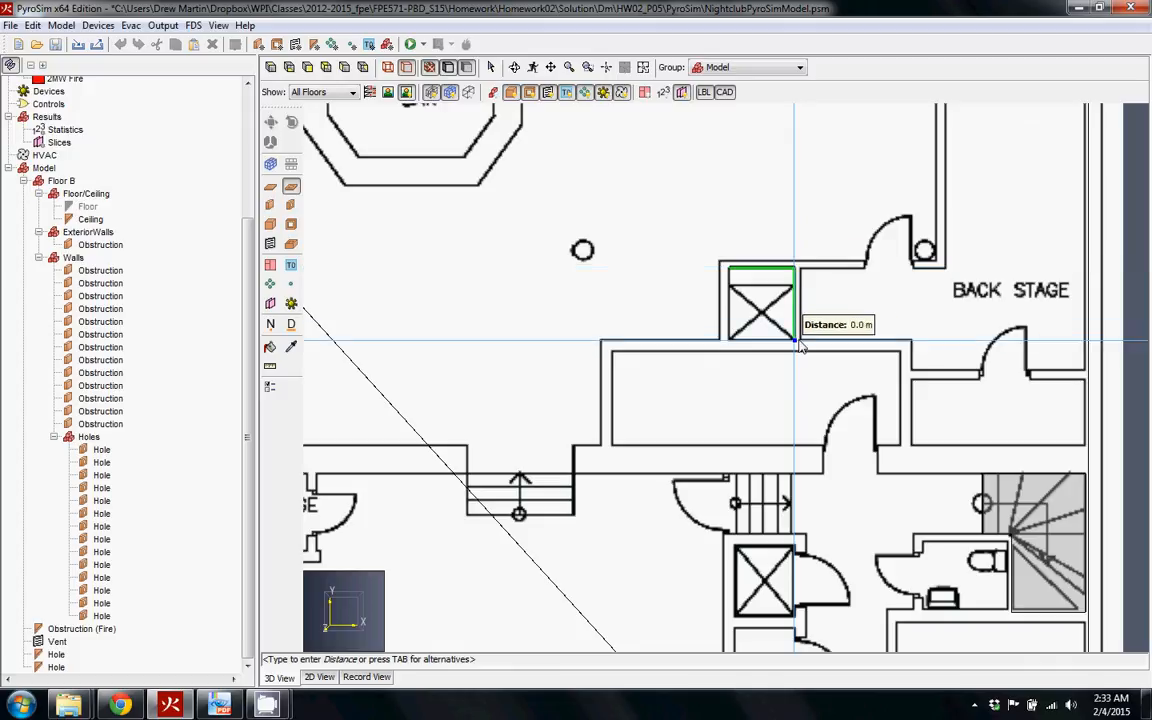
mouse_move(730, 278)
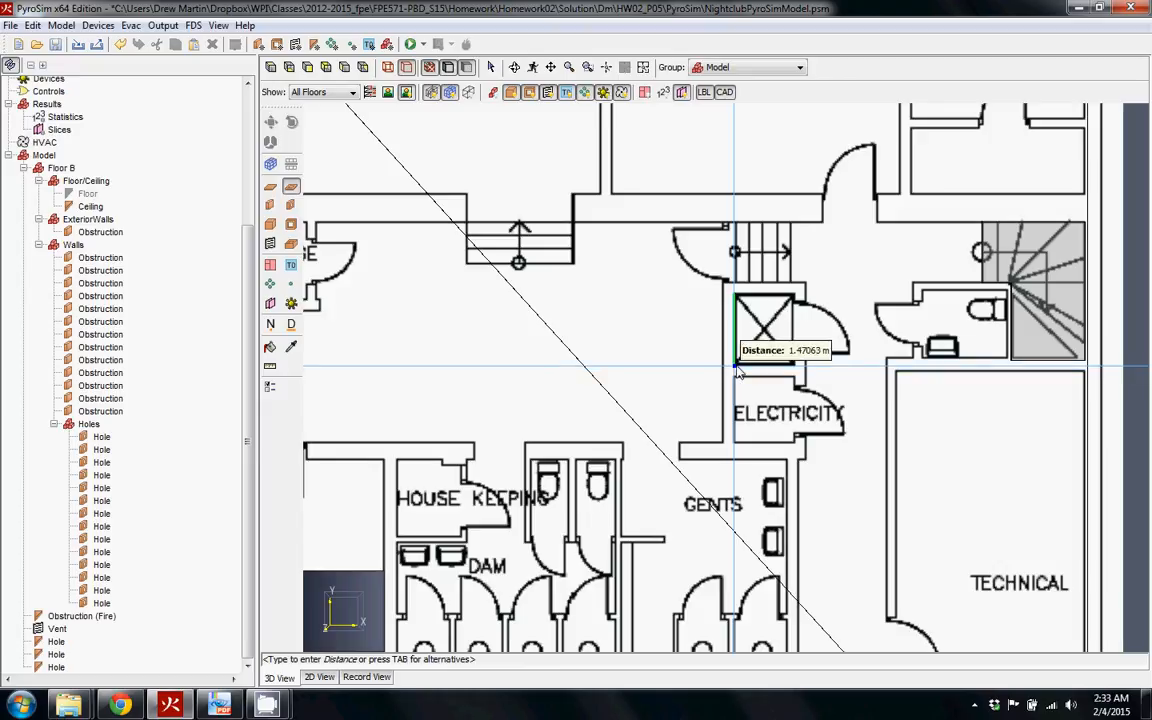
mouse_move(790, 300)
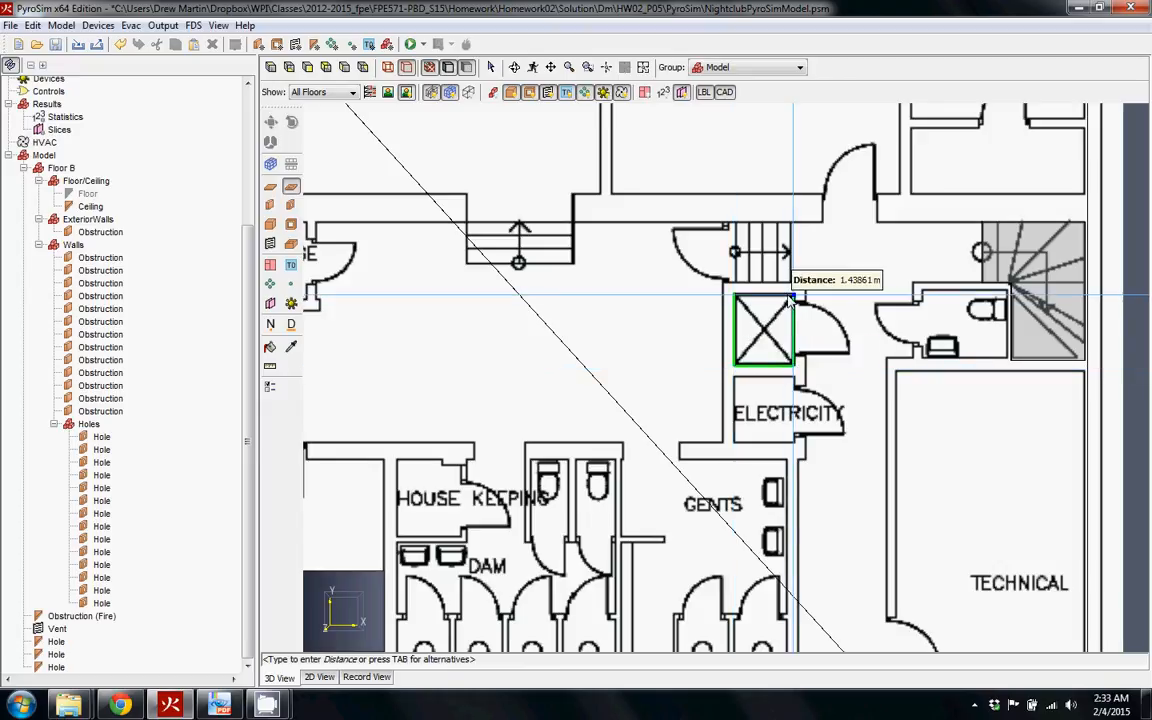
left_click(764, 332)
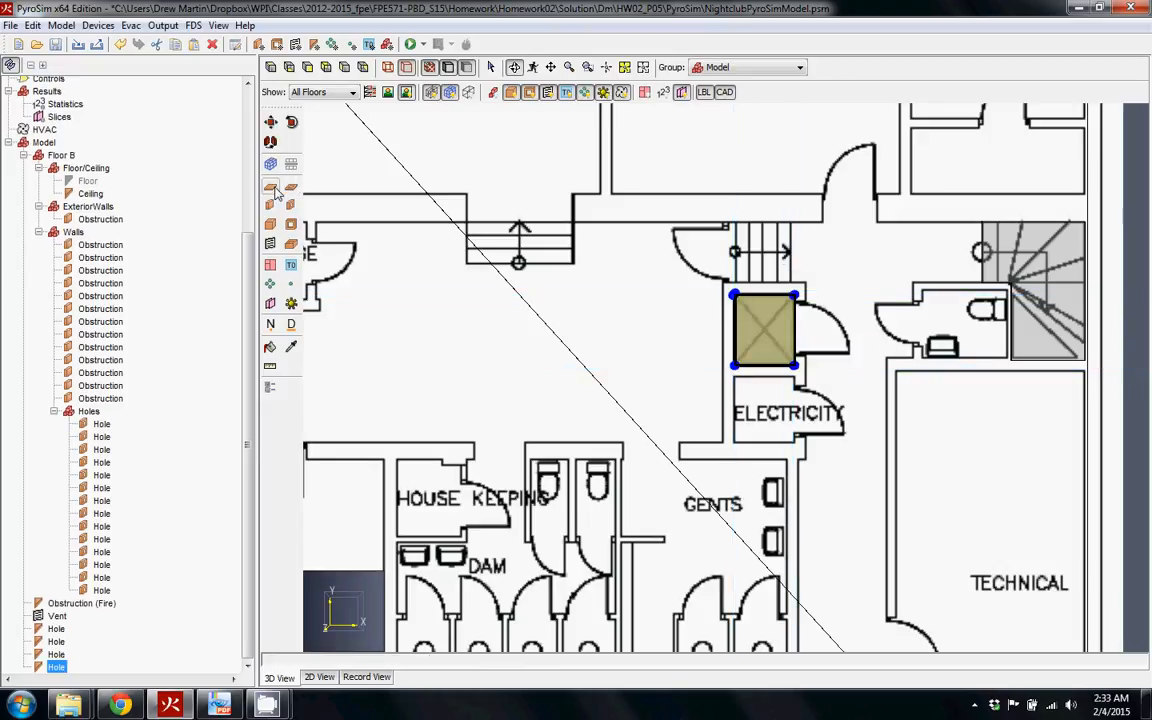
left_click(292, 186)
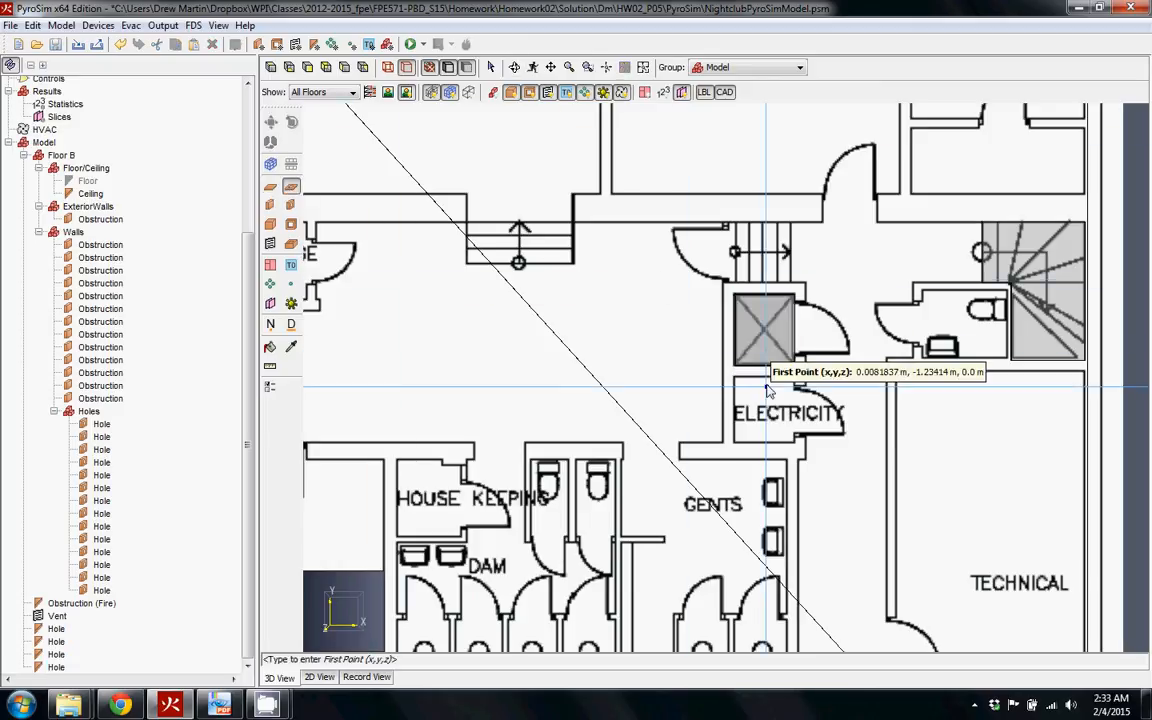
mouse_move(738, 388)
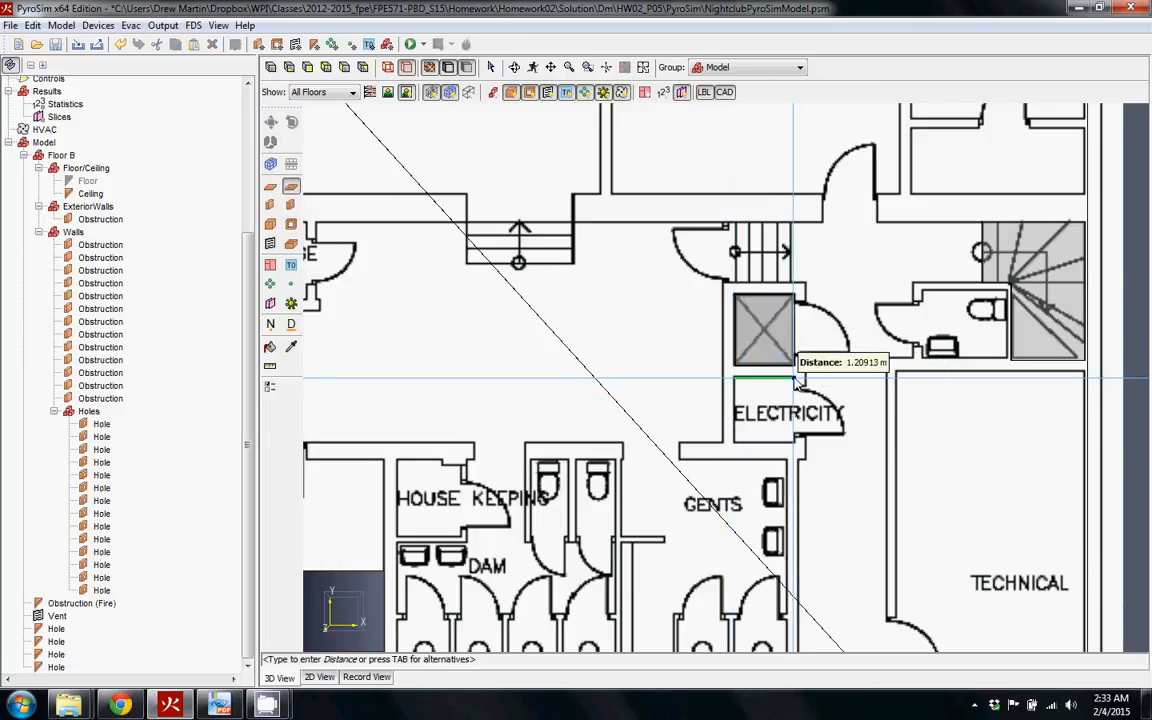
mouse_move(736, 448)
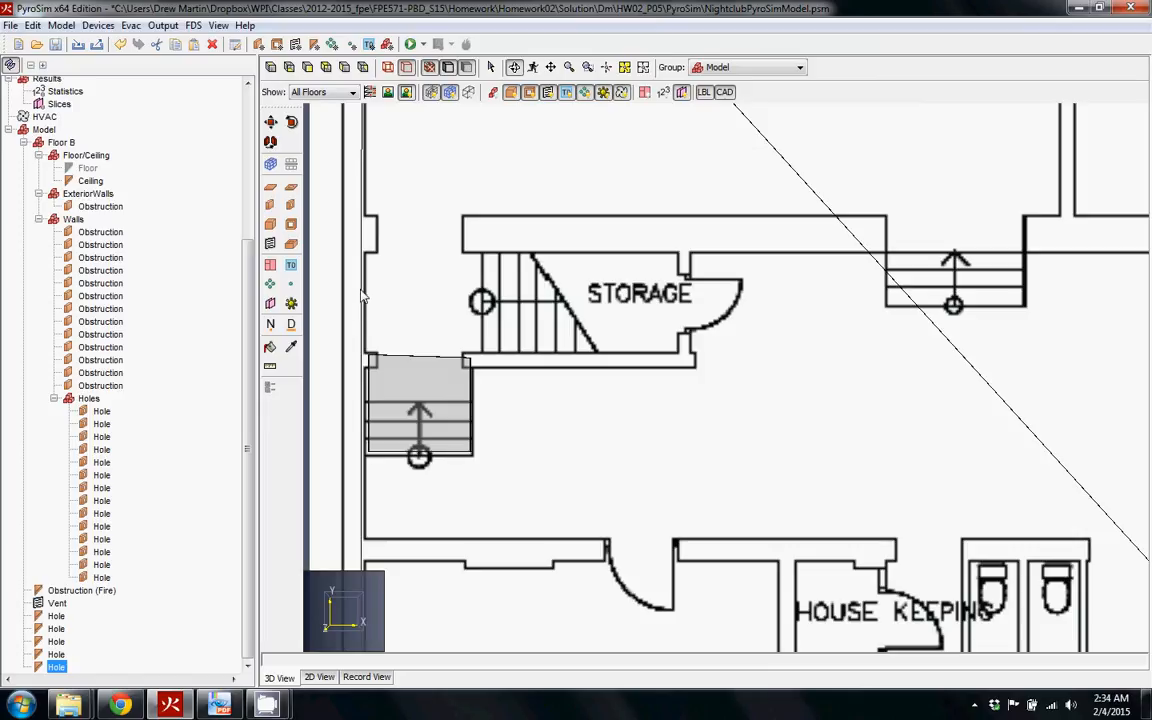
mouse_move(444, 308)
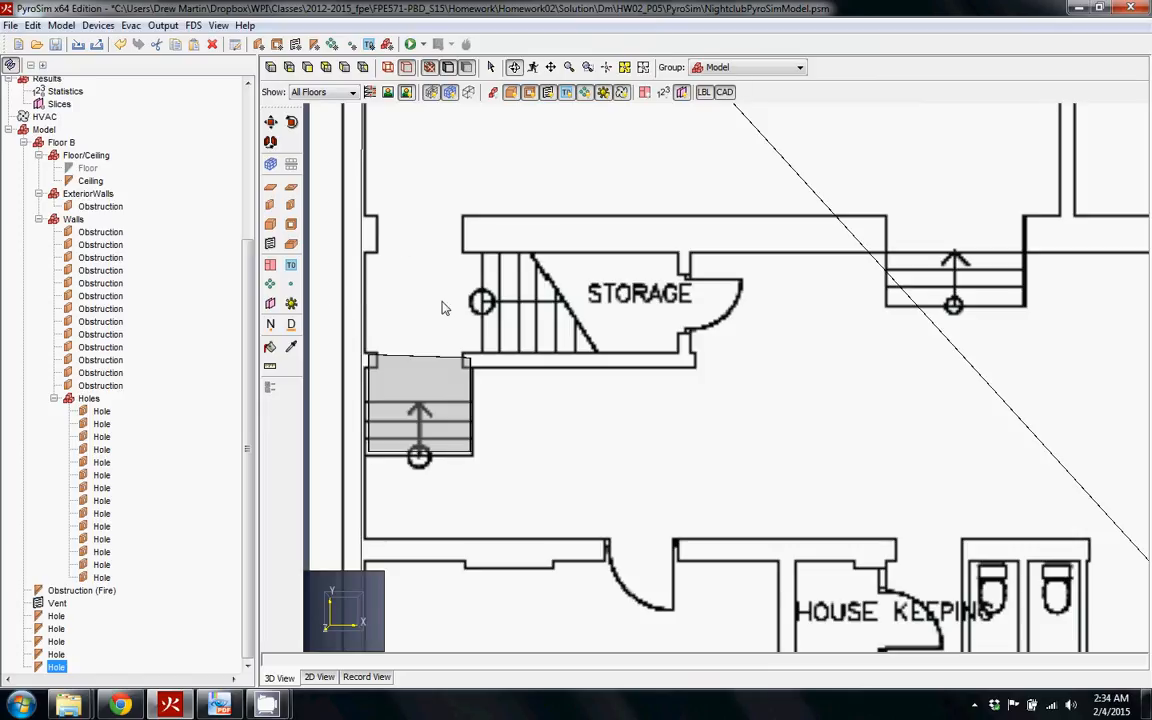
mouse_move(284, 196)
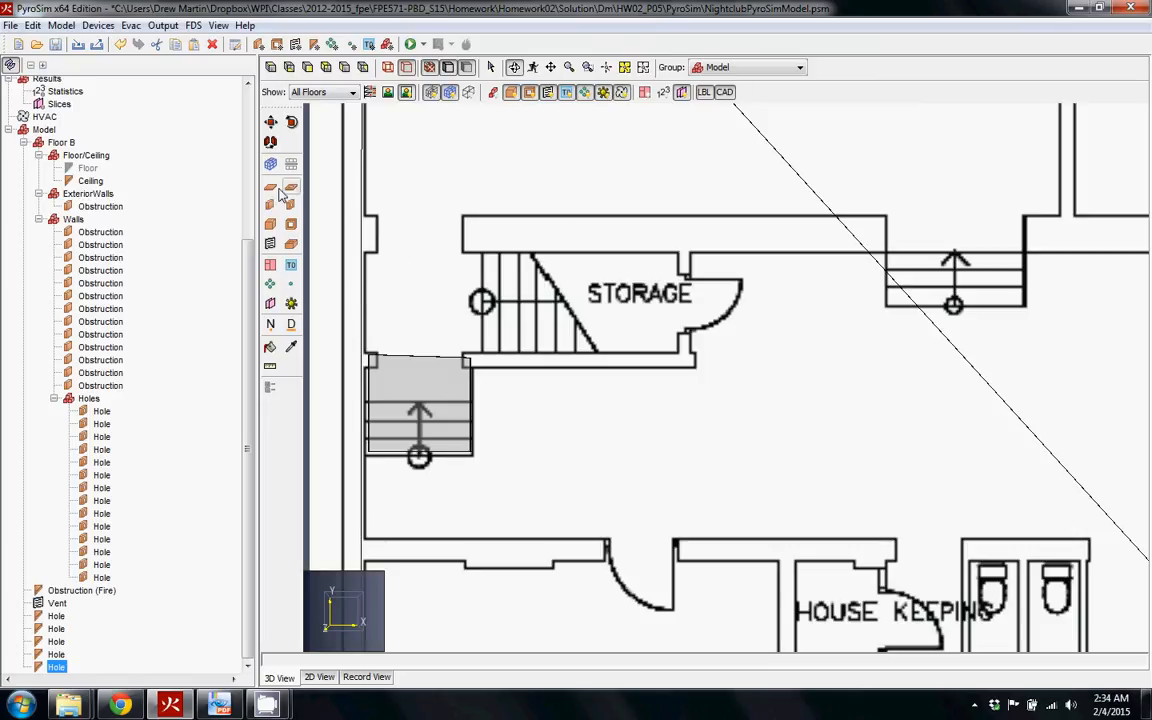
left_click(420, 410)
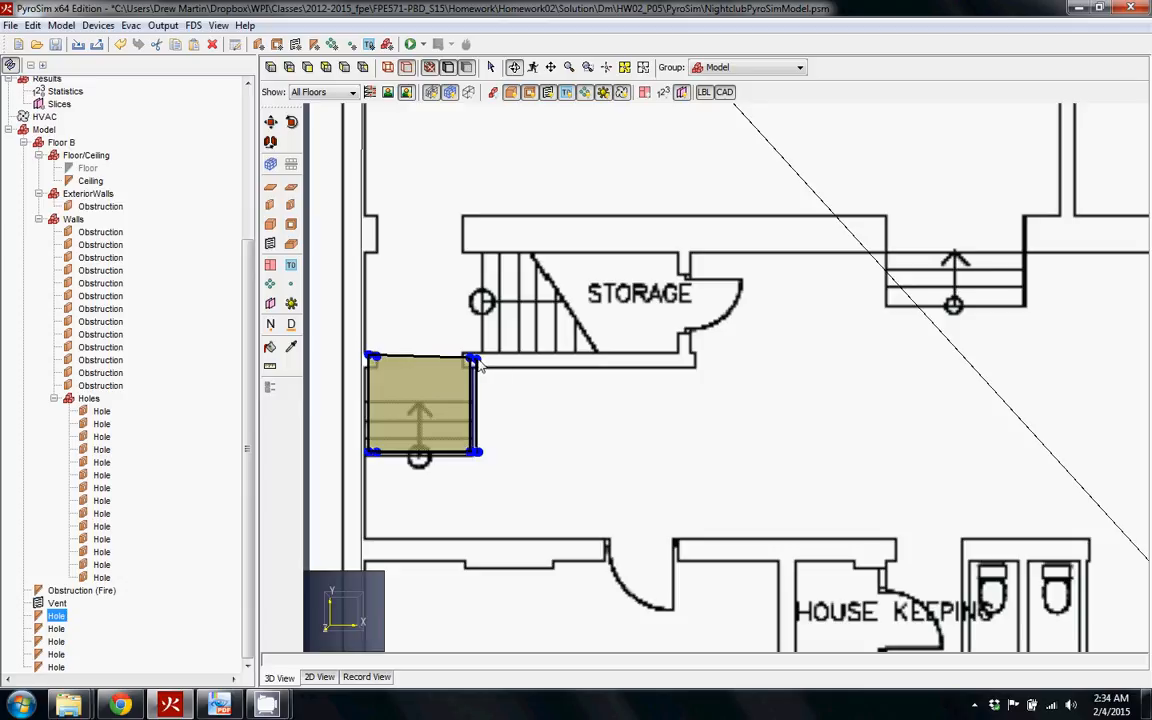
mouse_move(392, 352)
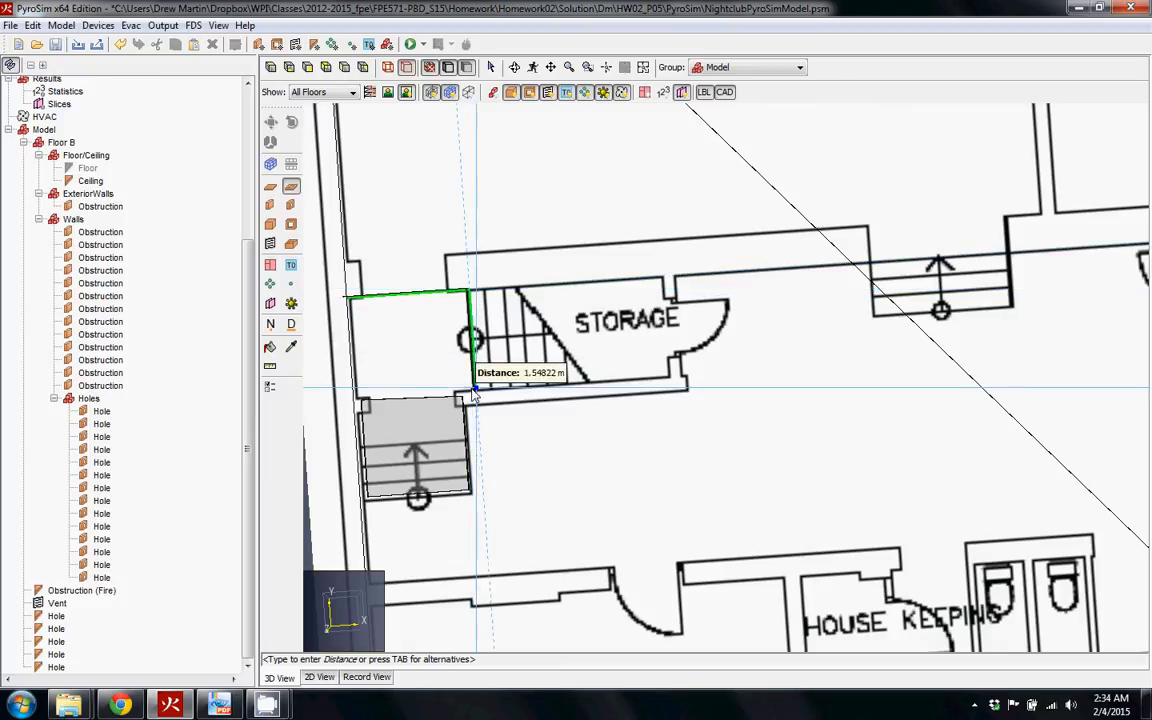
mouse_move(356, 400)
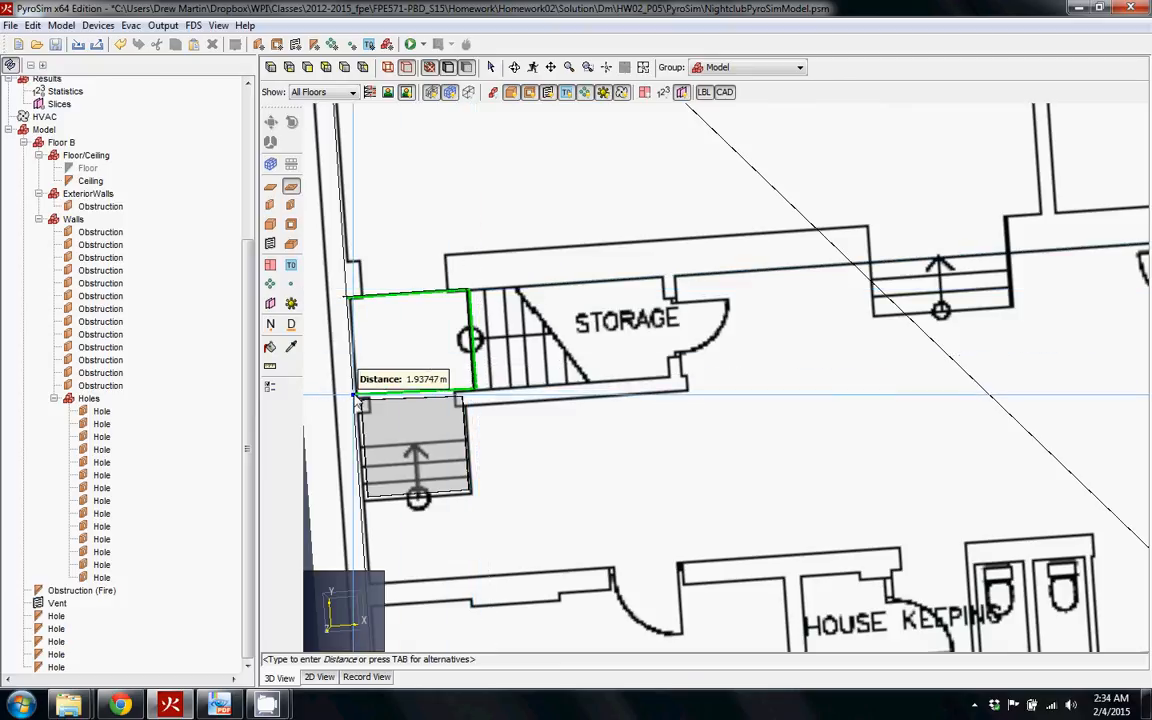
mouse_move(352, 302)
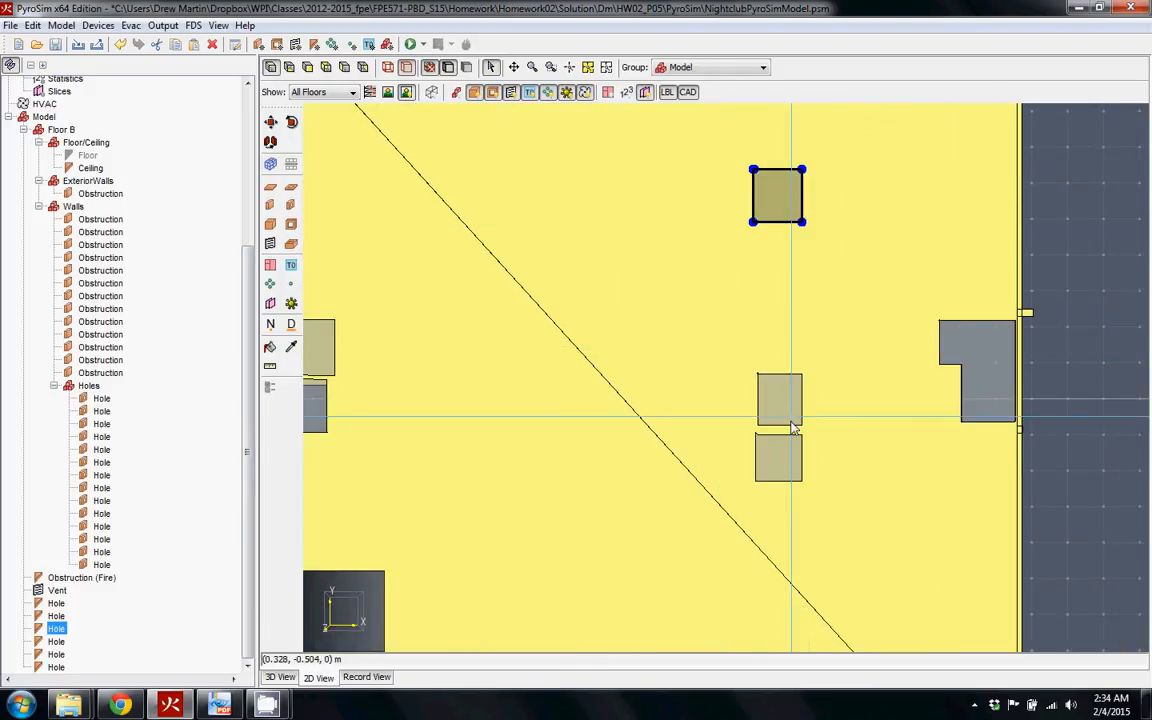
mouse_move(708, 446)
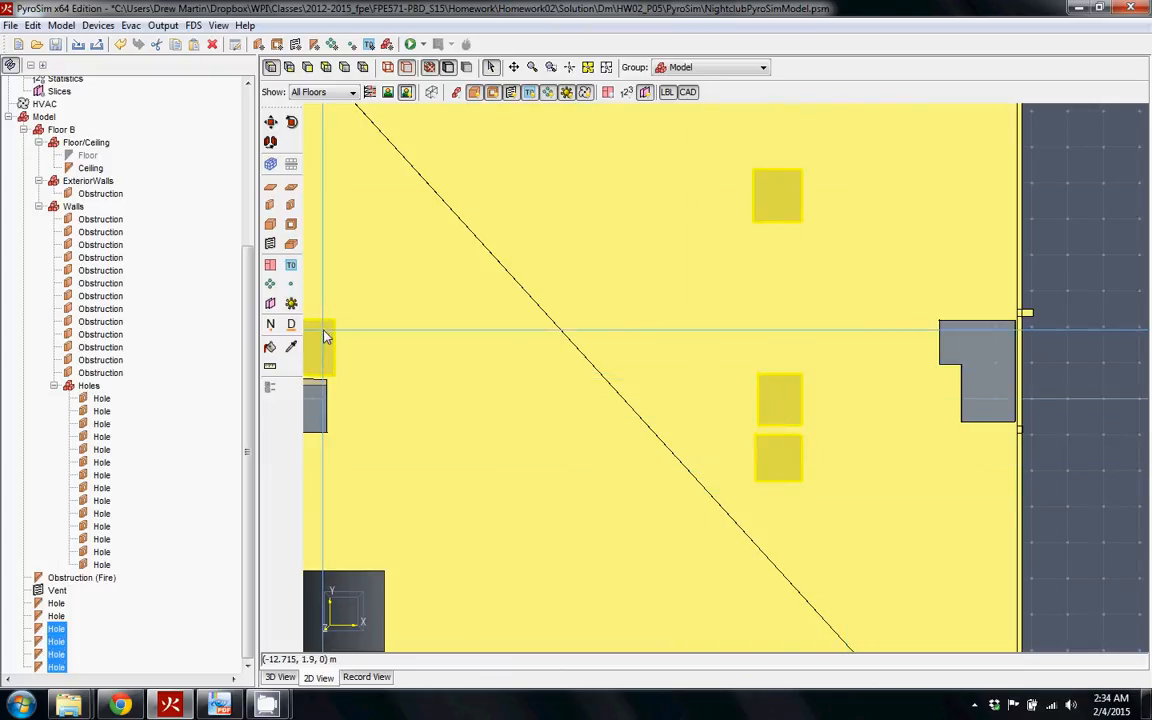
mouse_move(388, 712)
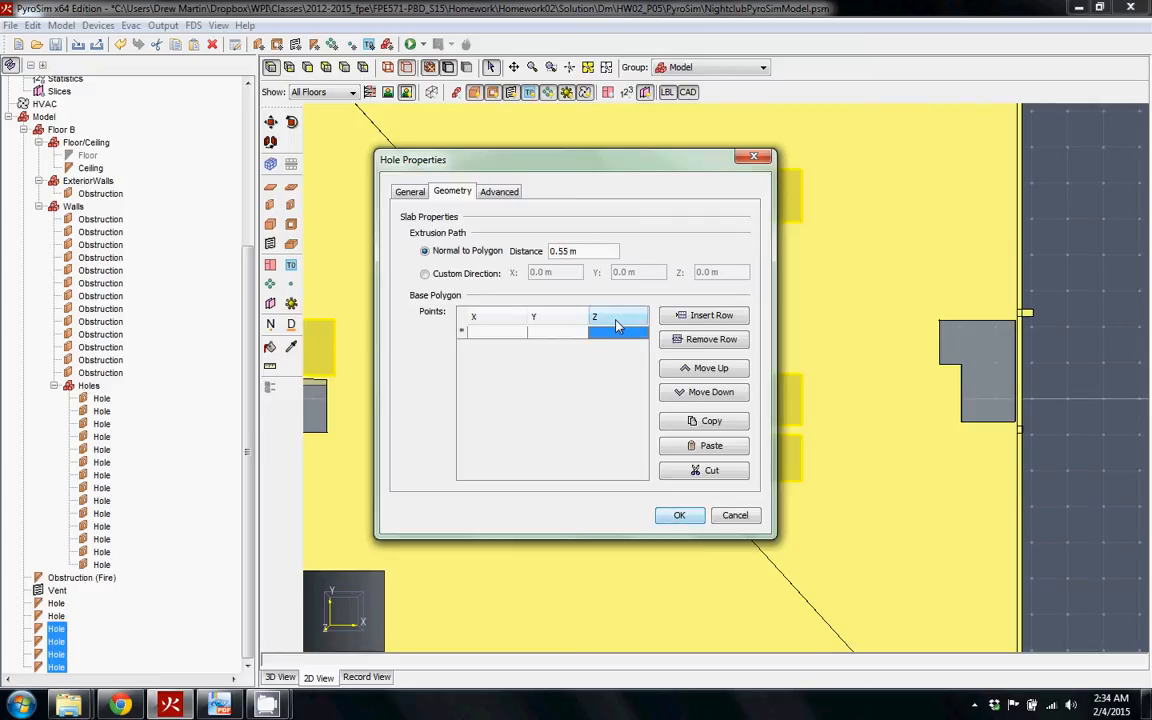
type("-0.5")
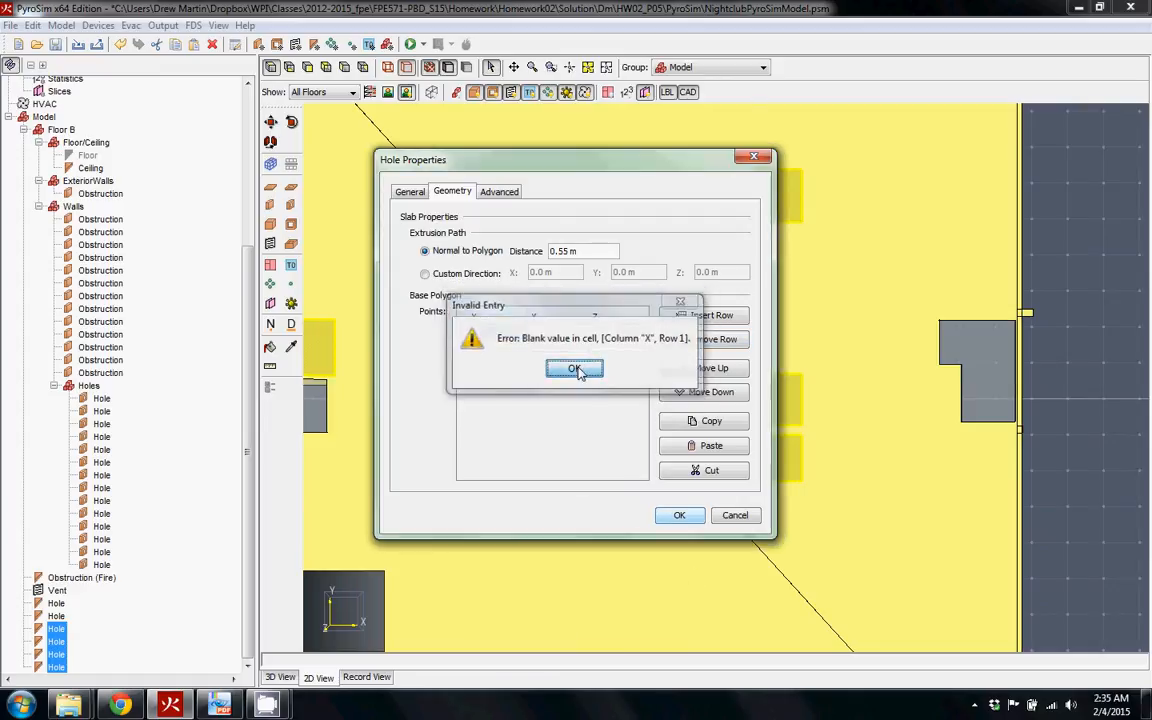
left_click(574, 368)
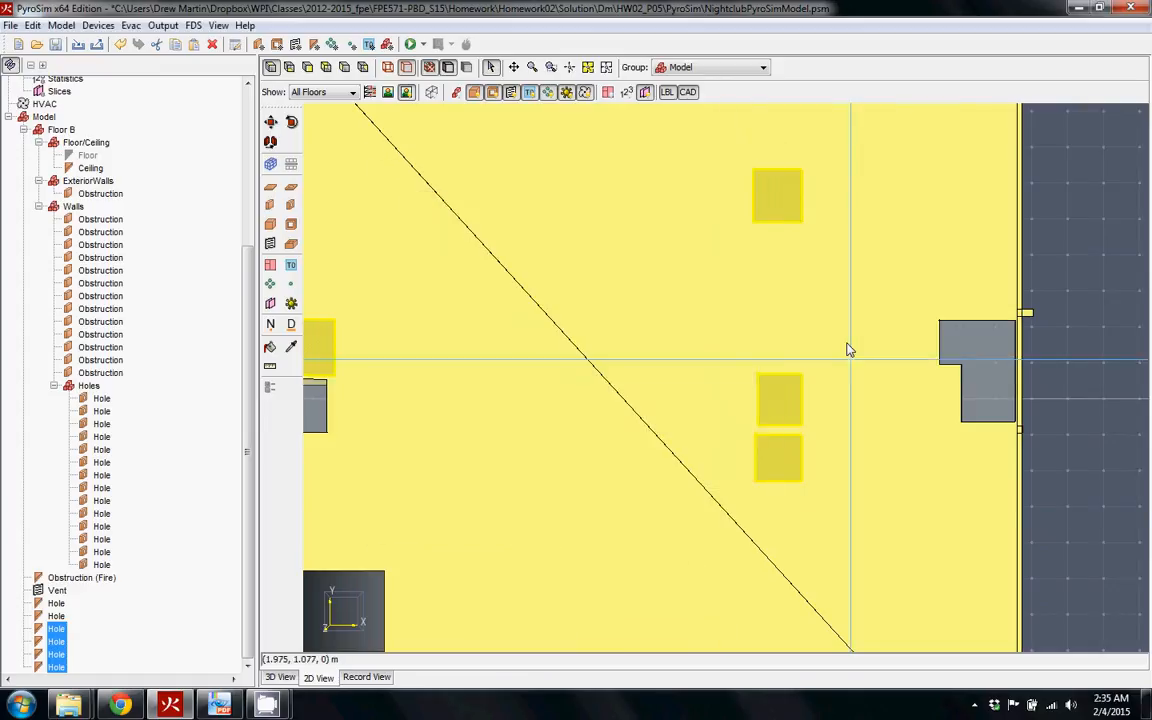
mouse_move(780, 190)
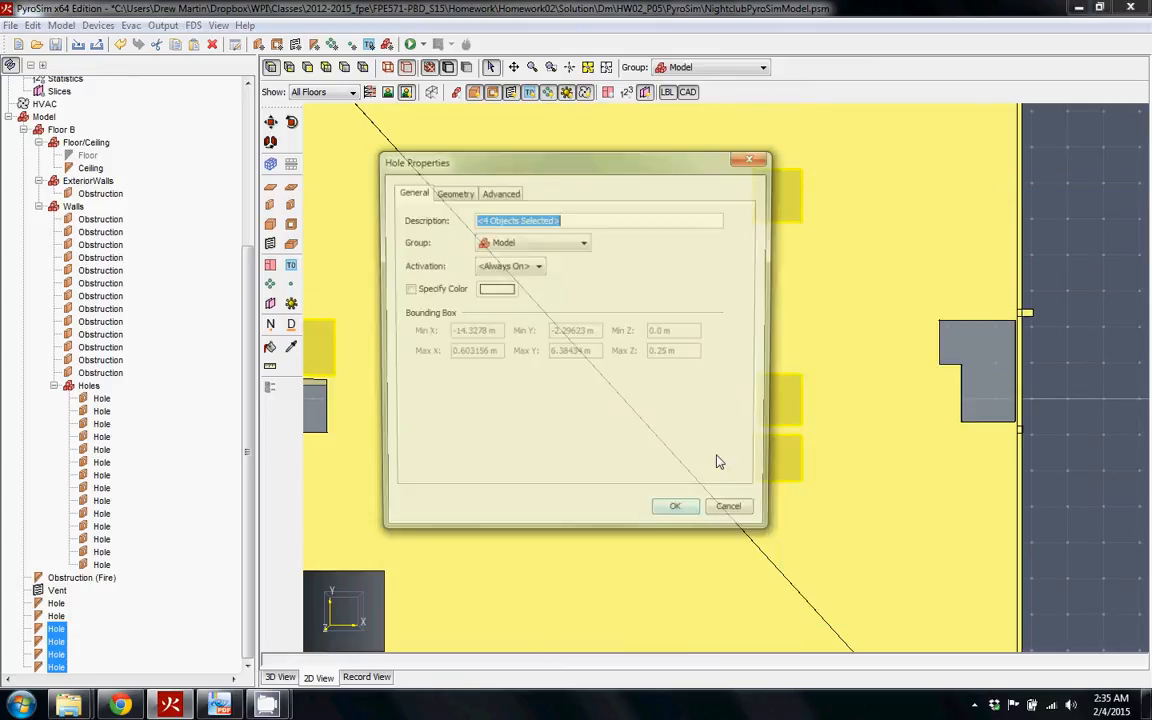
left_click(452, 192)
type("0.5 m")
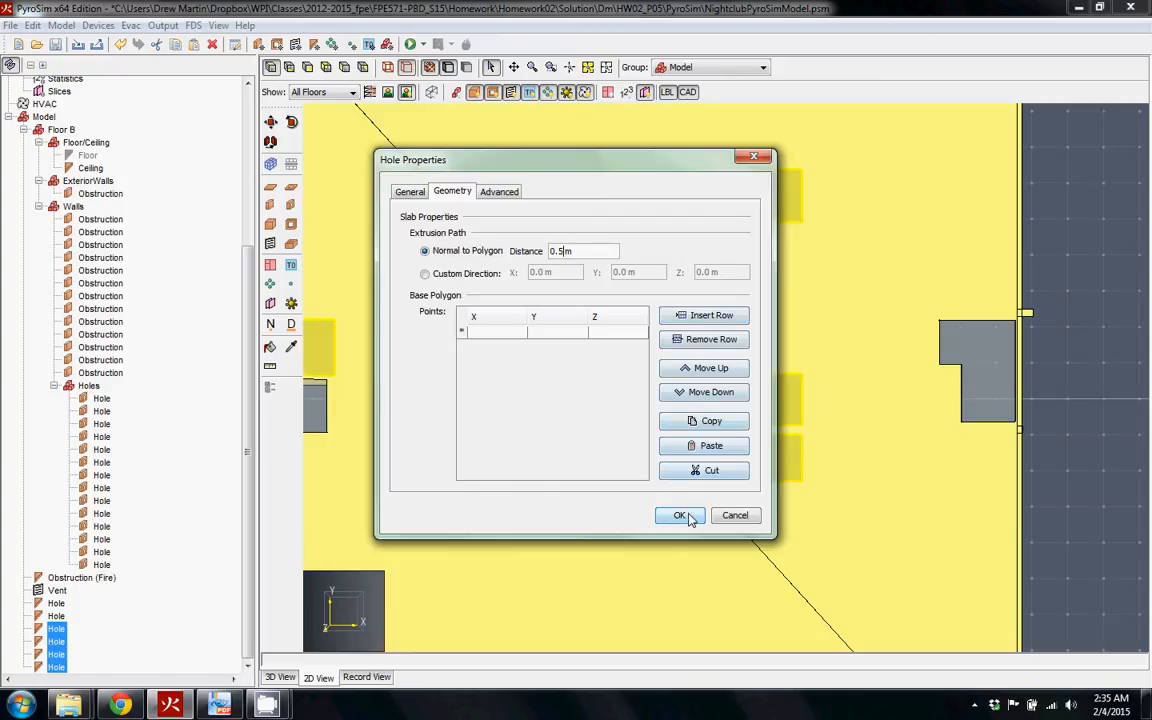
left_click(680, 516)
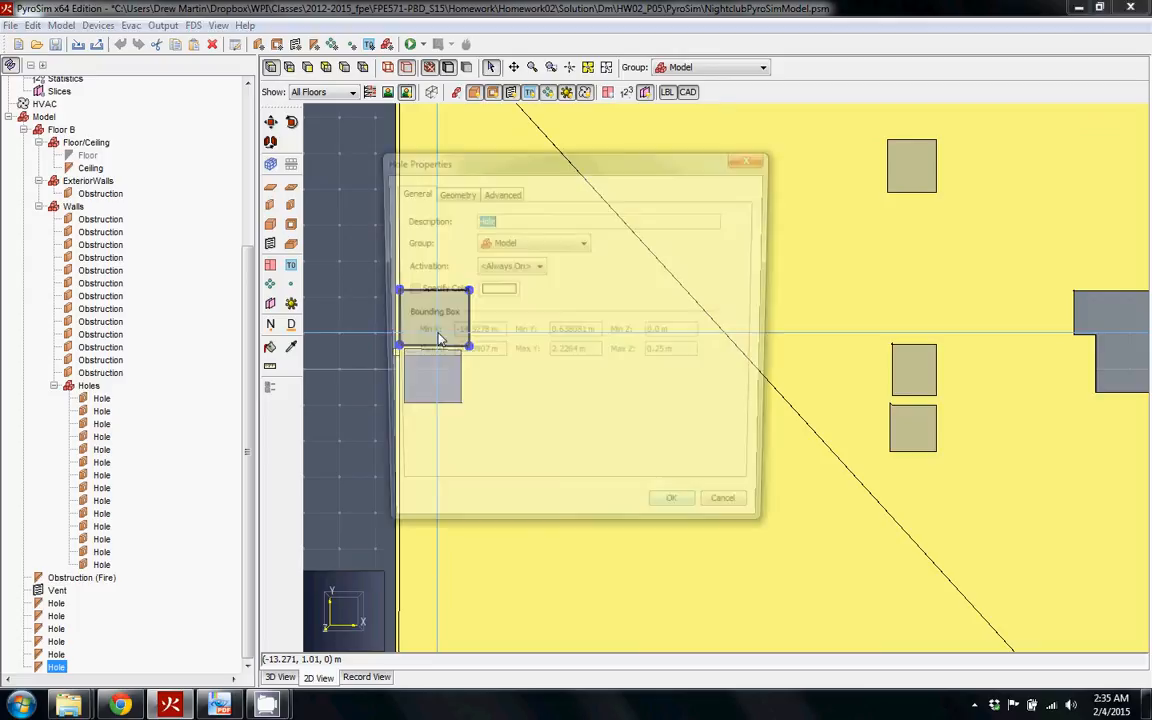
Step: Give the left-edge hole Z -0.5 m points and a -0.55 m extrusion distance
left_click(452, 192)
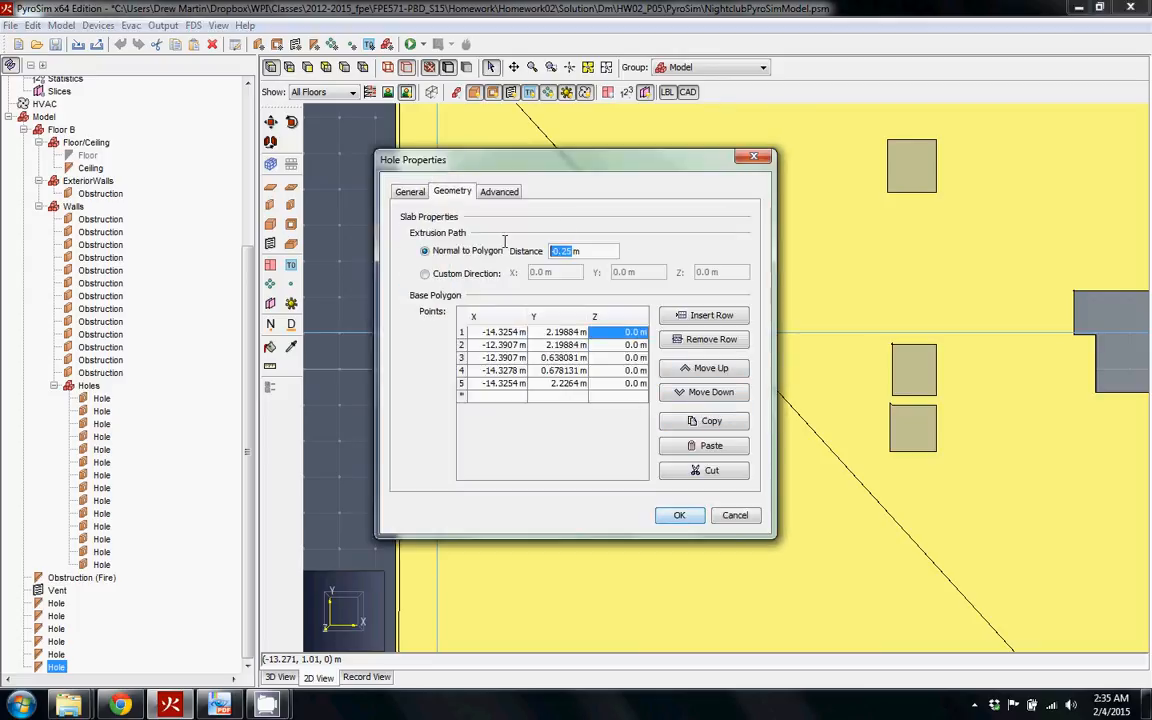
type("-0.25")
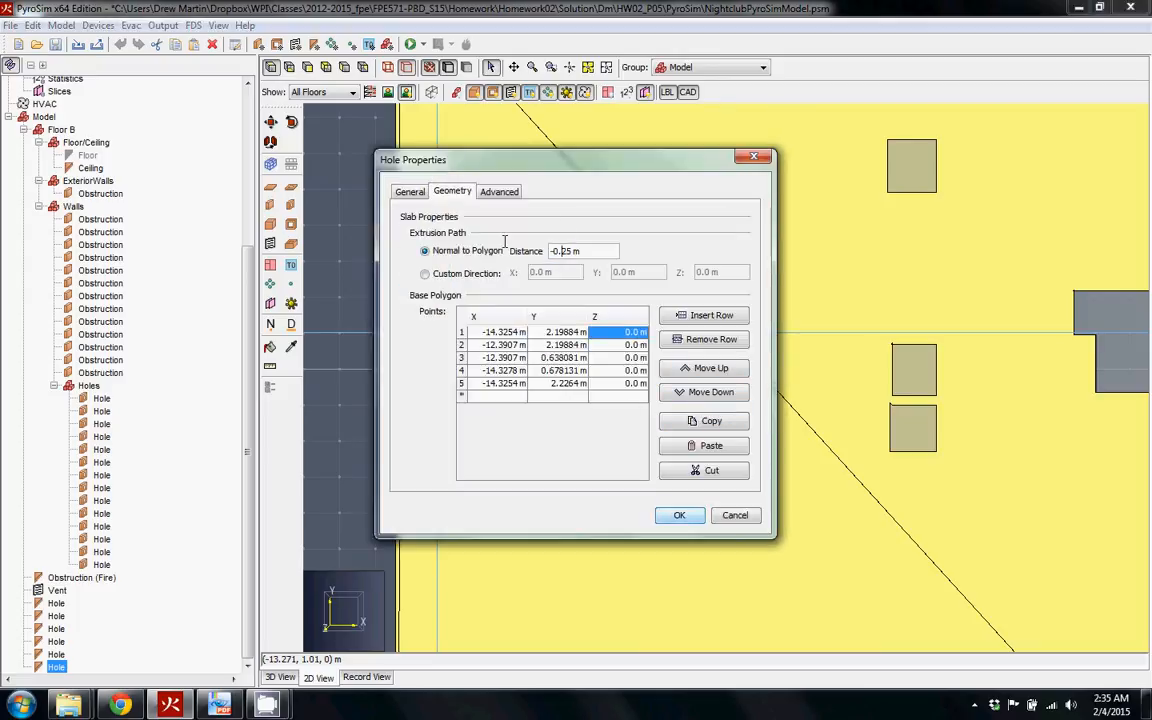
type("-0.55 m")
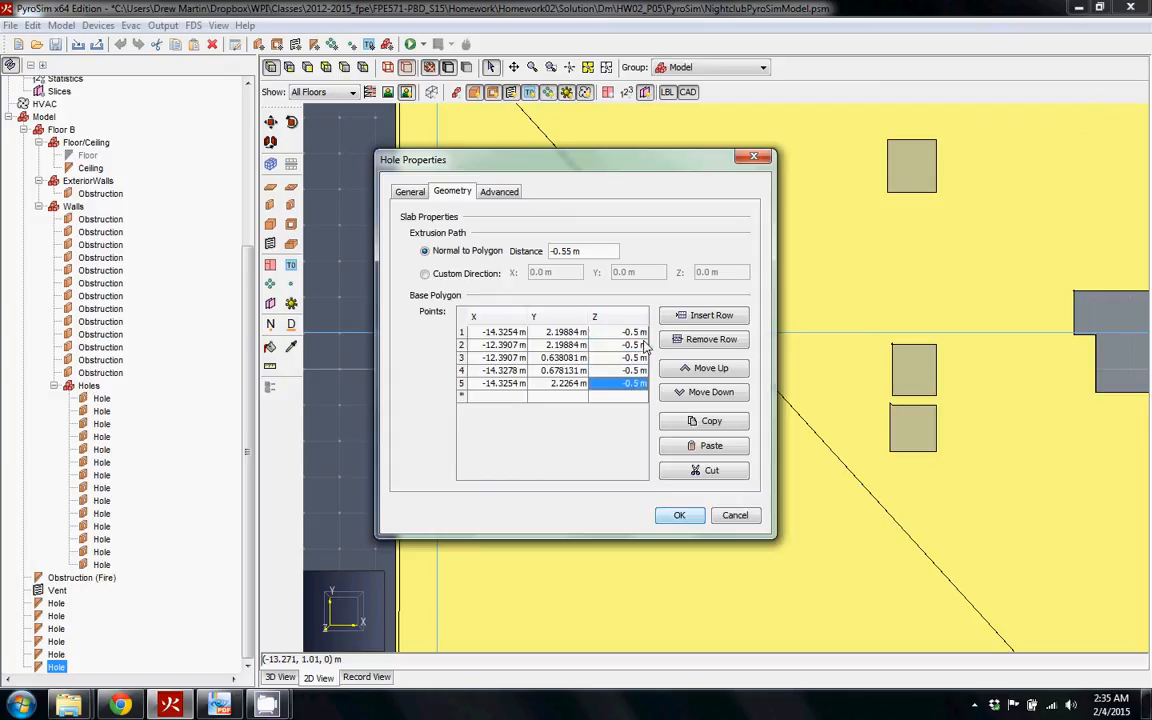
left_click(680, 516)
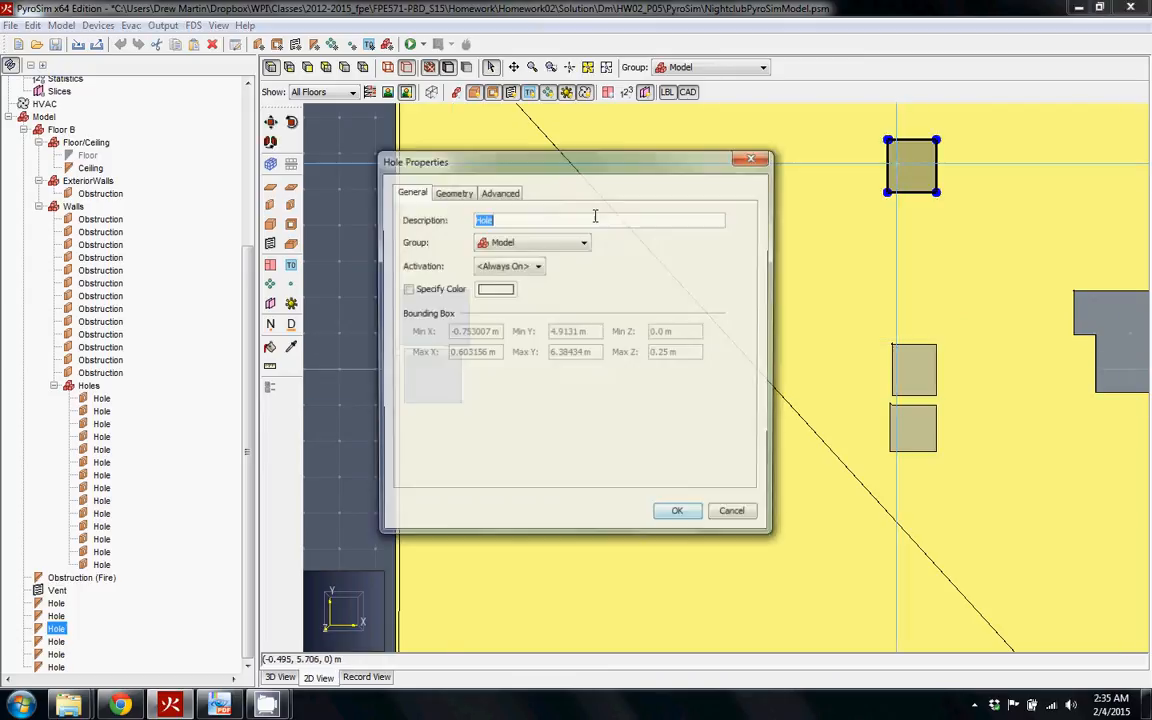
Step: Give the upper square hole the same Z -0.5 m start and -0.55 m extrusion
left_click(452, 192)
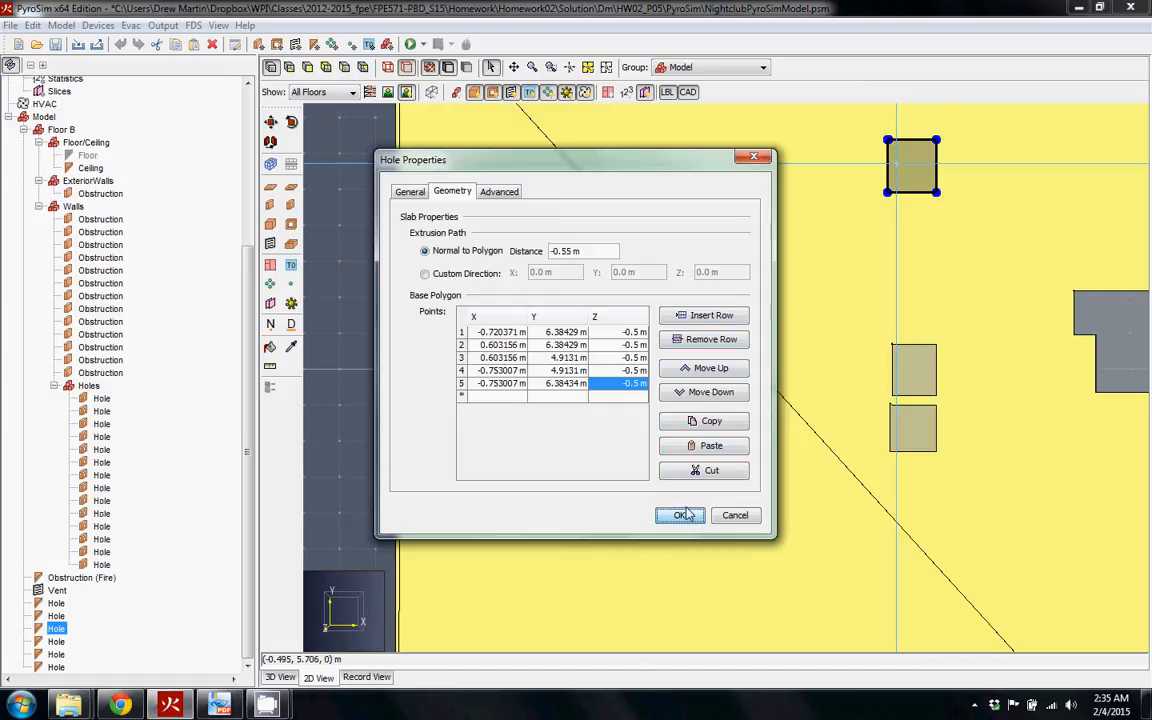
left_click(680, 514)
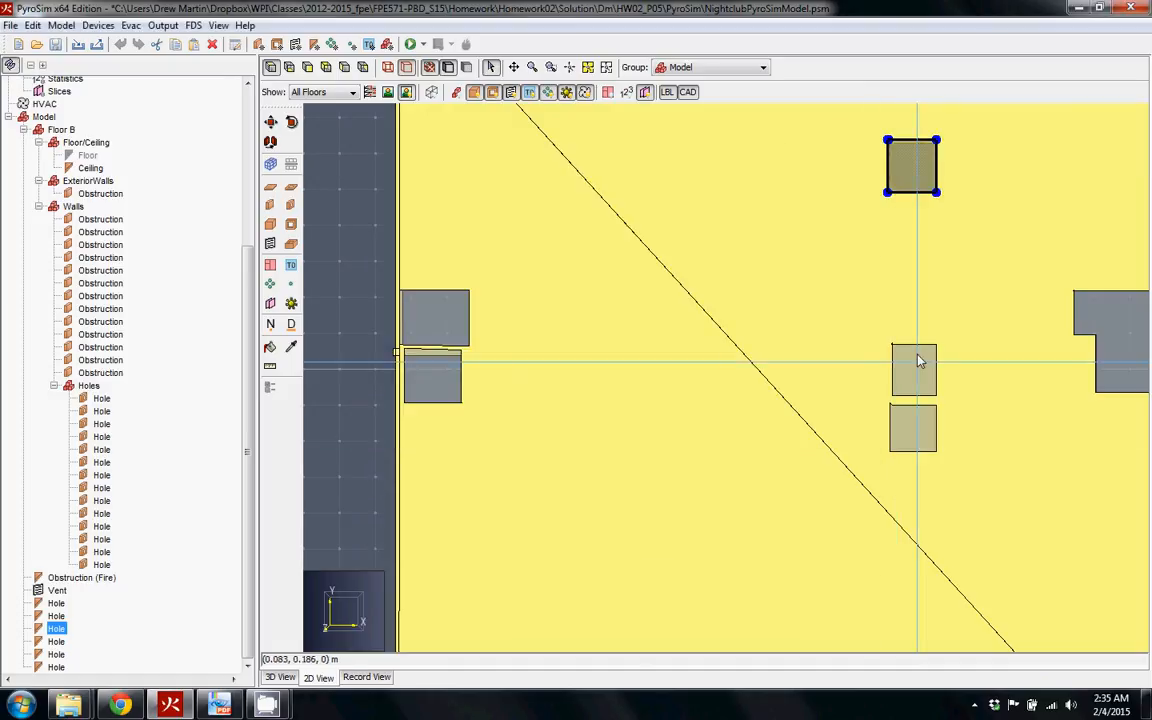
Step: Lower the upper central square hole's outline to Z -0.5 m with downward depth and apply
double_click(912, 368)
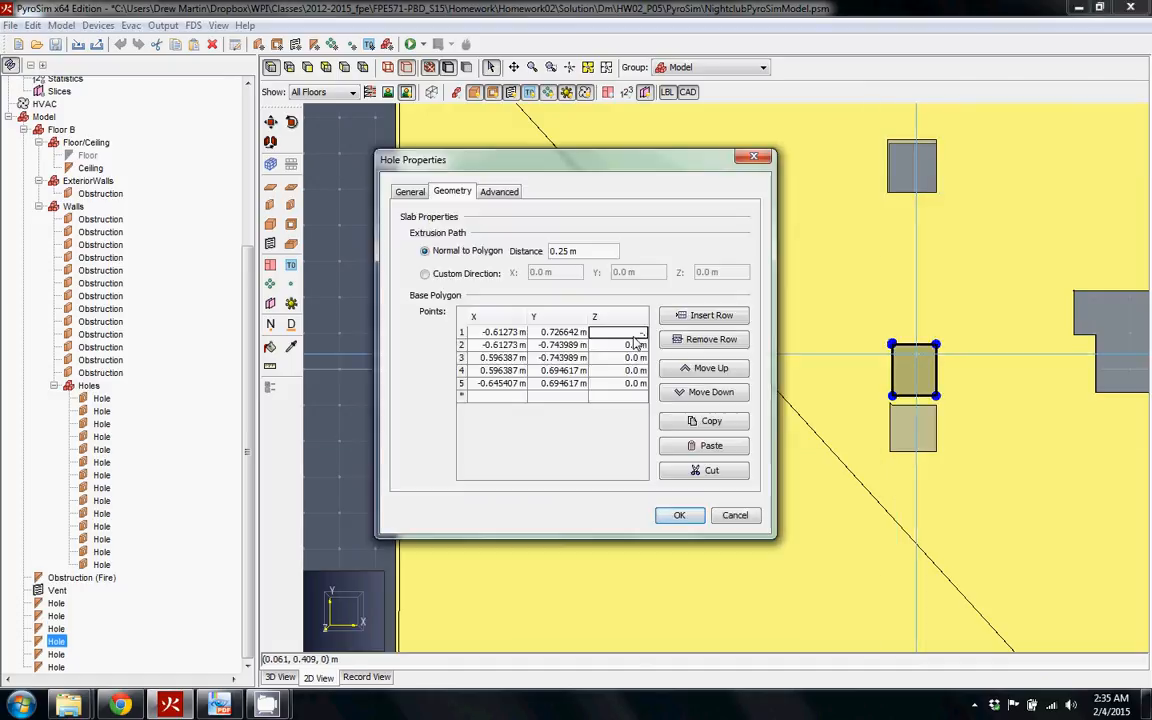
type("-0.5")
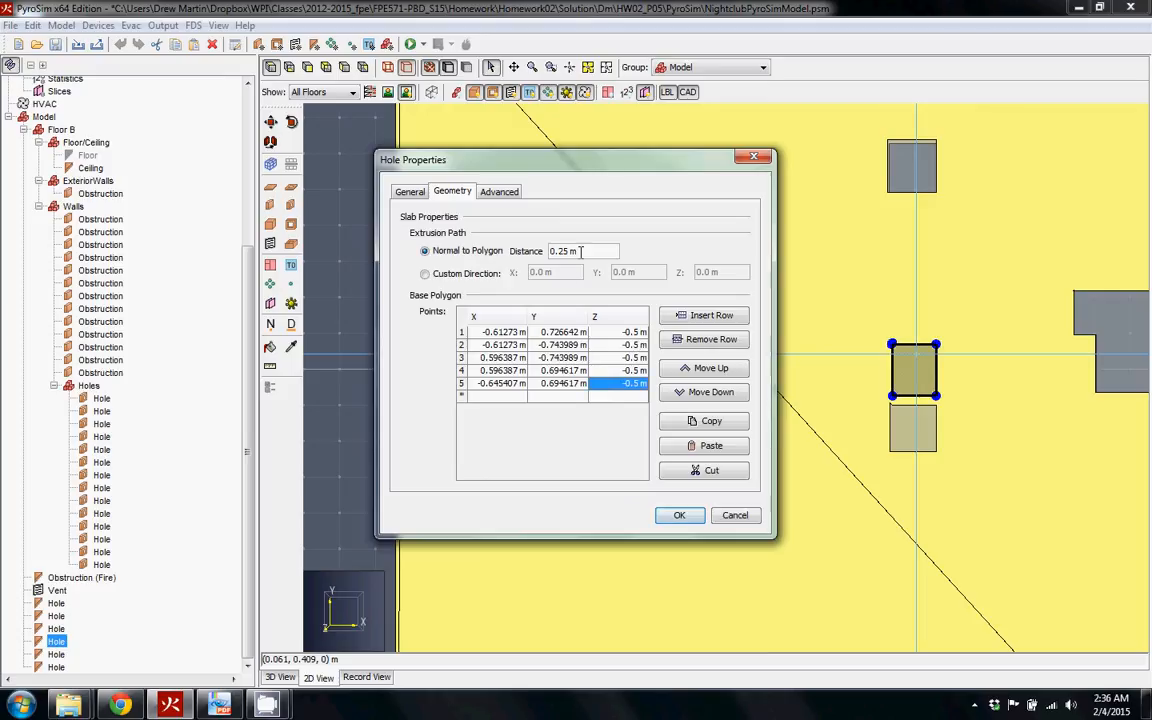
left_click(680, 516)
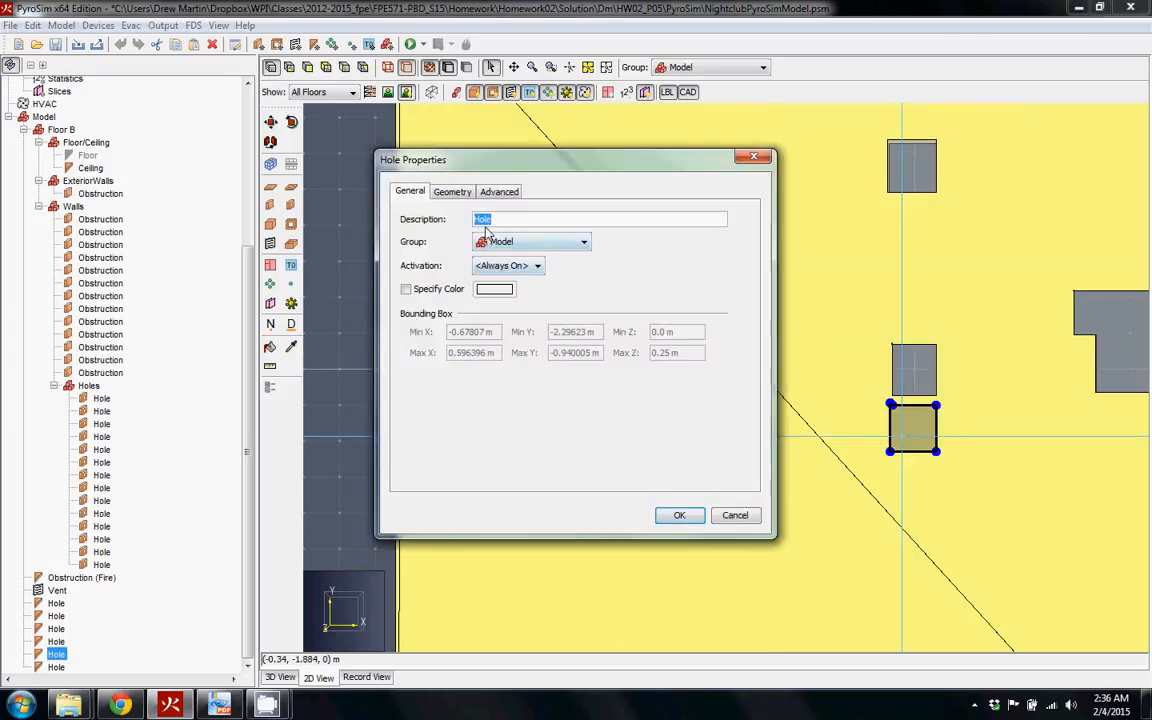
Step: Lower the lower central square hole's outline points to Z -0.5 m and apply
left_click(452, 192)
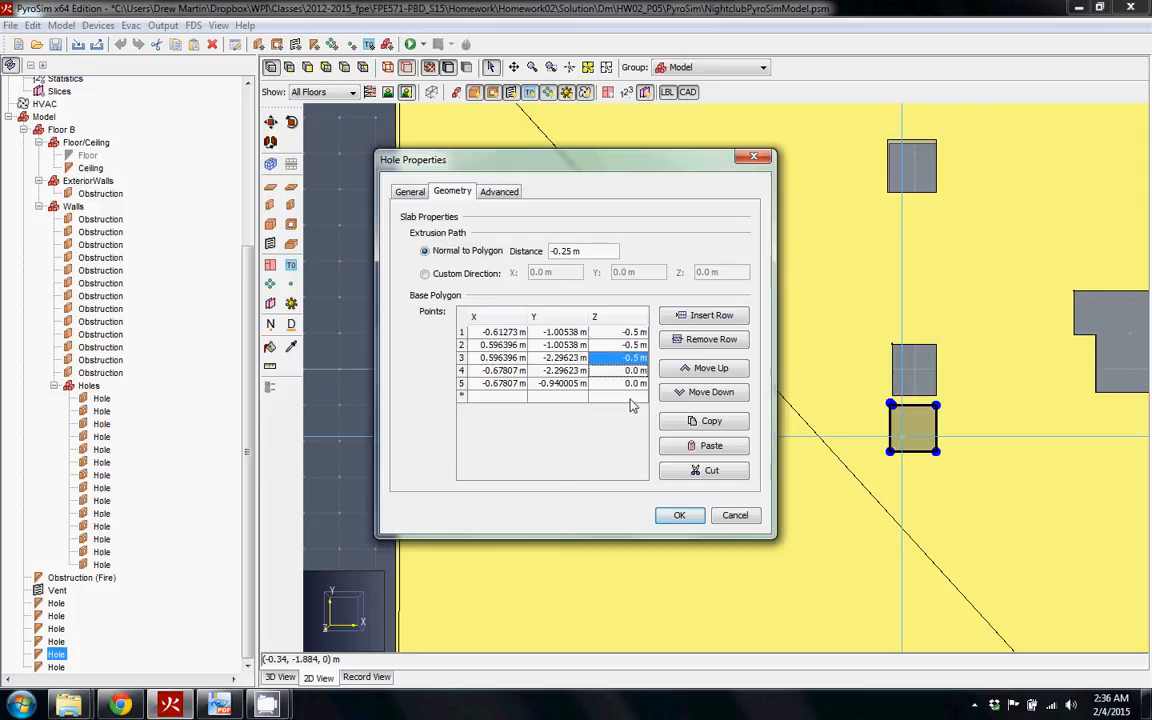
left_click(628, 370)
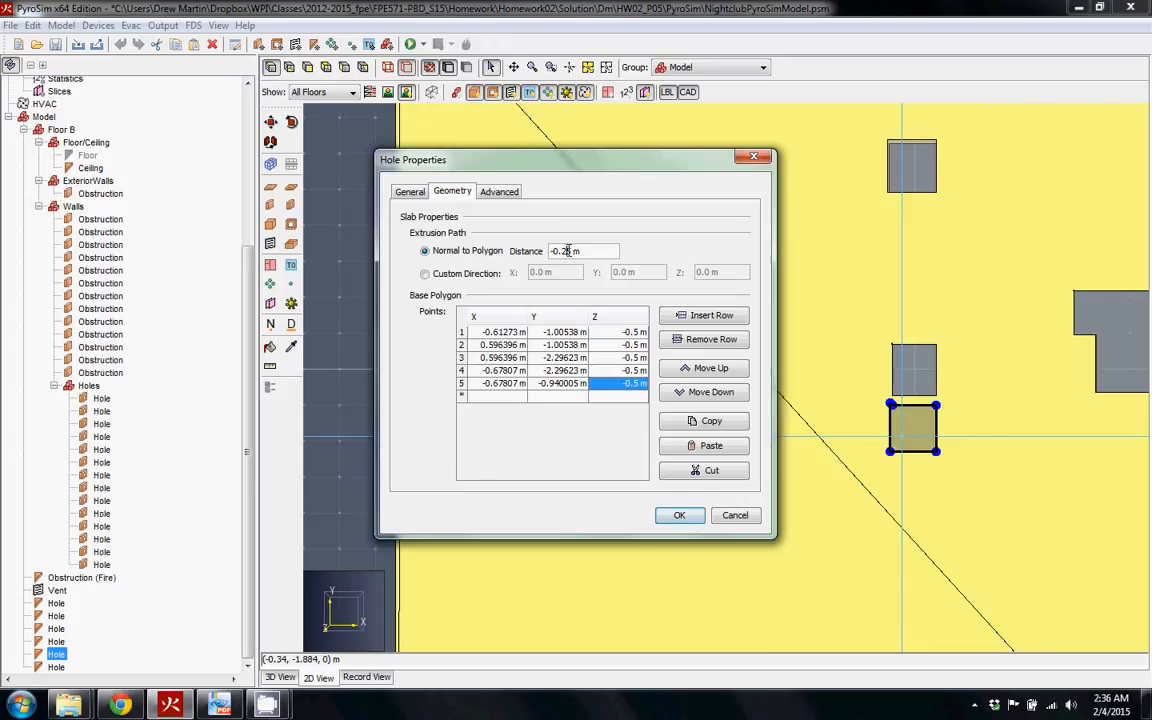
left_click(680, 516)
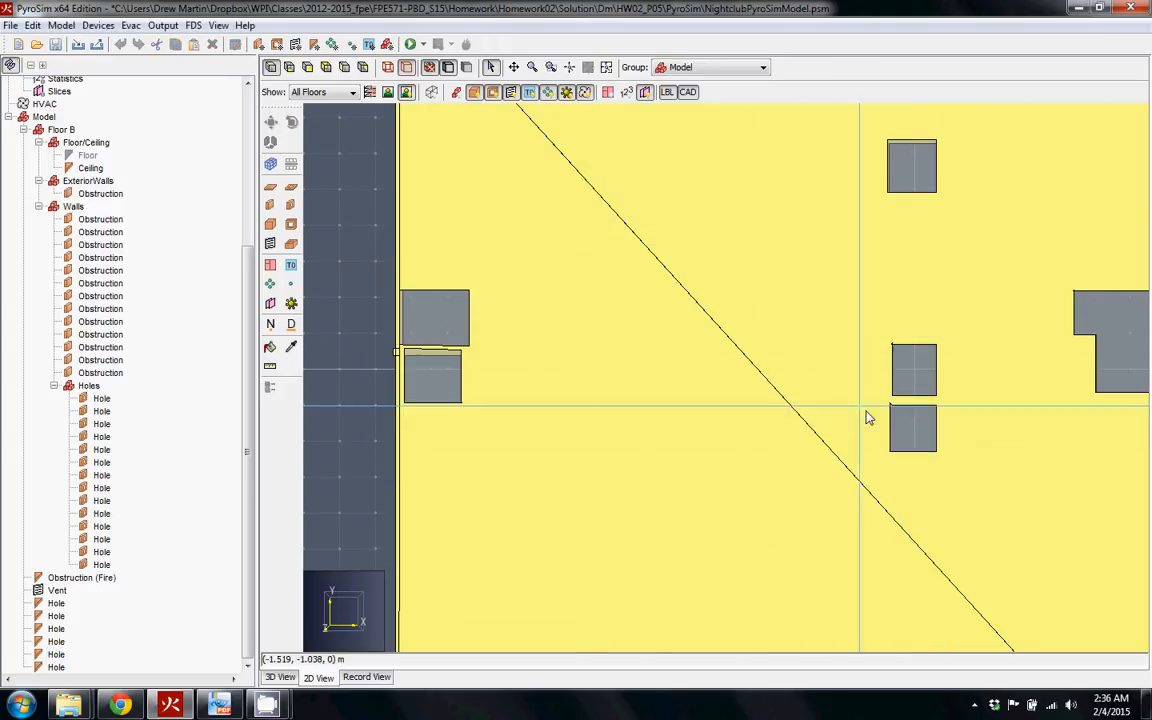
mouse_move(436, 276)
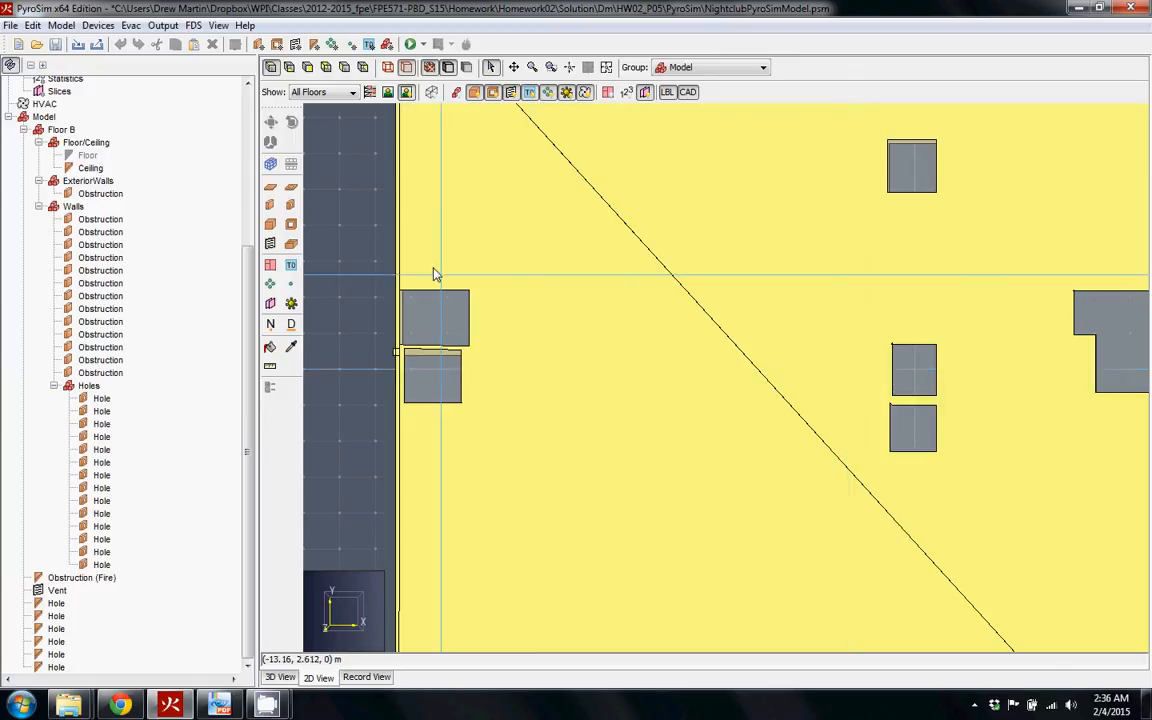
mouse_move(432, 280)
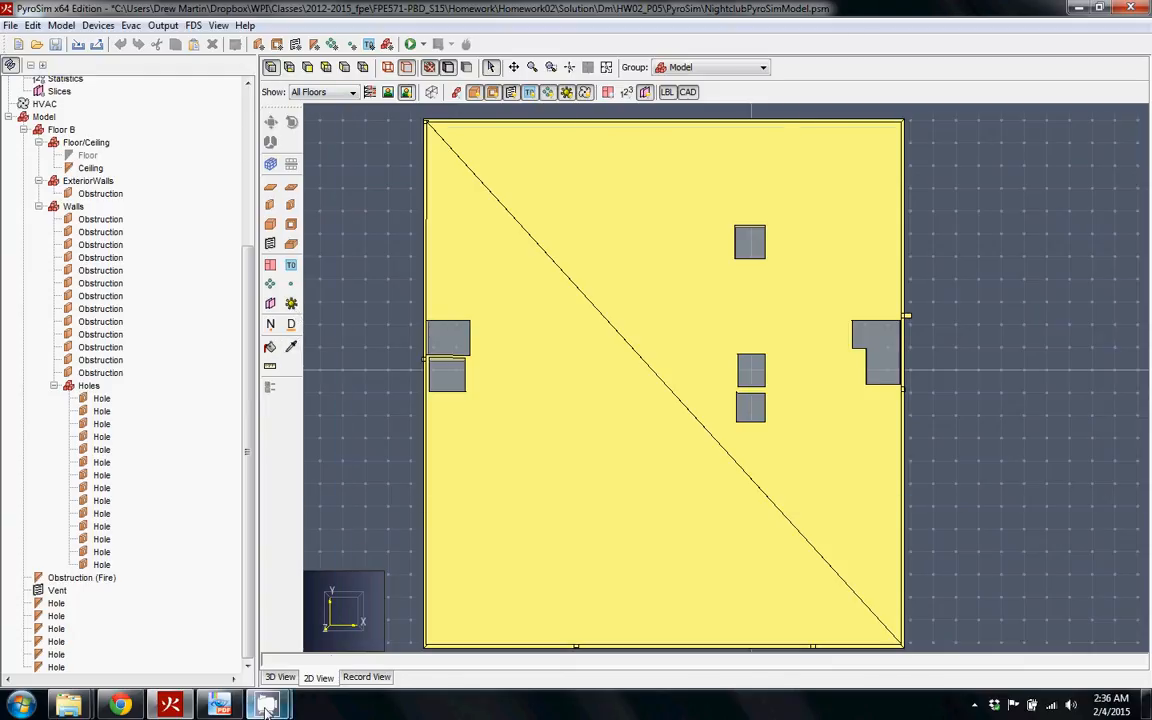
mouse_move(1012, 408)
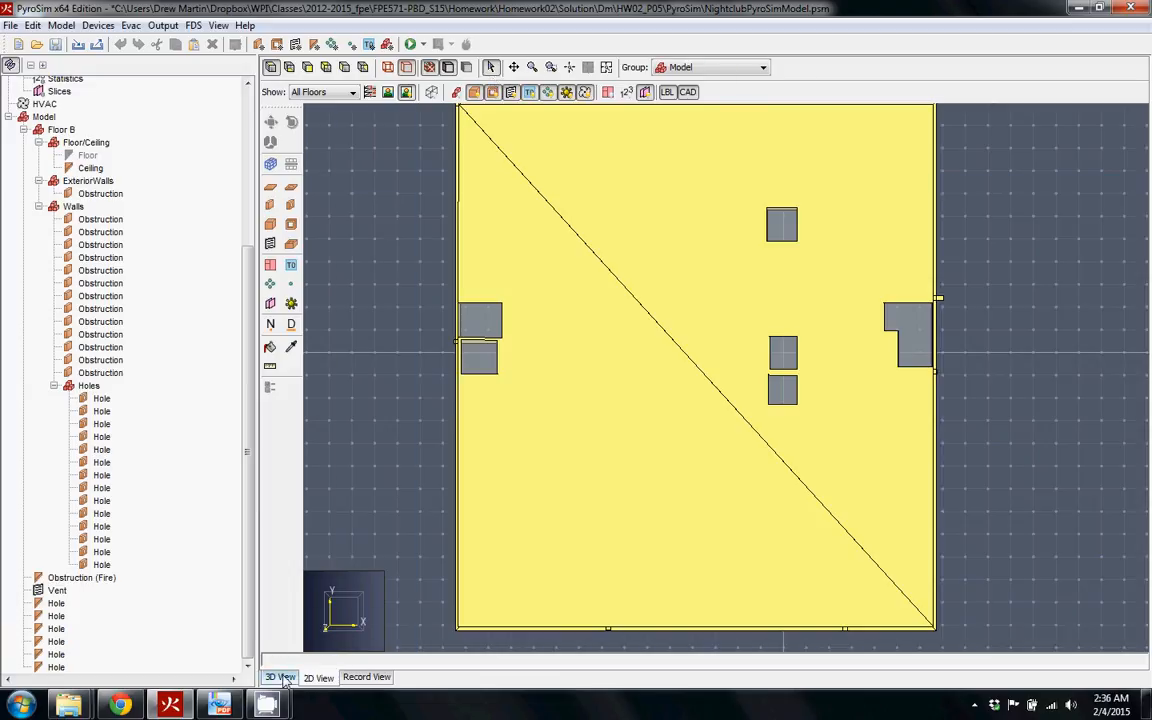
Step: Orbit floor B in 3D to inspect the slab's holes from underneath and above
left_click(280, 676)
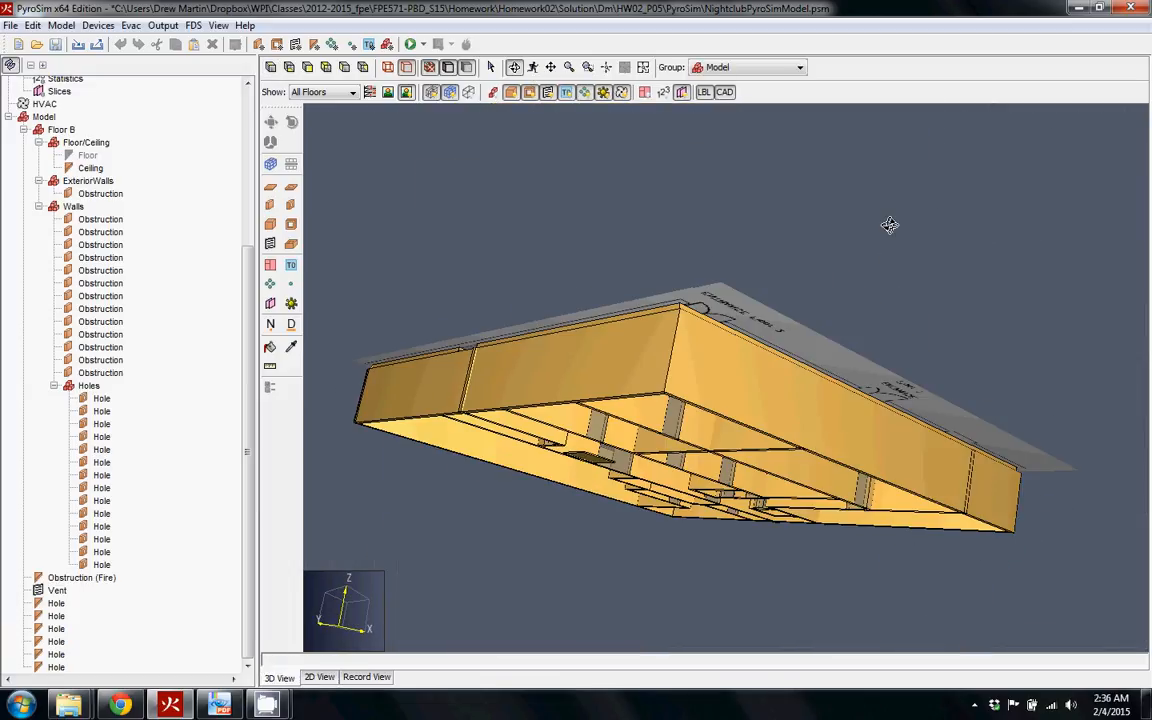
left_click_drag(890, 224, 612, 292)
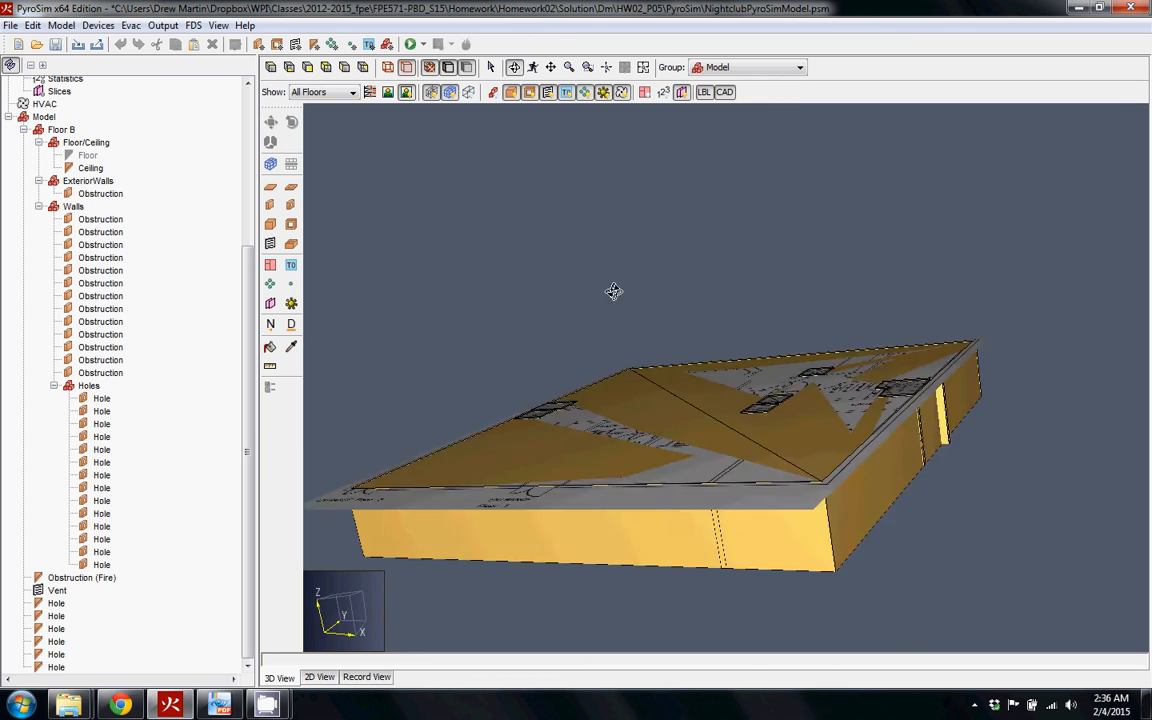
left_click_drag(612, 292, 656, 118)
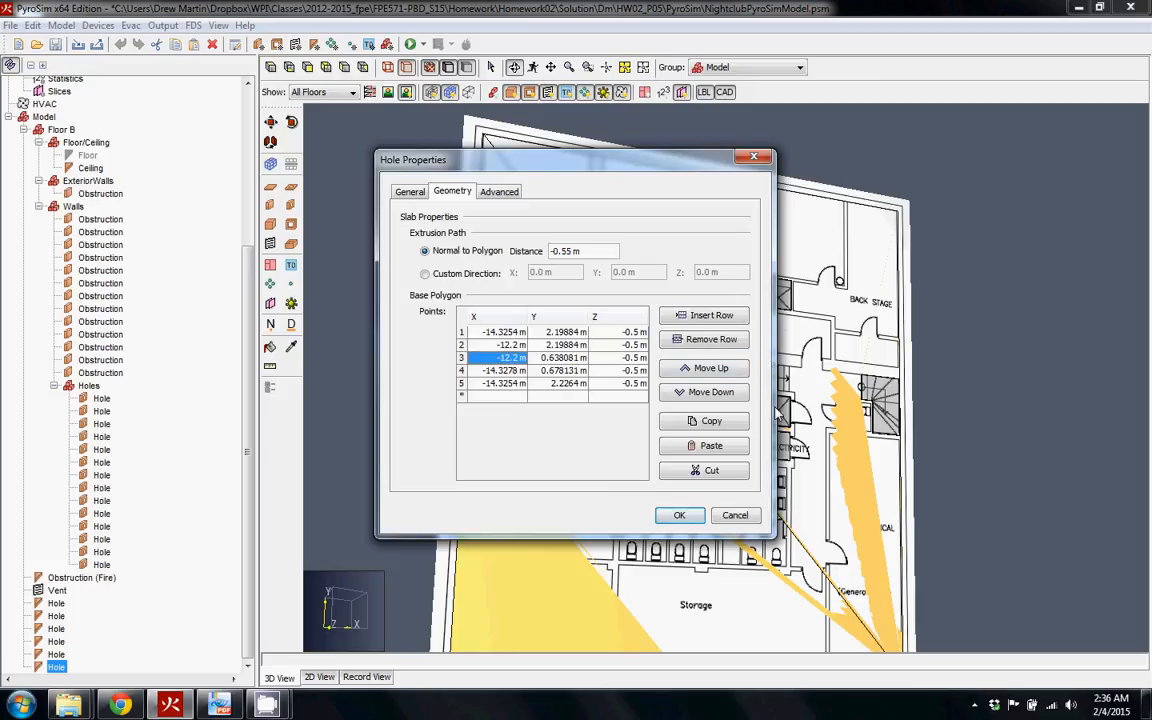
Step: Move the left-edge hole's outline points to X -14.2 m and apply the reshape
left_click(680, 514)
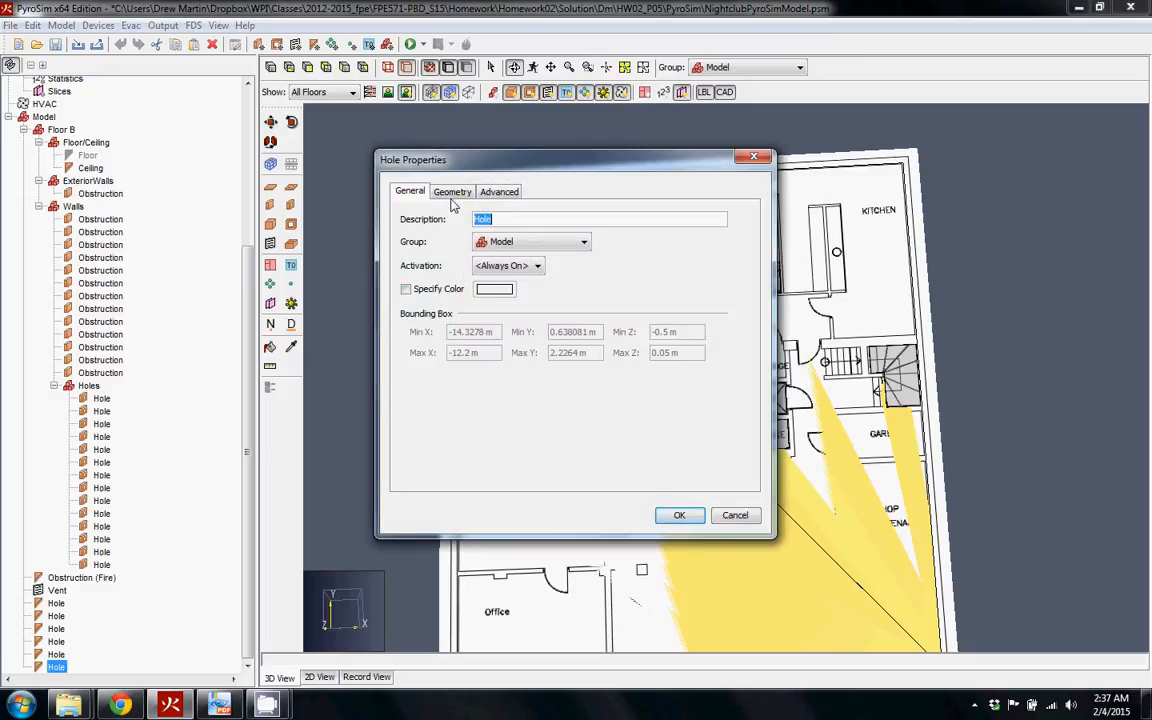
left_click(452, 192)
type("-14.2 m")
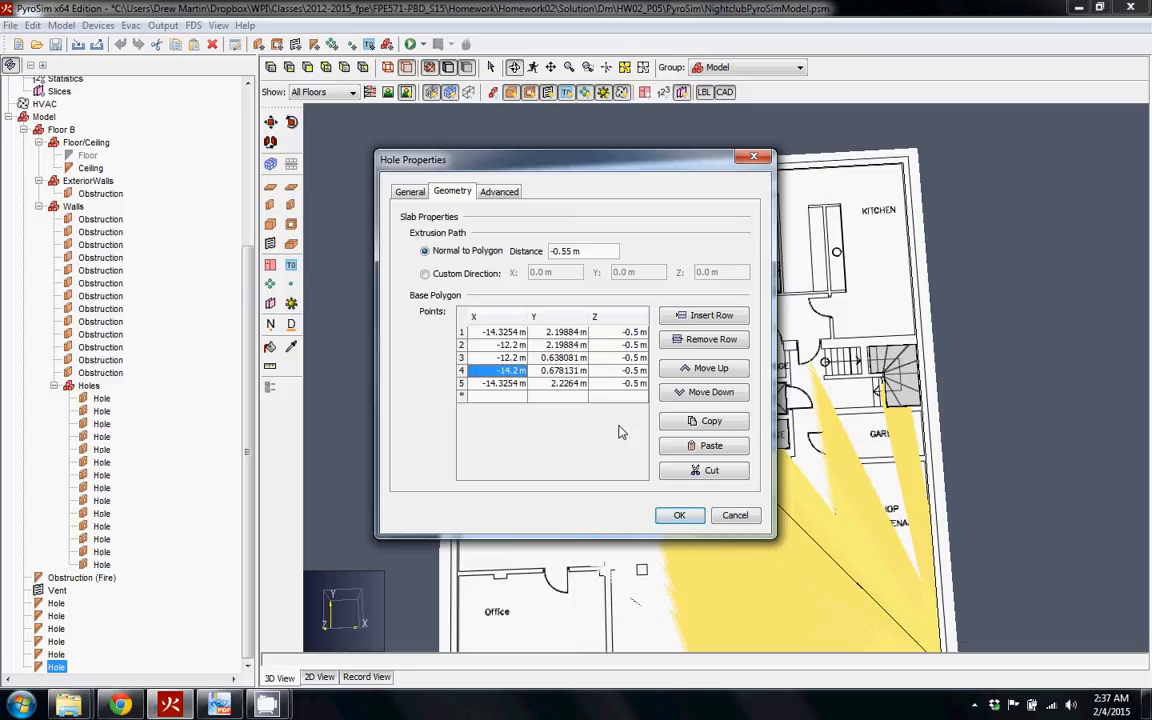
left_click(500, 384)
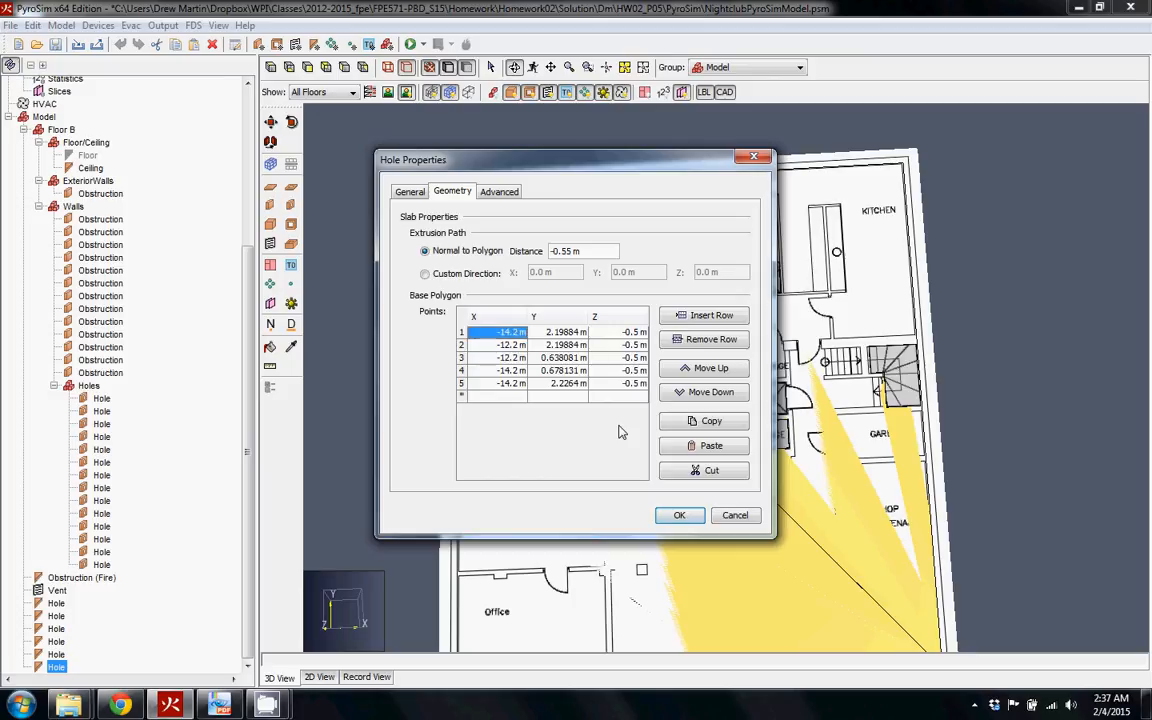
left_click(680, 516)
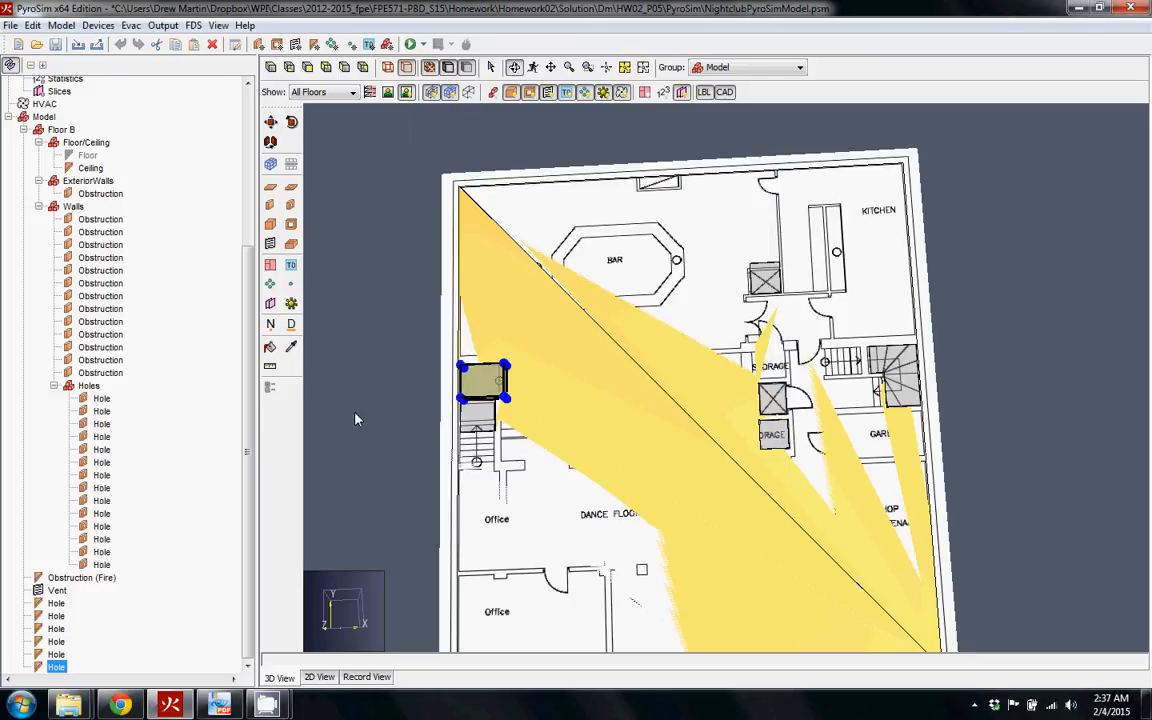